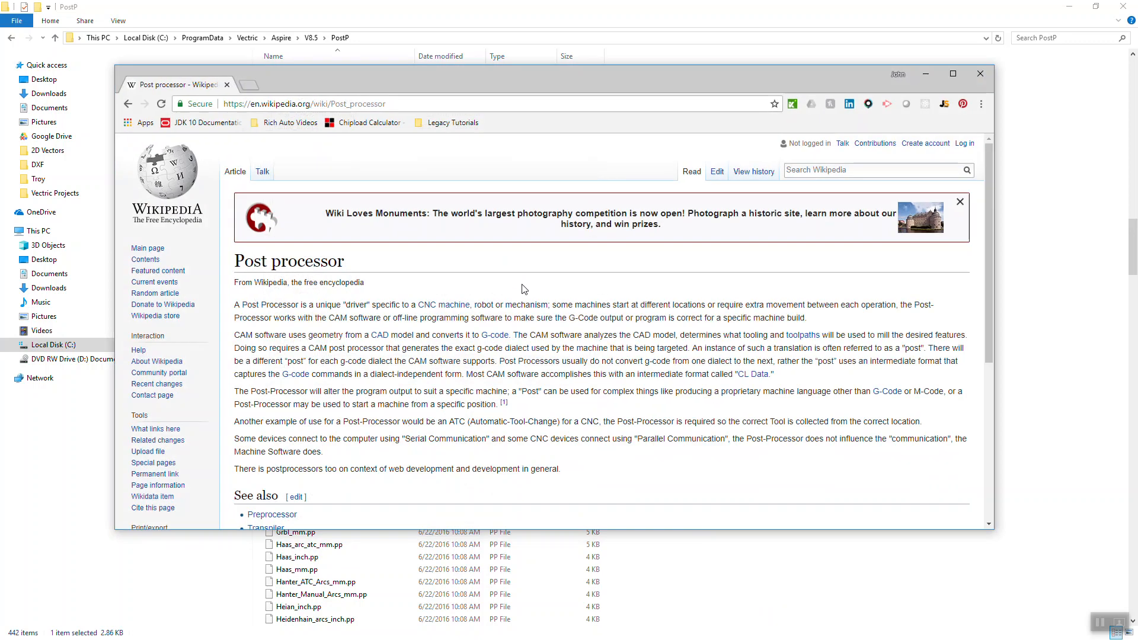
# Go to youtube.com in a new tab and switch to your own channel page
pyautogui.click(249, 84)
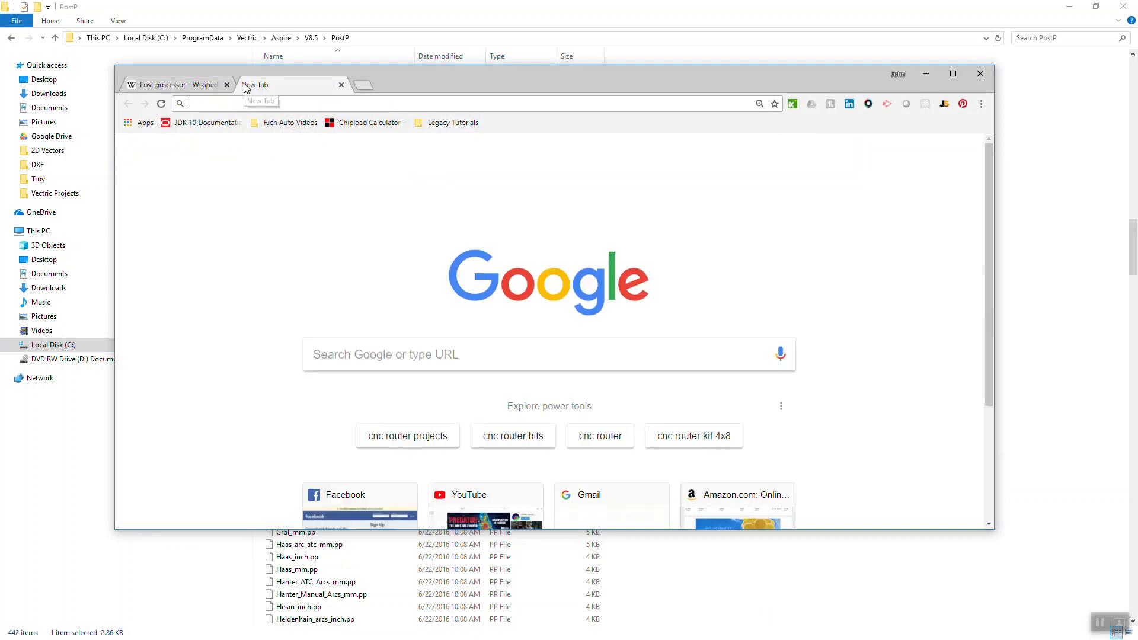
pyautogui.write('youtube.com')
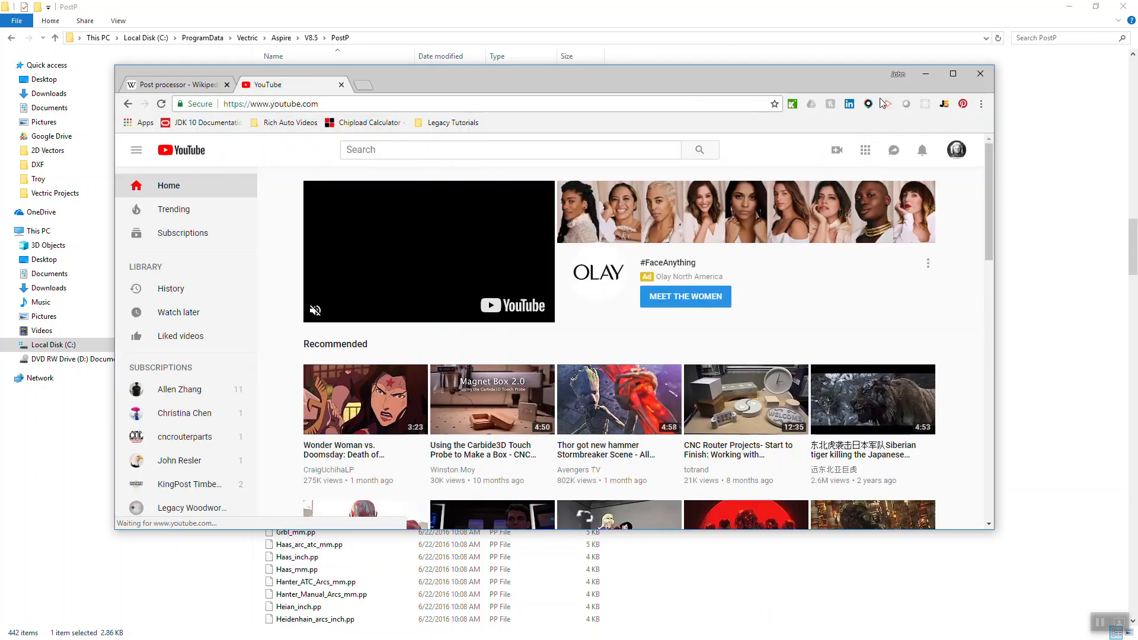
pyautogui.click(955, 150)
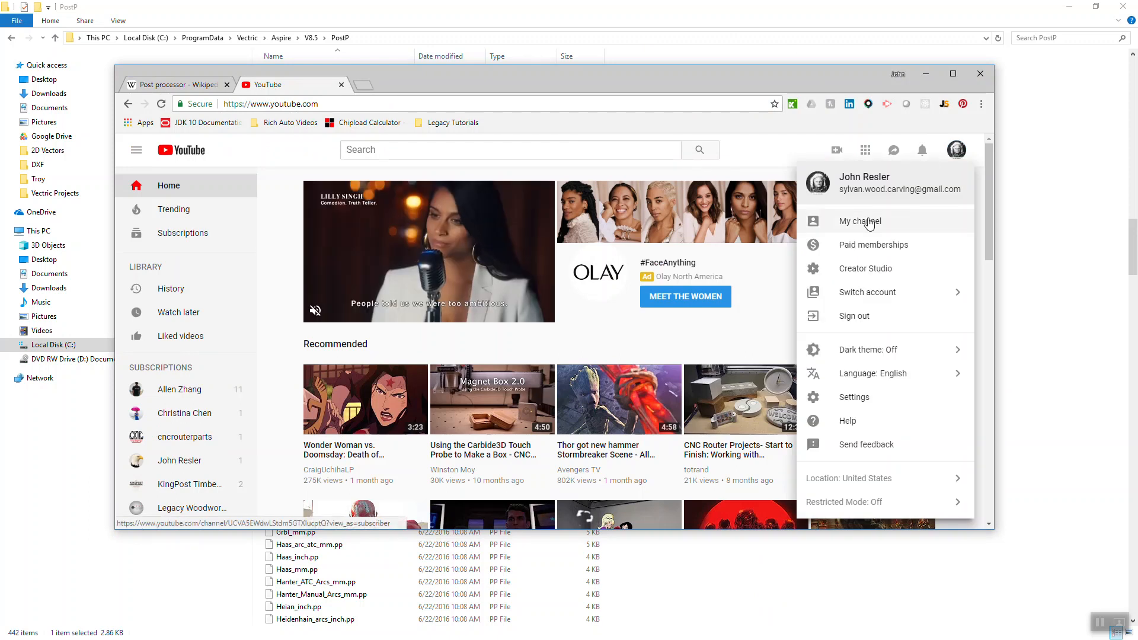
pyautogui.click(859, 221)
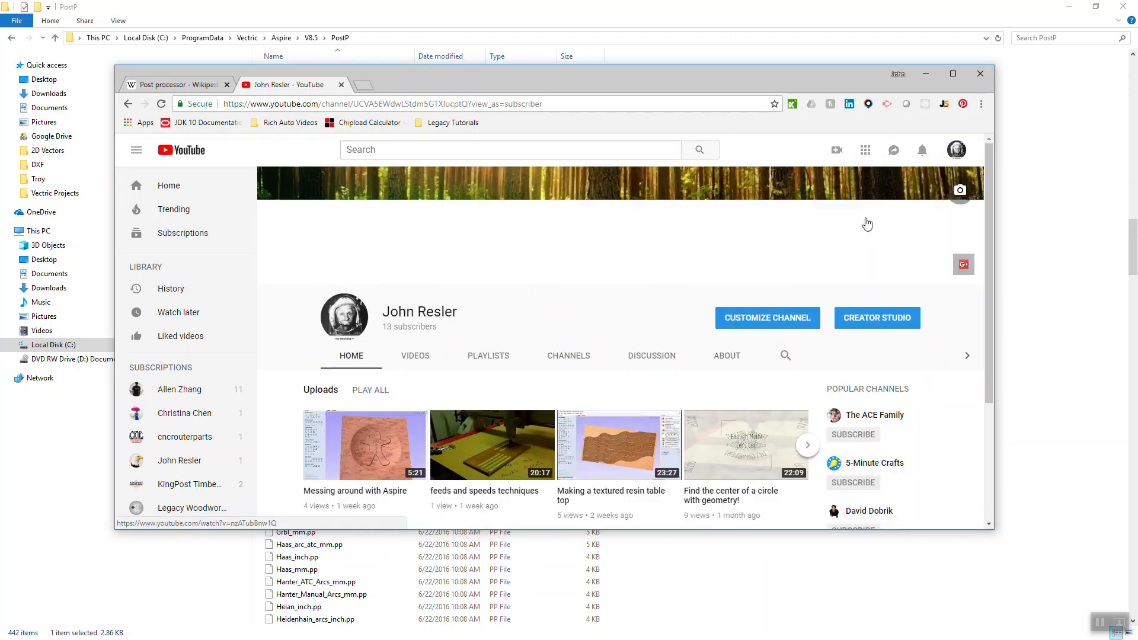
# Find the Vectric Textured Panel video among the uploads and start it playing
pyautogui.scroll(-3)
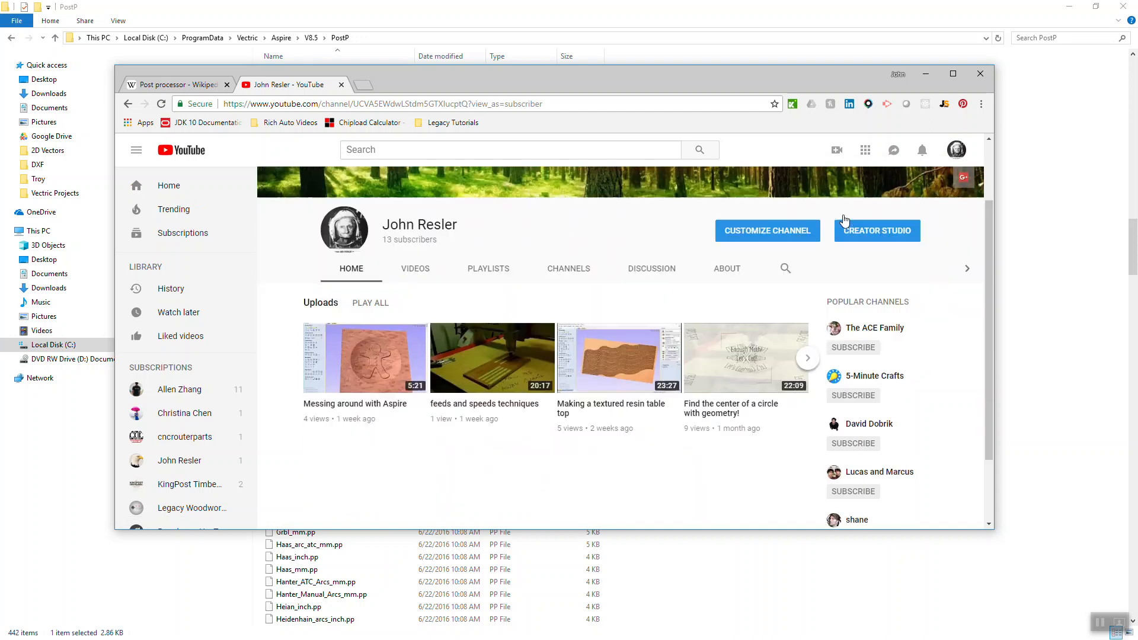
pyautogui.scroll(-3)
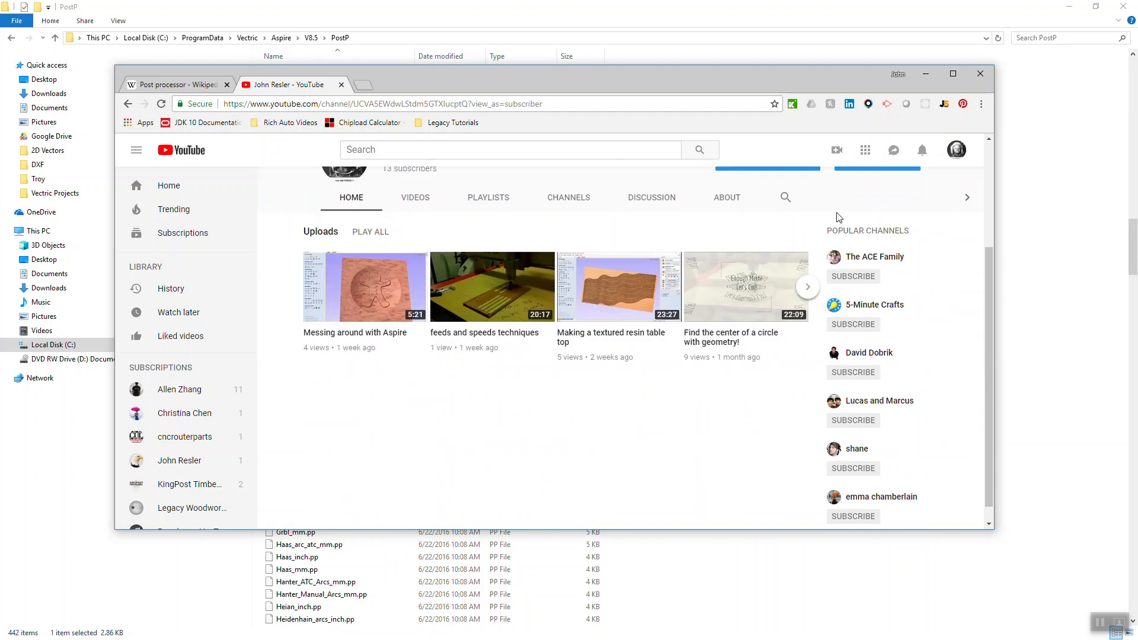
pyautogui.click(370, 231)
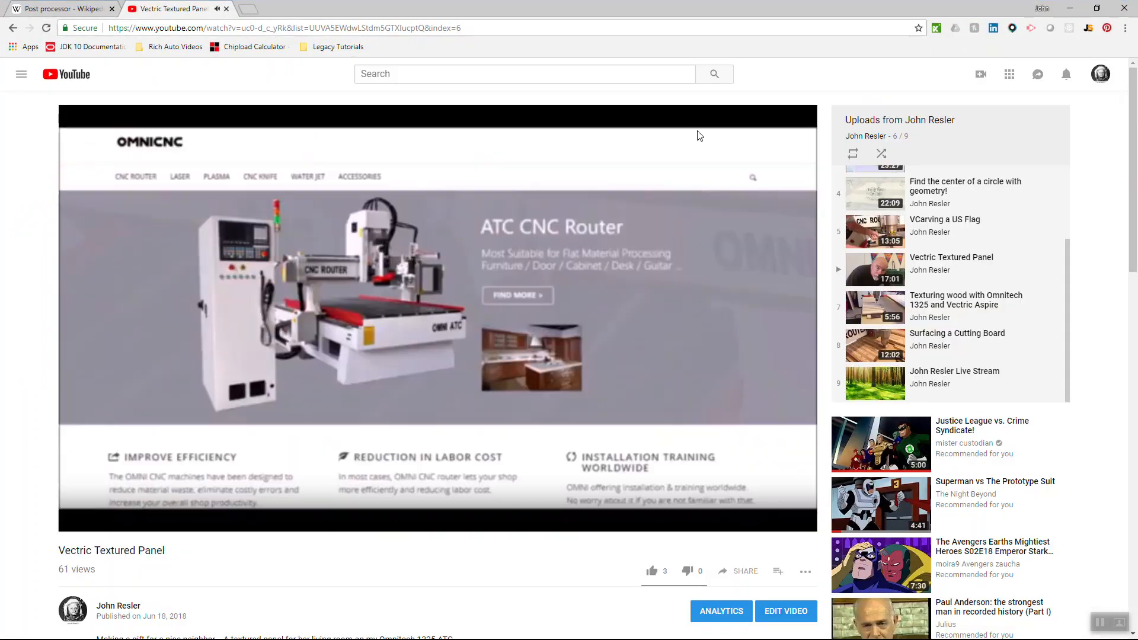
# Pause the video and reveal the reply to the post processor question in the comments
pyautogui.click(439, 305)
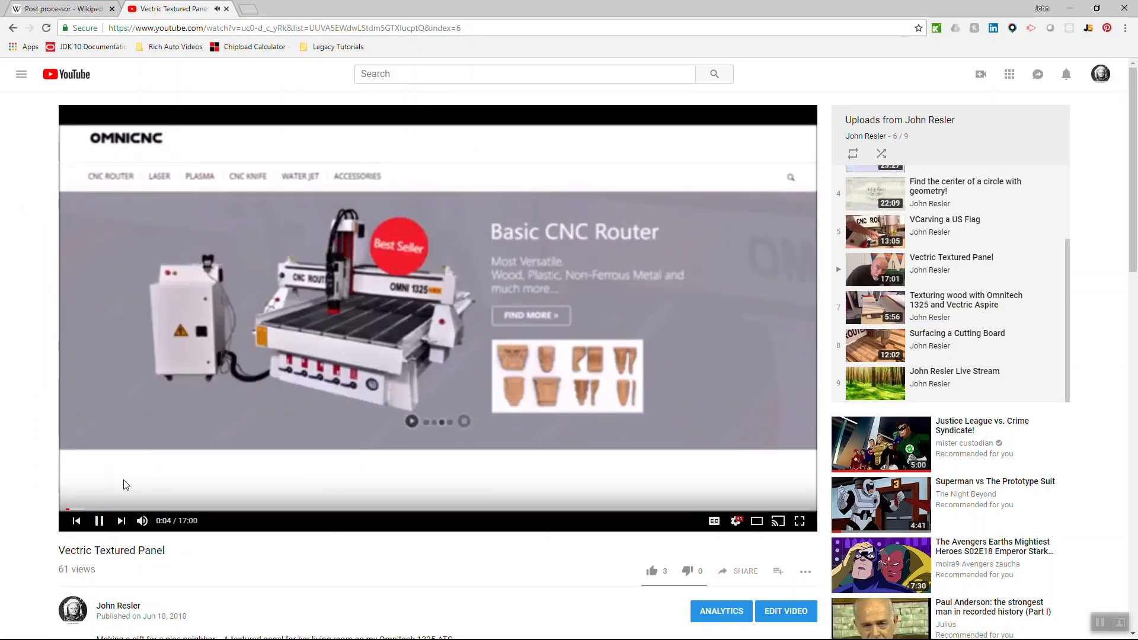
pyautogui.scroll(-3)
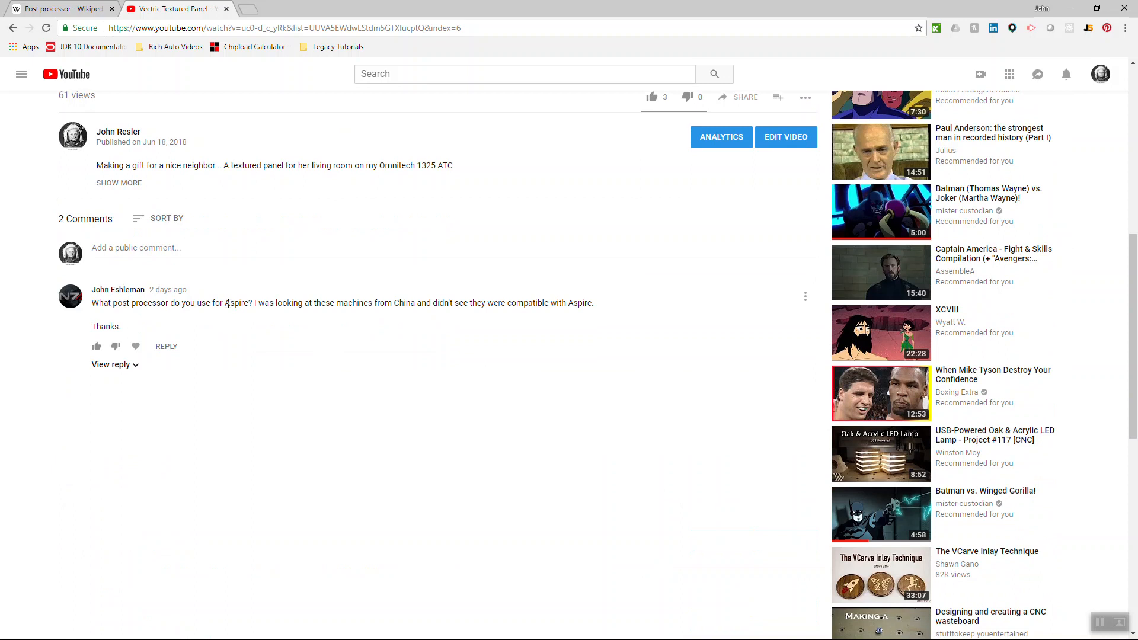
pyautogui.moveTo(300, 302)
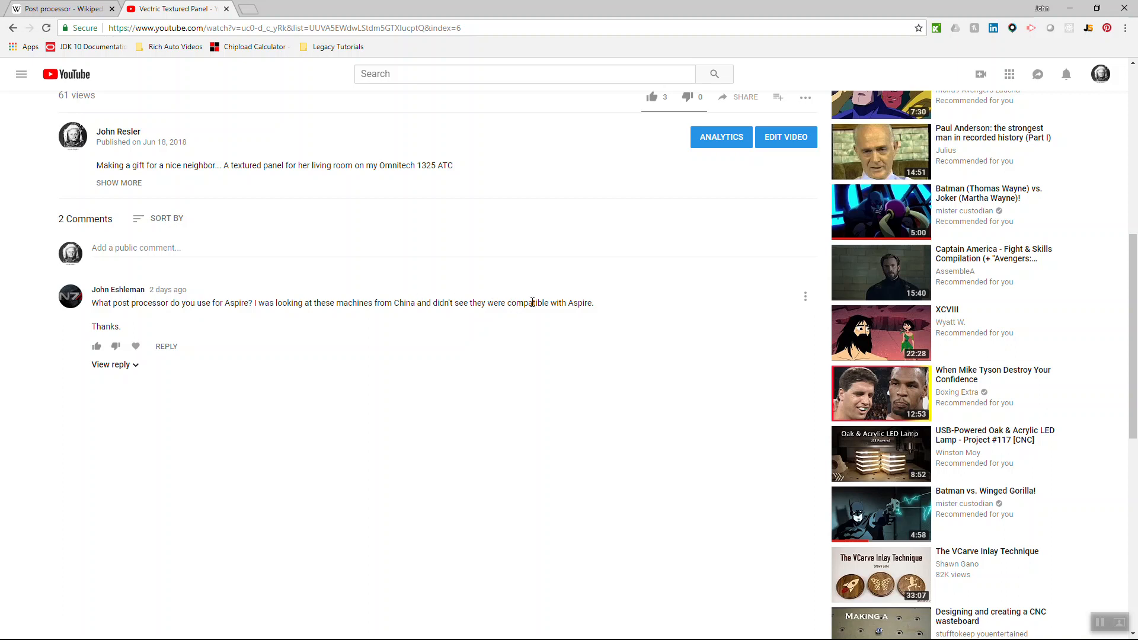
pyautogui.moveTo(328, 299)
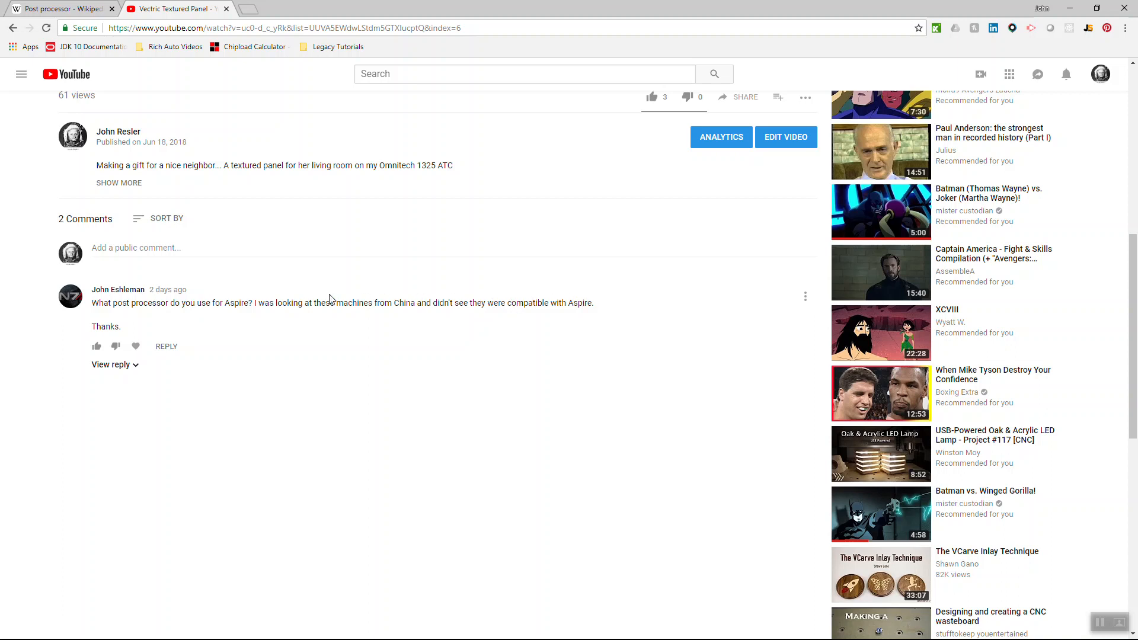
pyautogui.moveTo(179, 349)
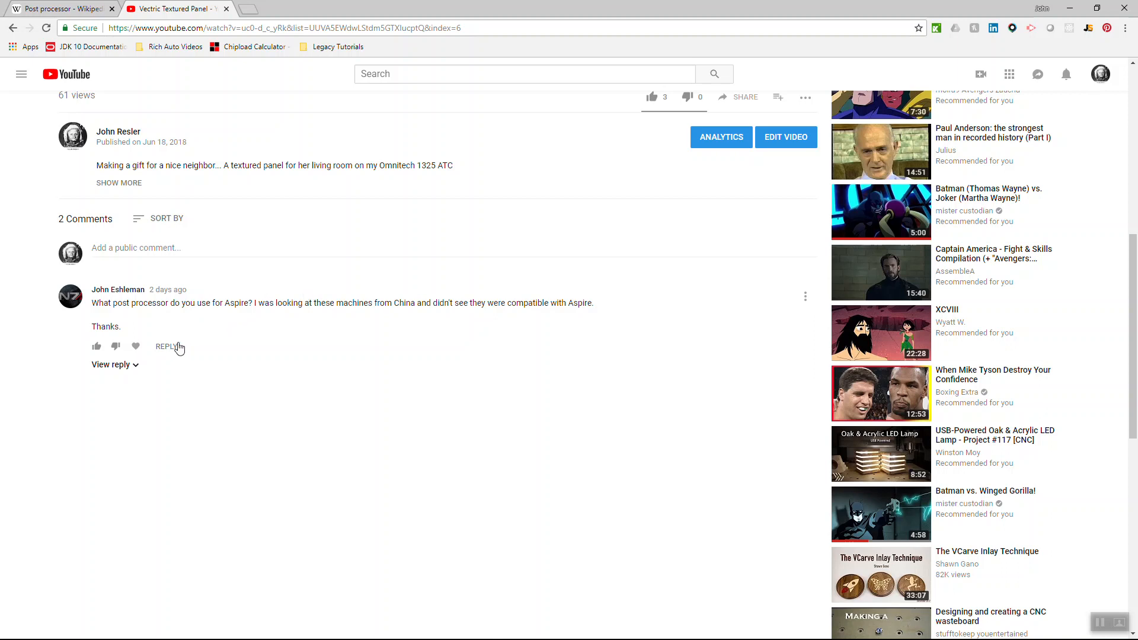
pyautogui.click(110, 364)
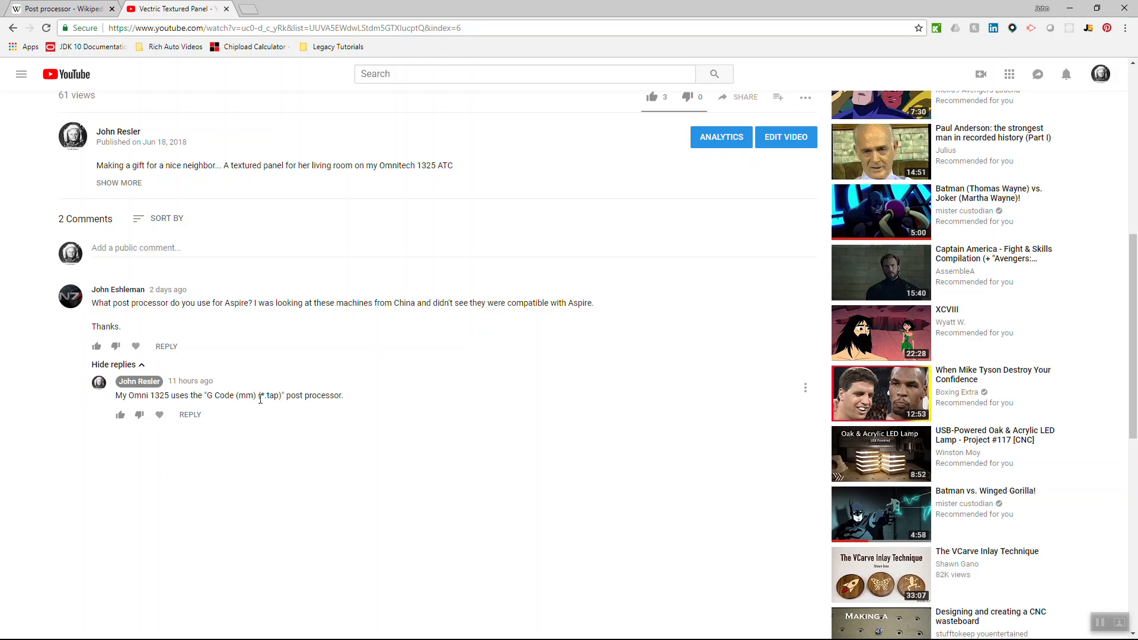
pyautogui.moveTo(290, 386)
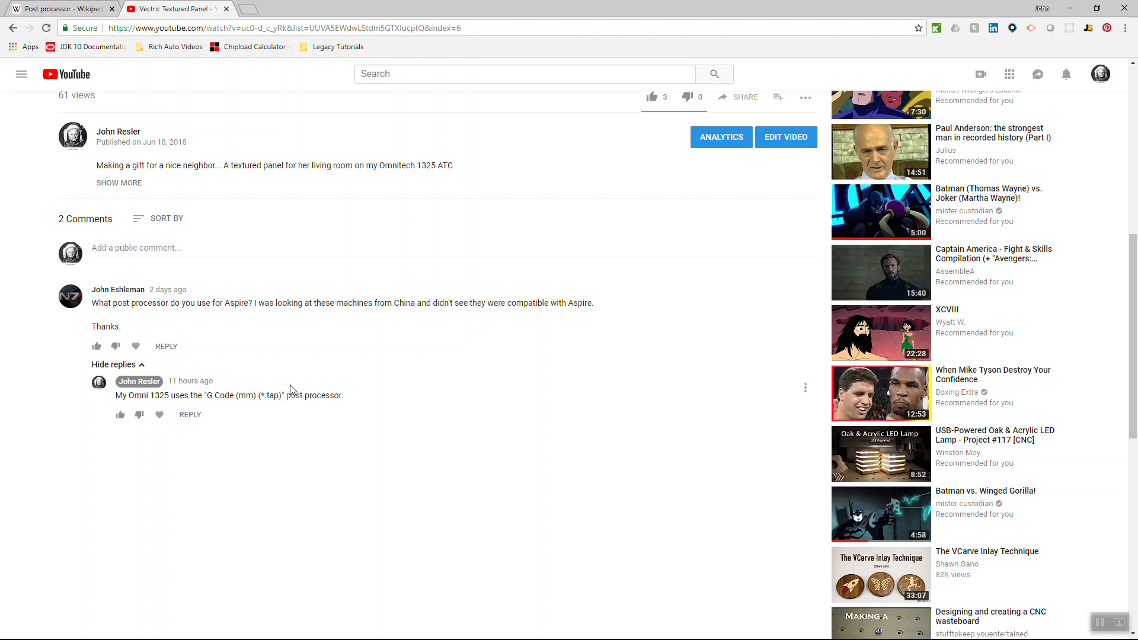
pyautogui.moveTo(347, 313)
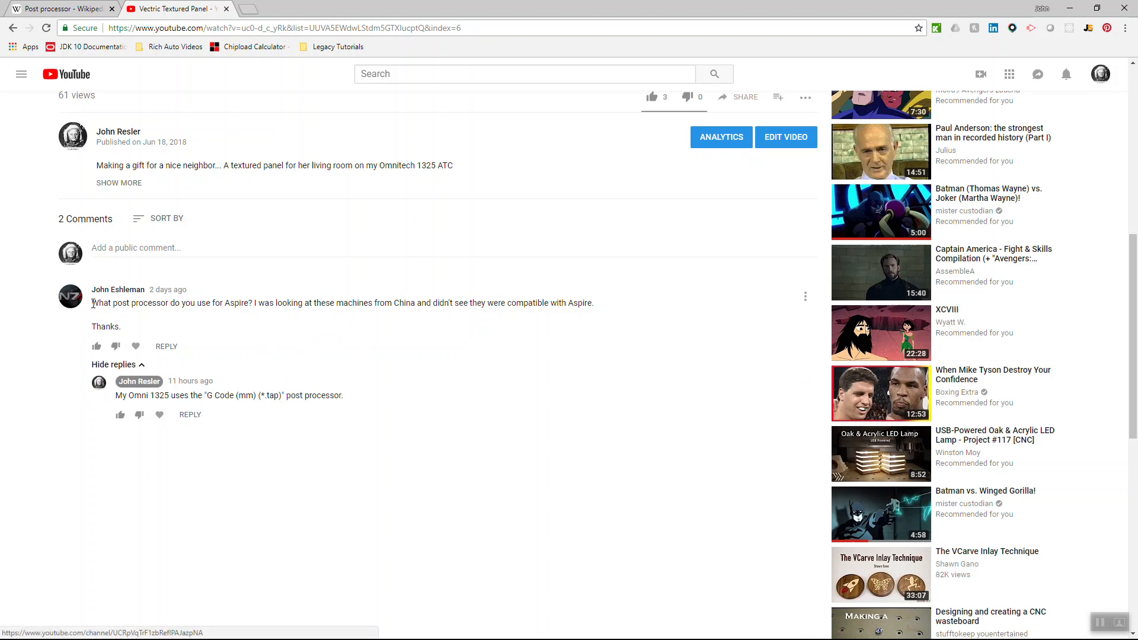
# Highlight the commenter's question sentences about which post processor, then switch to File Explorer
pyautogui.moveTo(91, 302); pyautogui.dragTo(487, 302)
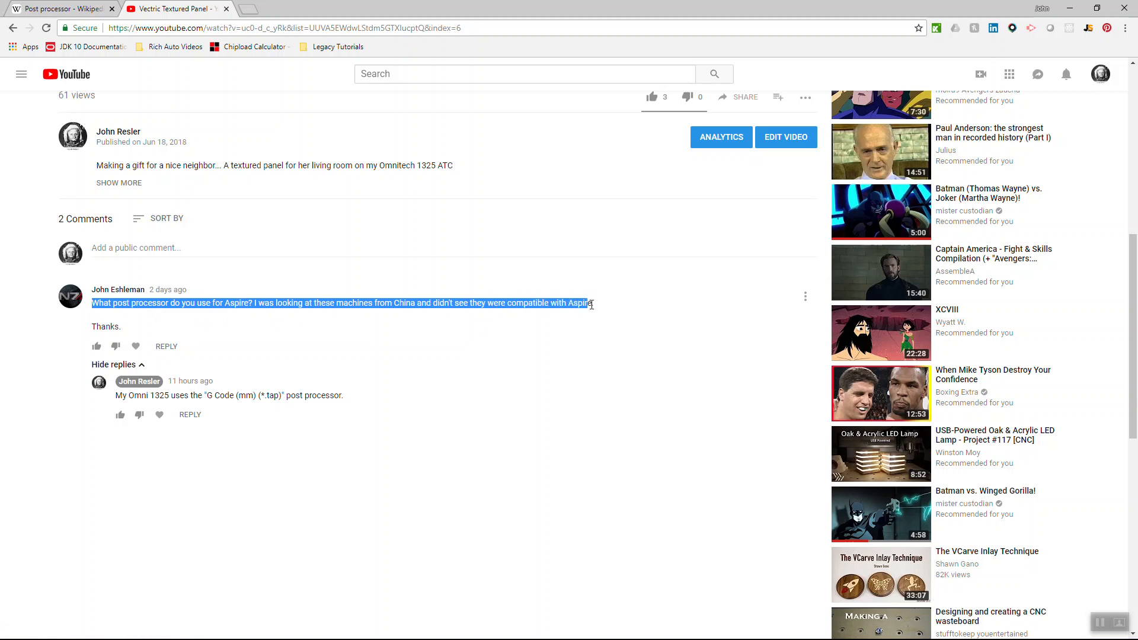
pyautogui.click(435, 308)
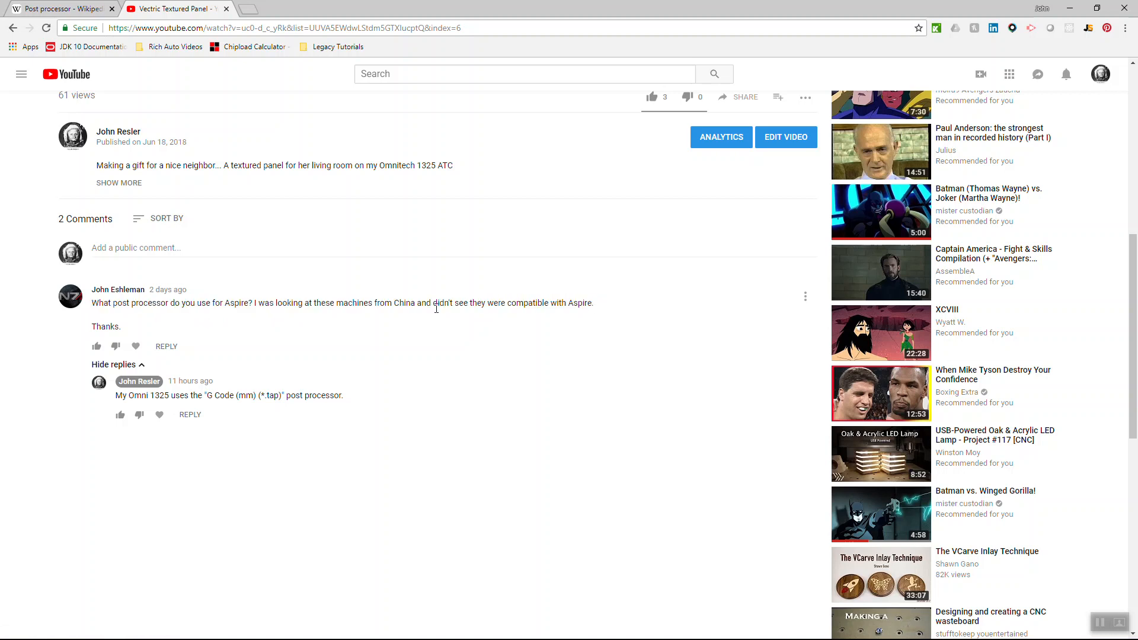
pyautogui.moveTo(376, 315)
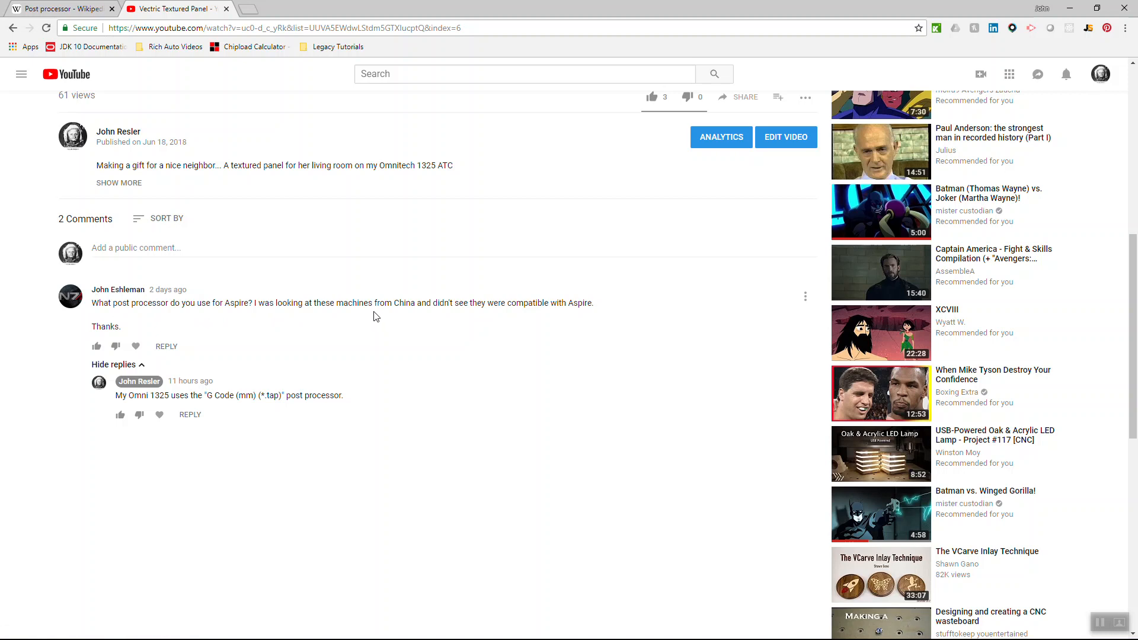
pyautogui.moveTo(344, 299)
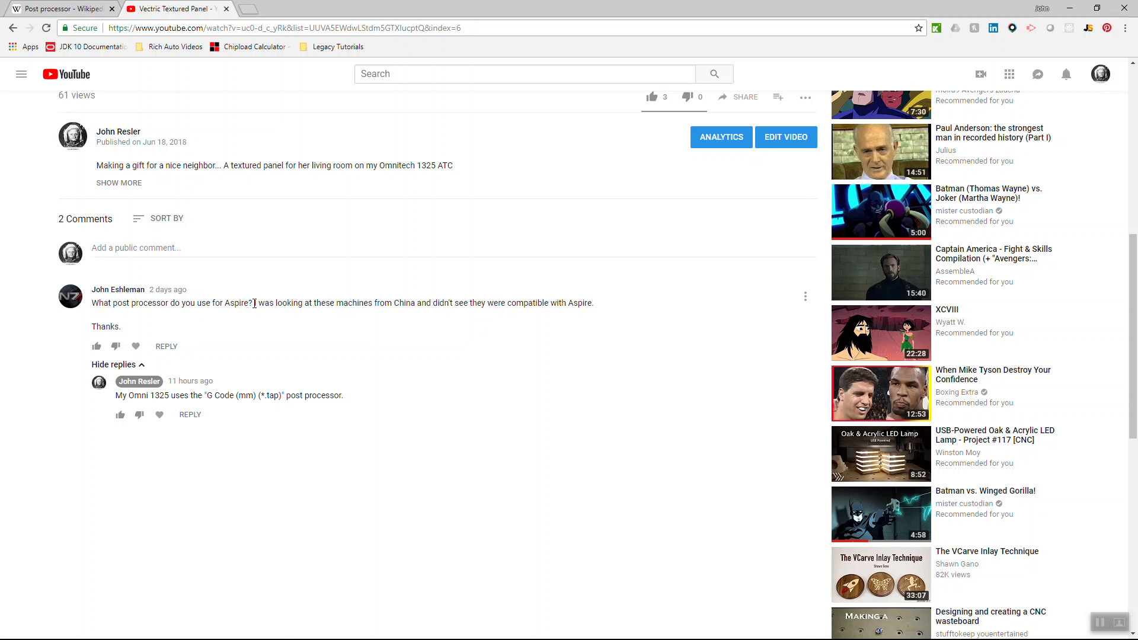
pyautogui.doubleClick(277, 302)
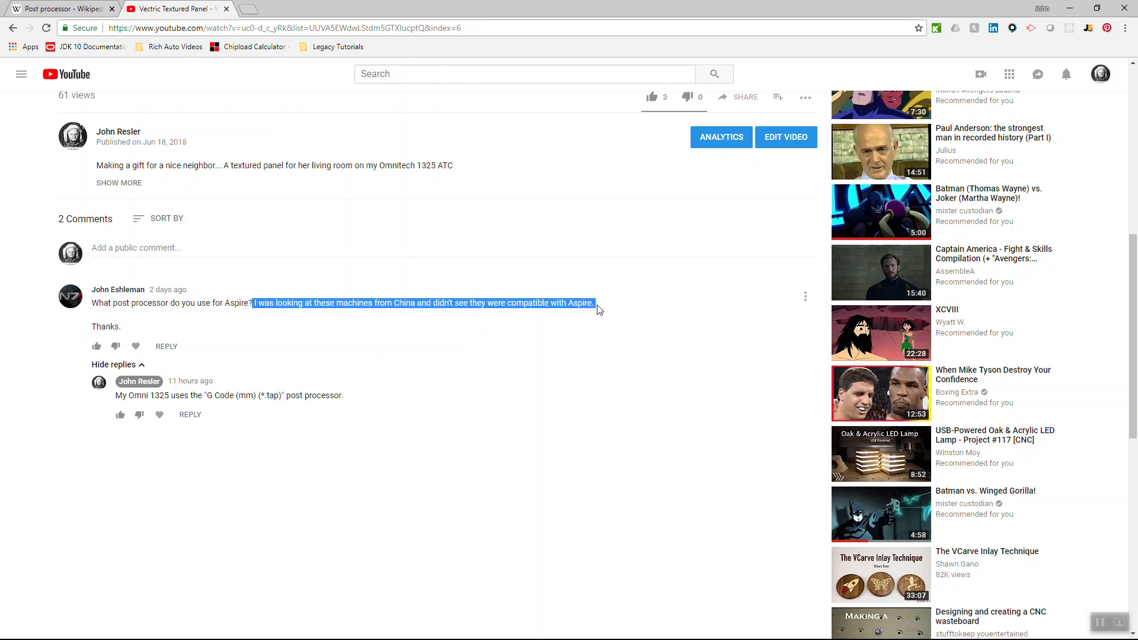
pyautogui.click(594, 302)
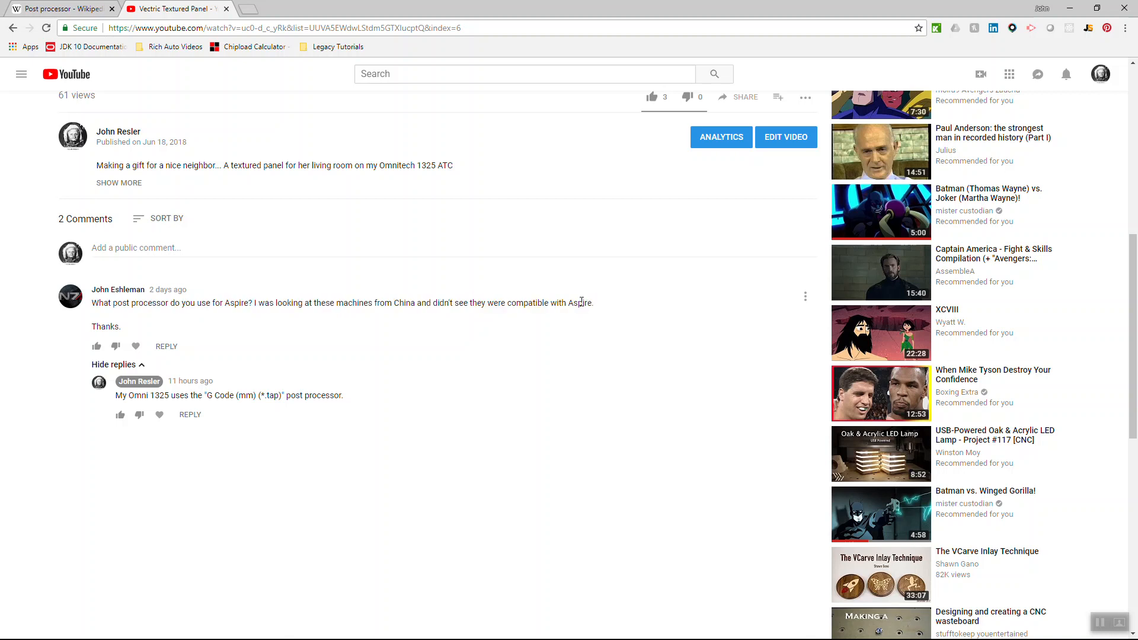
pyautogui.press('alt+tab')
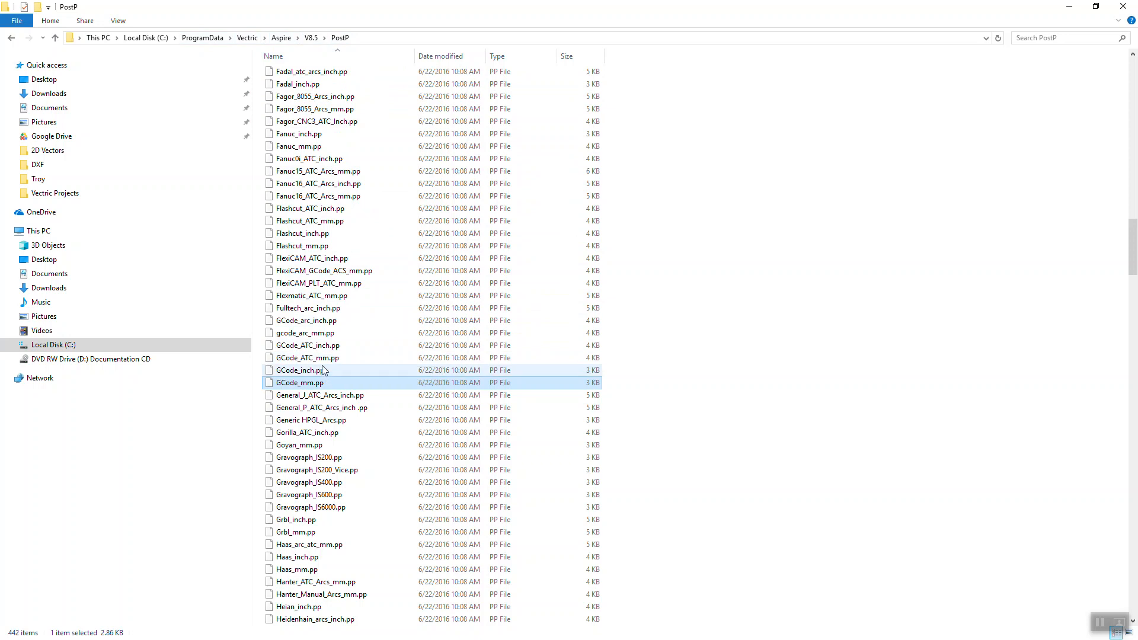
pyautogui.moveTo(325, 377)
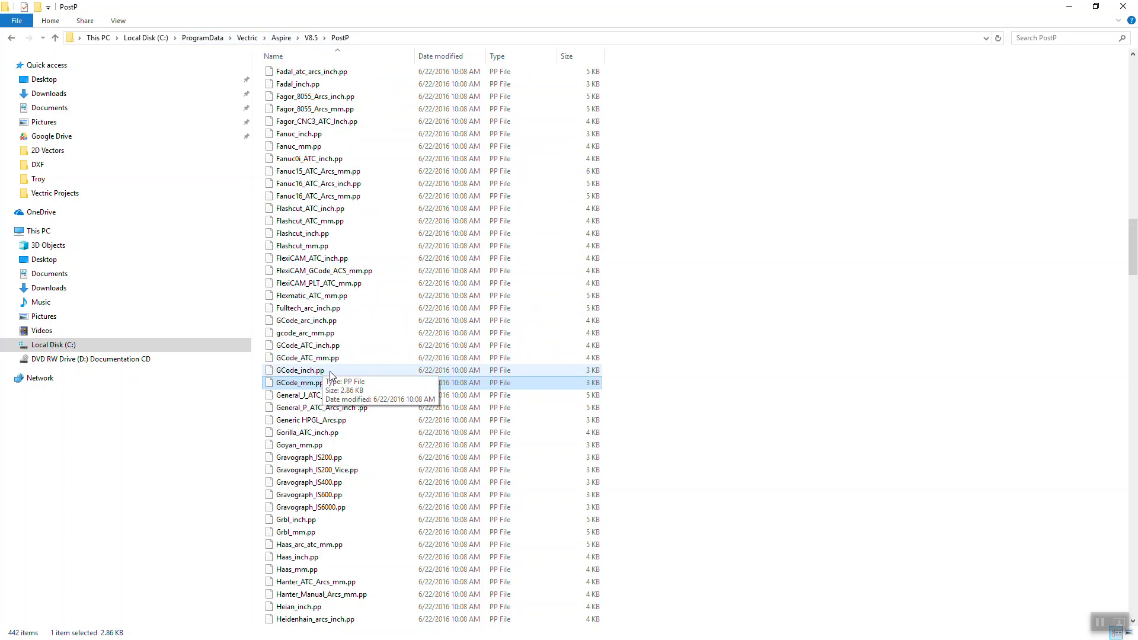
# Select GCode_mm.pp in the PostP folder and edit it with Notepad++
pyautogui.click(299, 369)
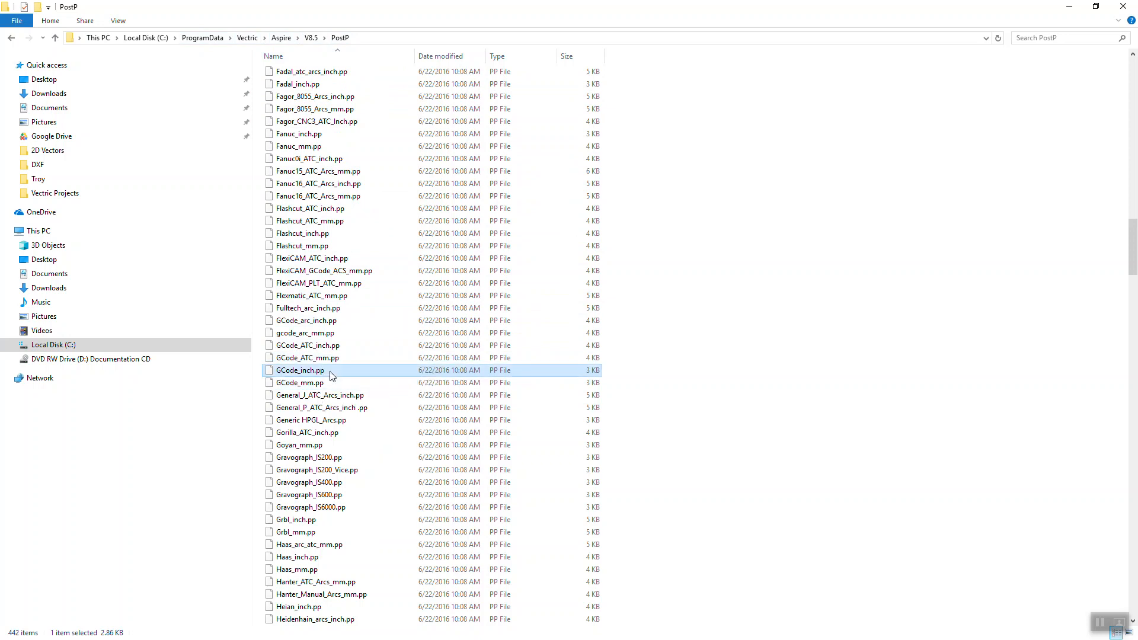
pyautogui.click(300, 383)
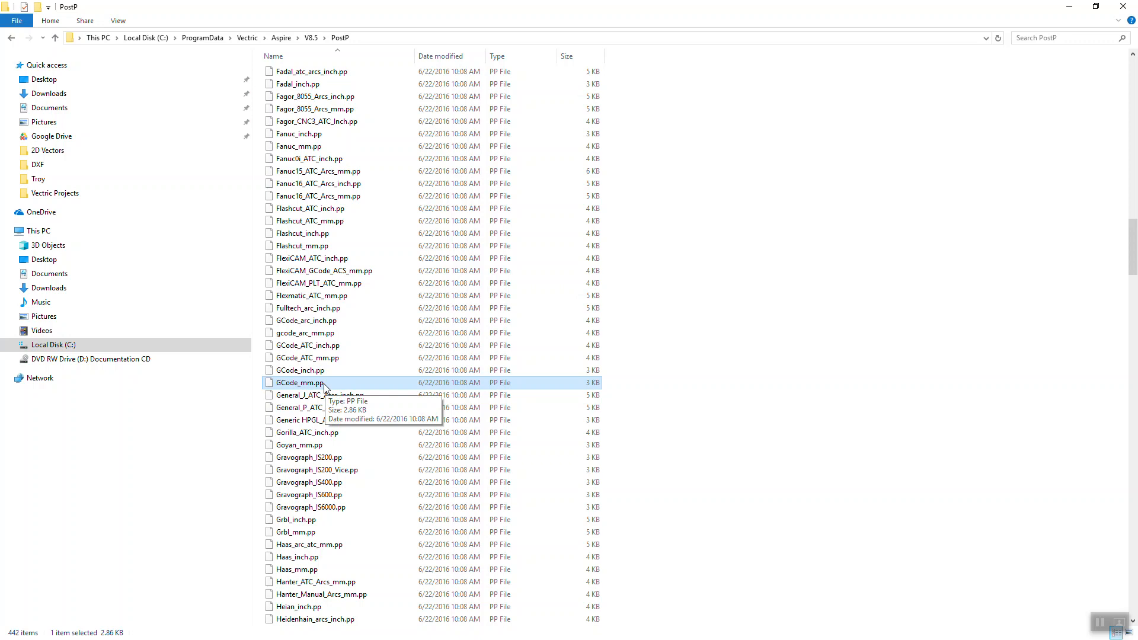
pyautogui.rightClick(298, 383)
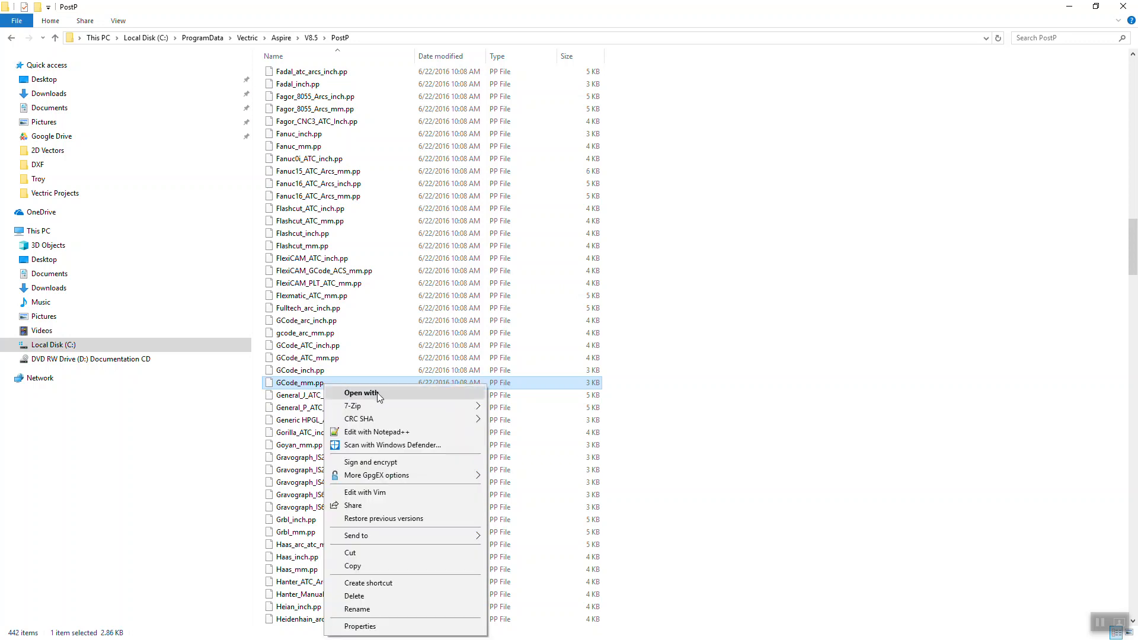
pyautogui.click(376, 432)
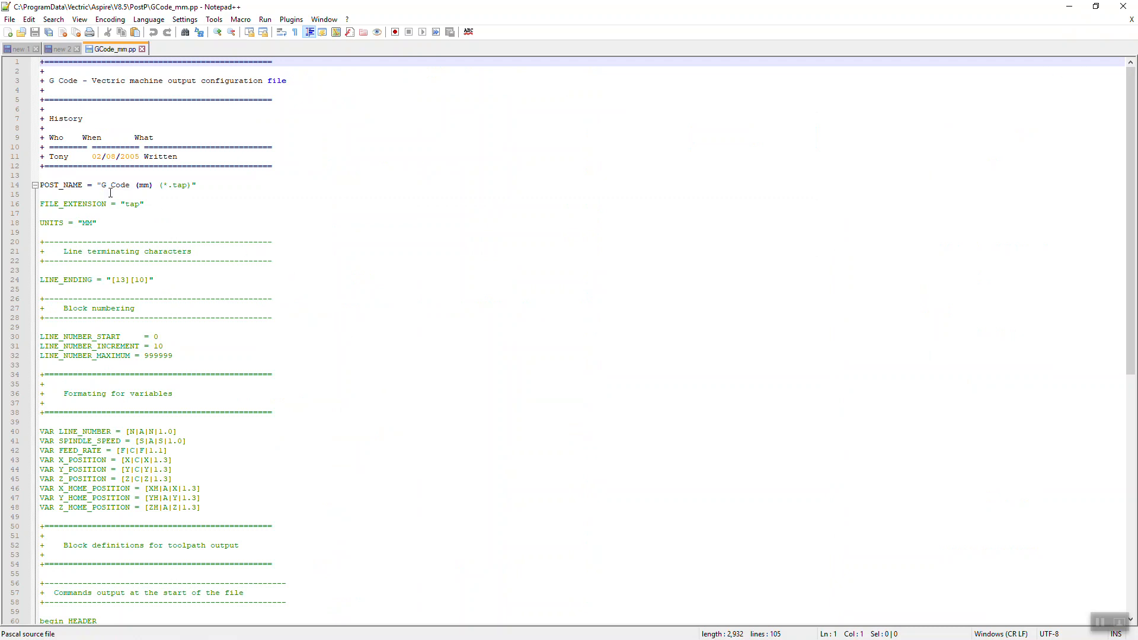
# Select the POST_NAME value G Code (mm) (*.tap) on line 14, then switch to Aspire
pyautogui.doubleClick(115, 185)
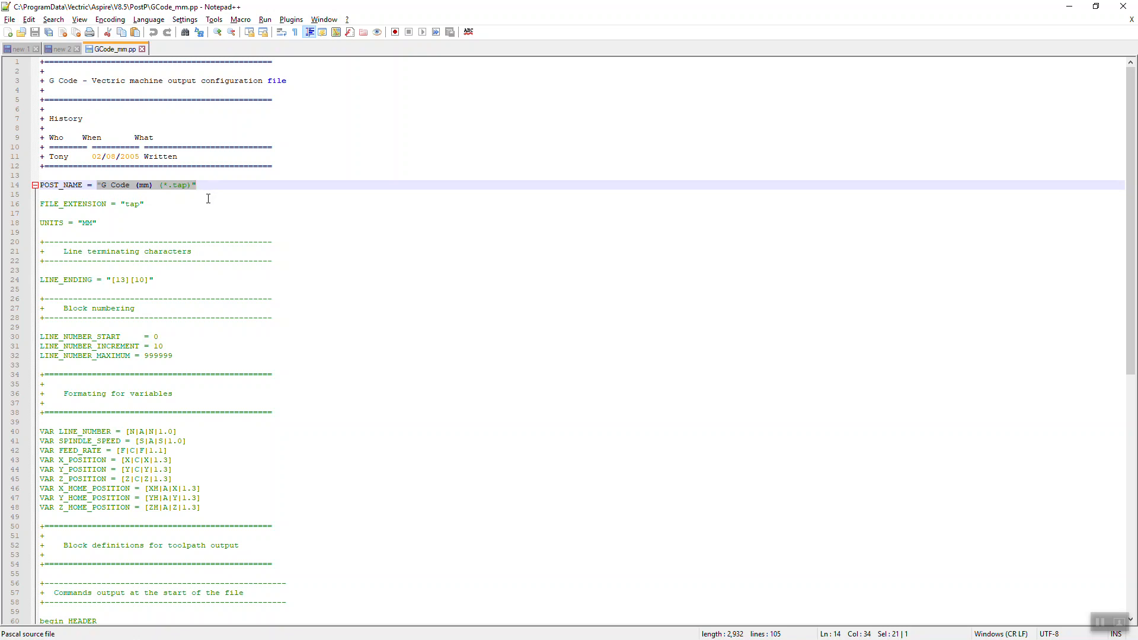
pyautogui.press('alt+tab')
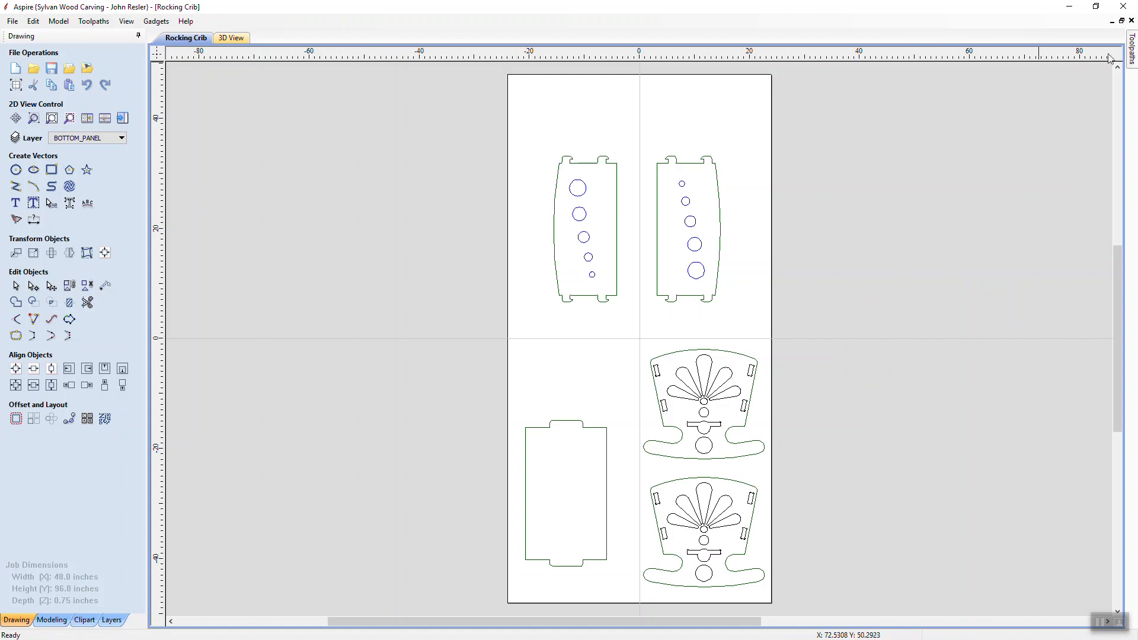
# Calculate the Inner Profile toolpath past the cut-through warning and close its 3D preview
pyautogui.click(1129, 54)
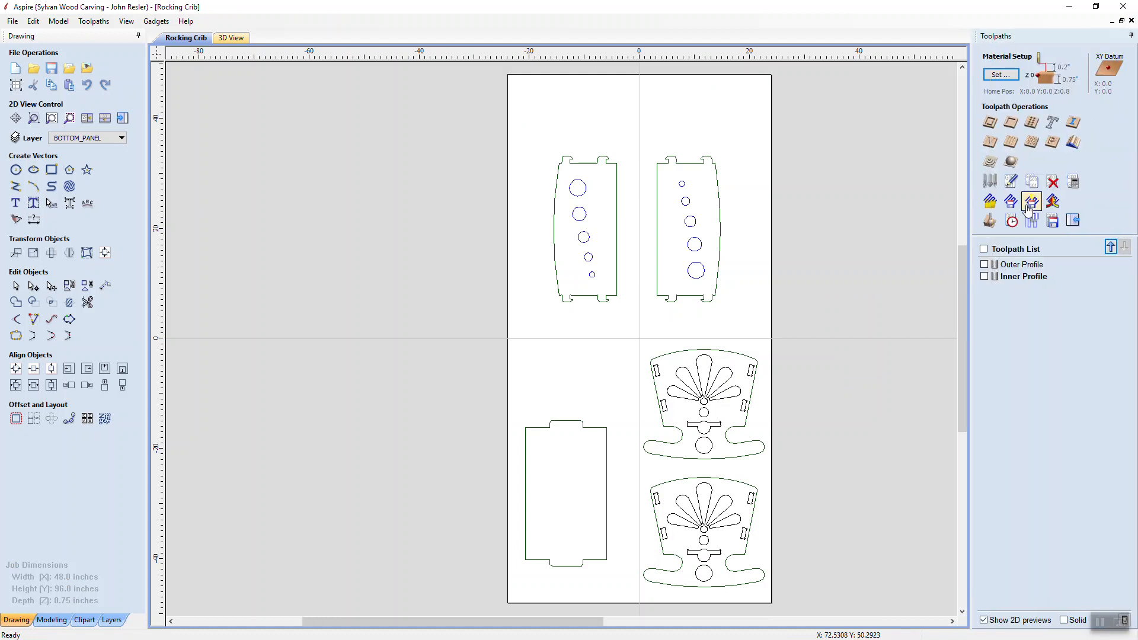
pyautogui.click(1023, 276)
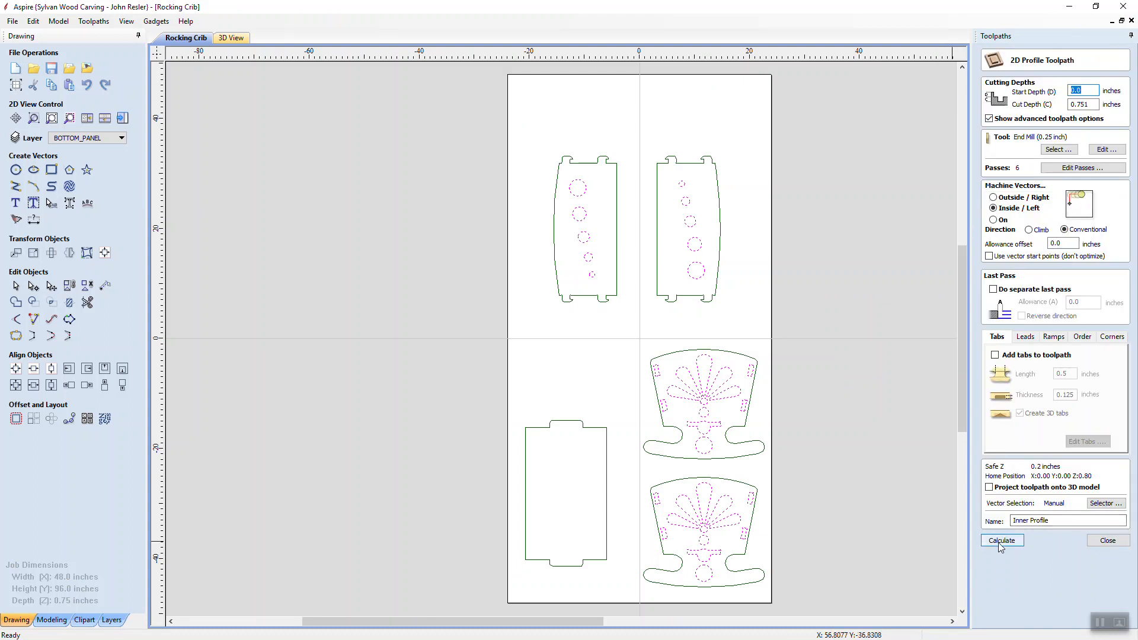
pyautogui.click(1000, 541)
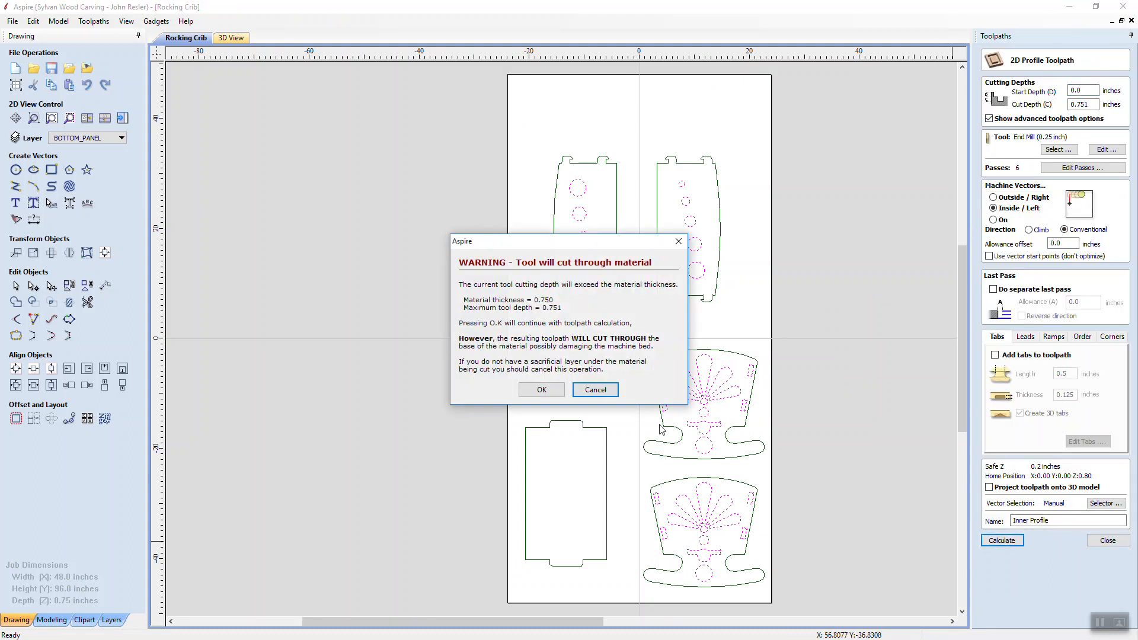
pyautogui.click(541, 390)
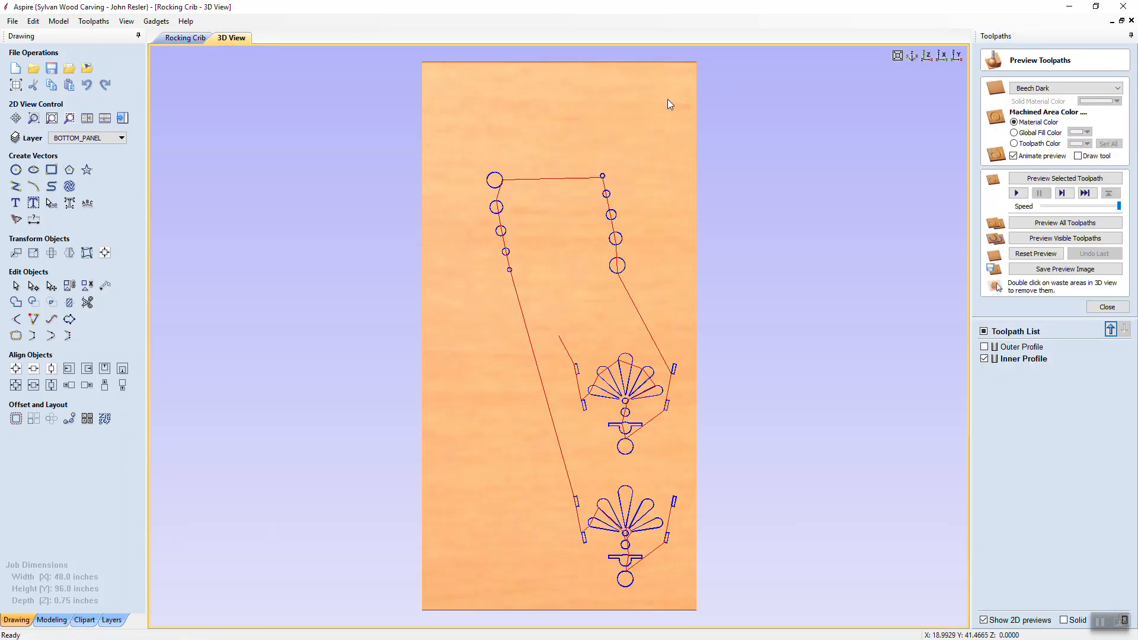
pyautogui.moveTo(694, 304)
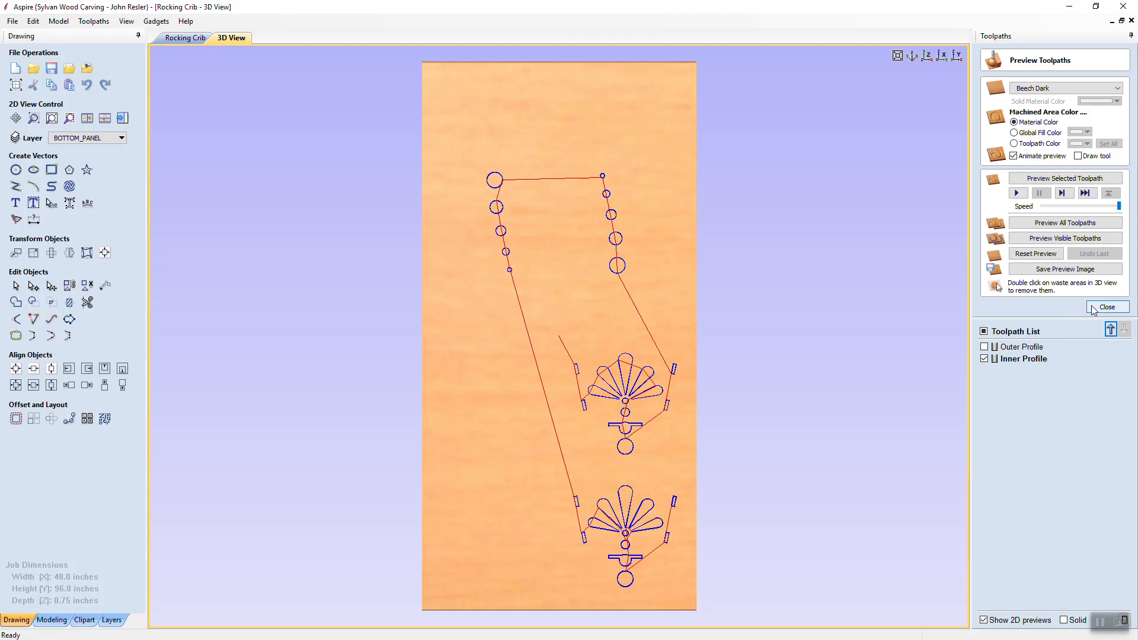
pyautogui.click(1106, 306)
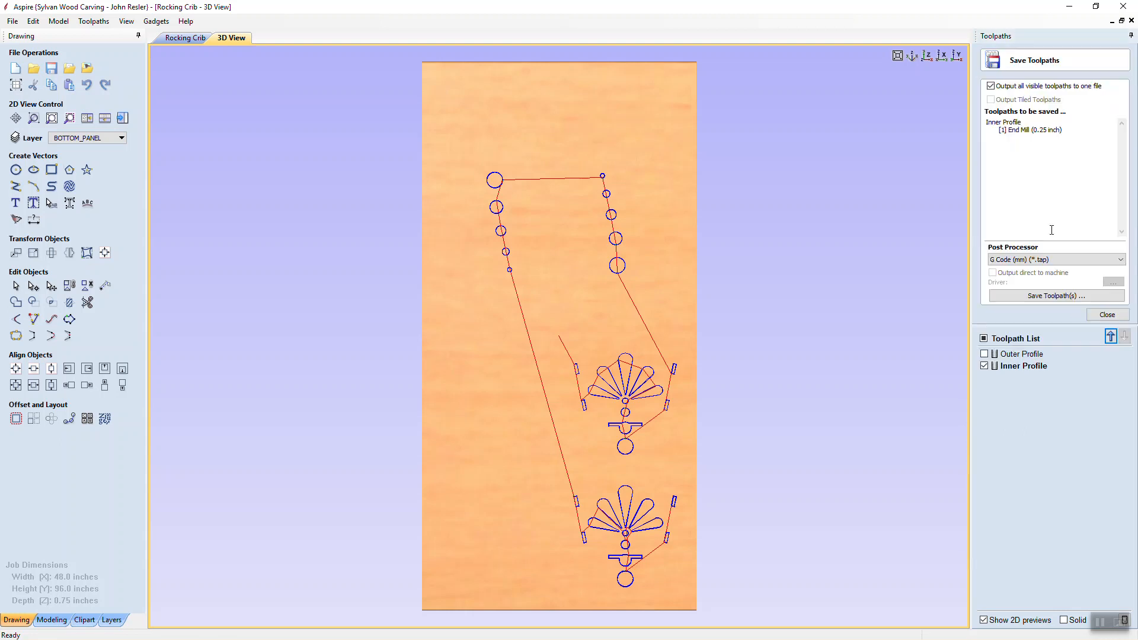
# Browse the first stretch of the Post Processor list in Save Toolpaths
pyautogui.click(1055, 259)
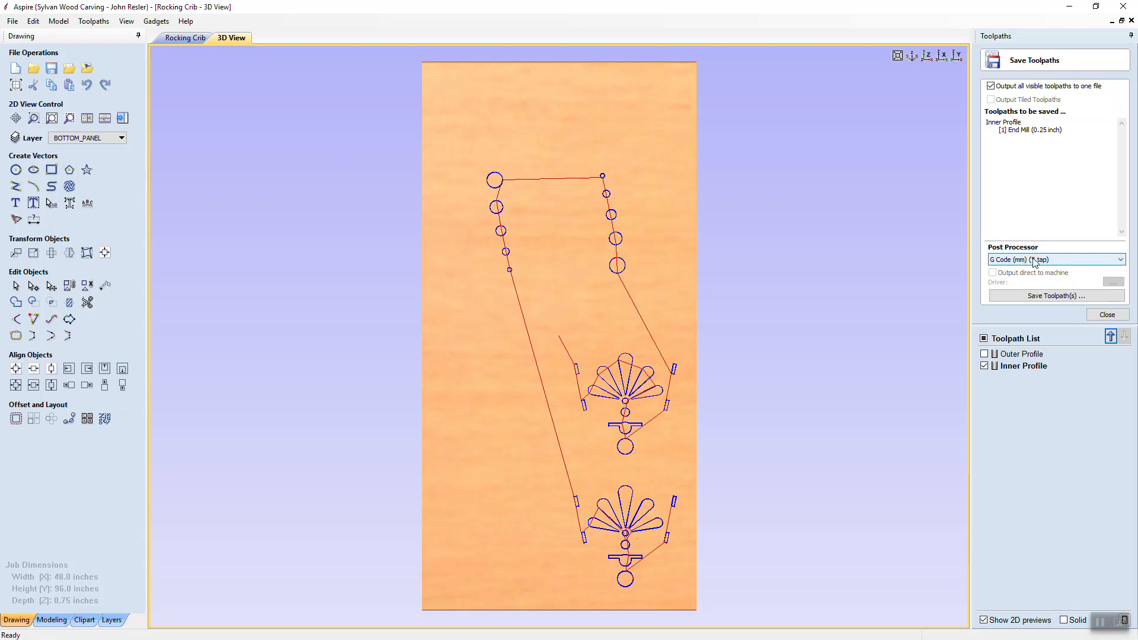
pyautogui.moveTo(1033, 263)
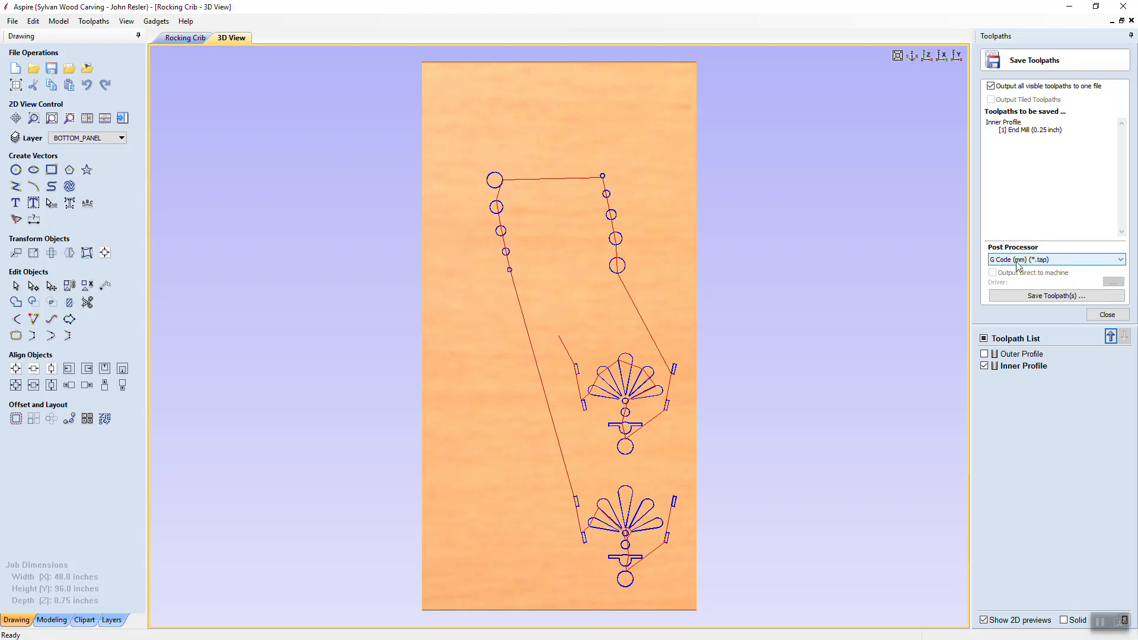
pyautogui.moveTo(1036, 268)
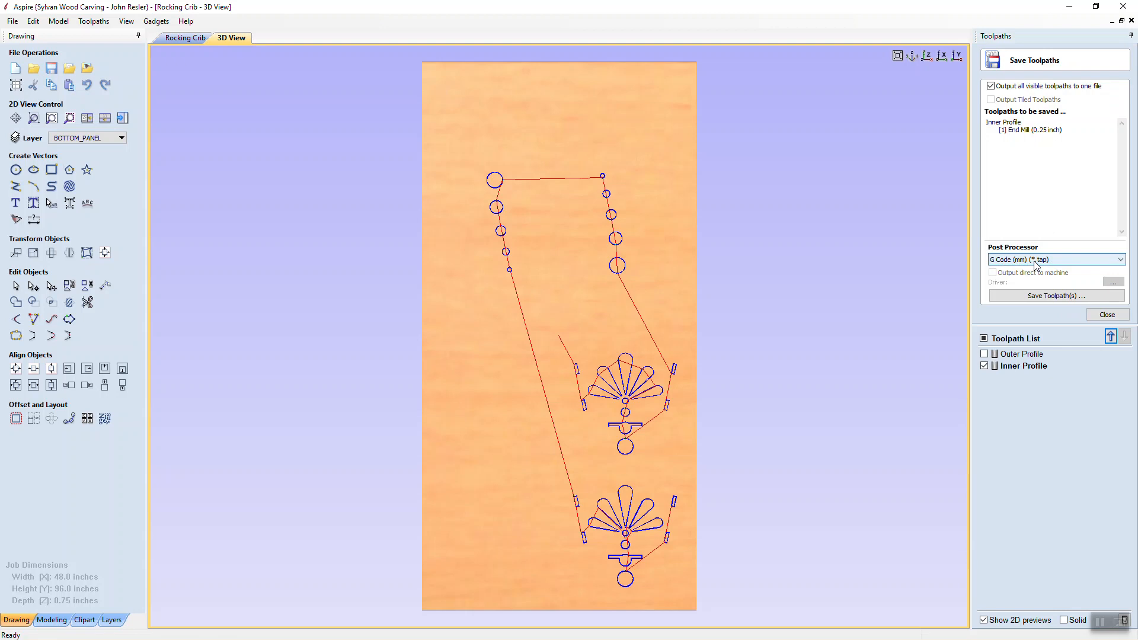
pyautogui.click(1121, 259)
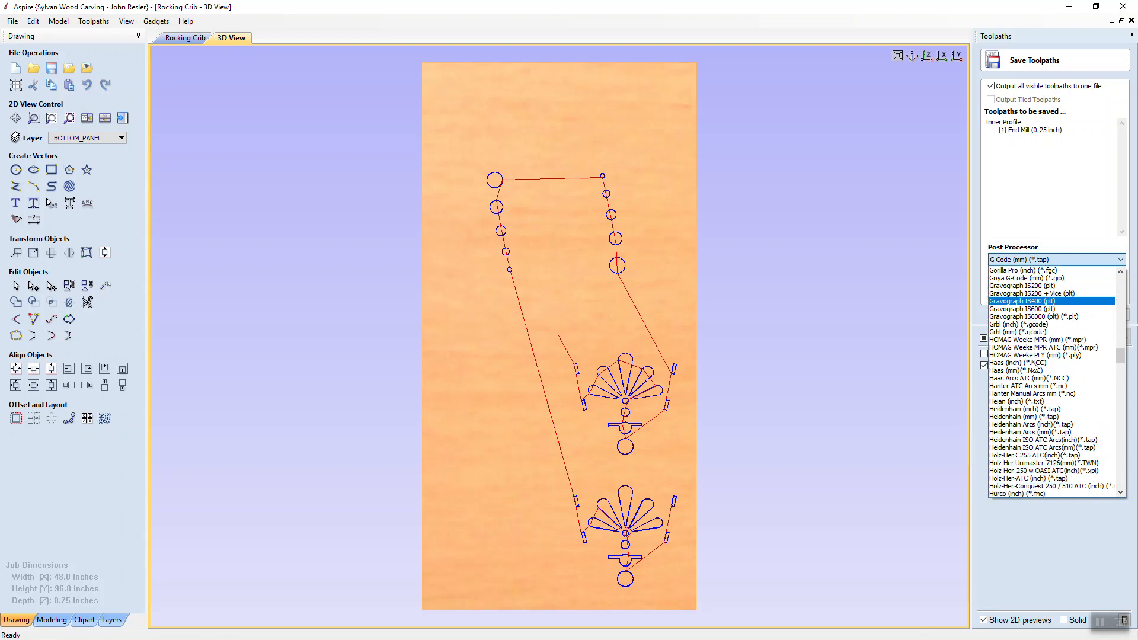
pyautogui.scroll(-3)
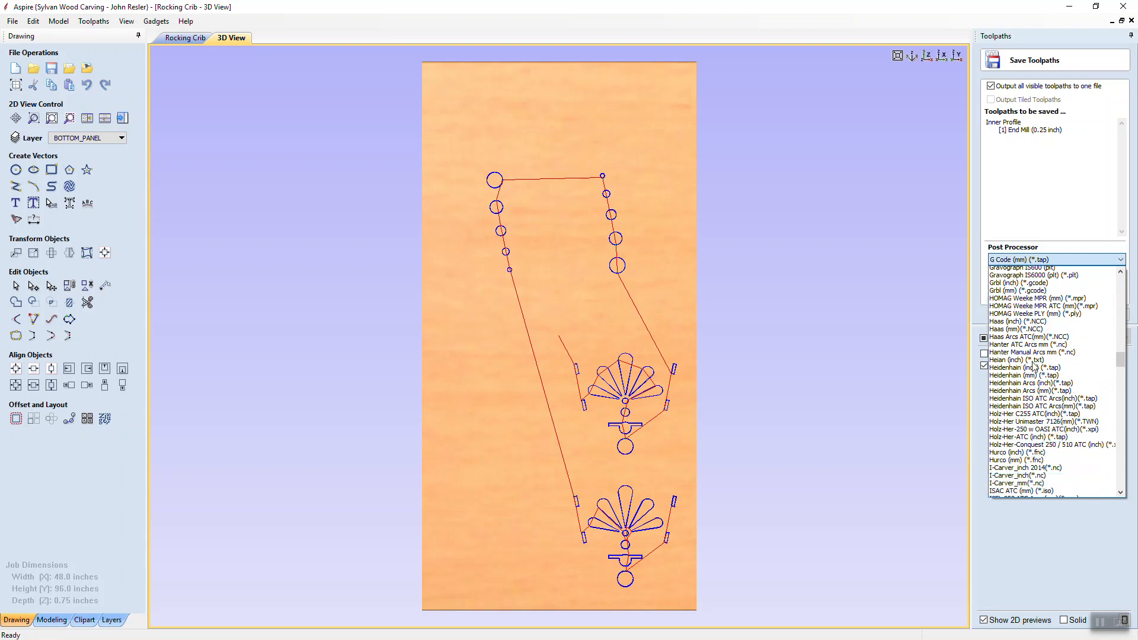
pyautogui.scroll(-3)
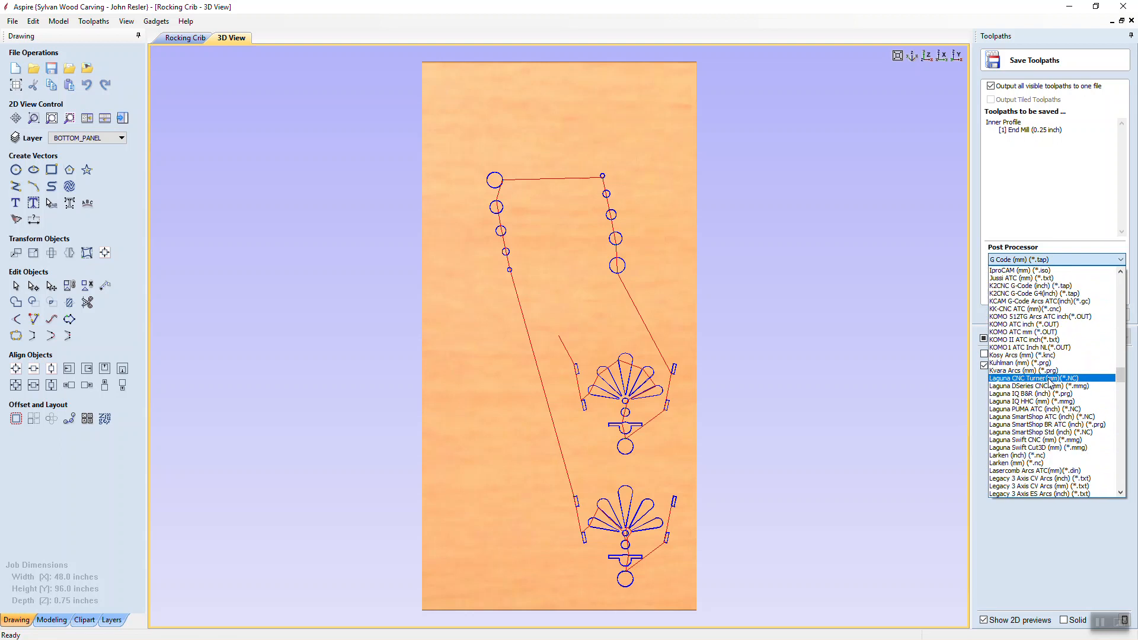
pyautogui.click(1045, 432)
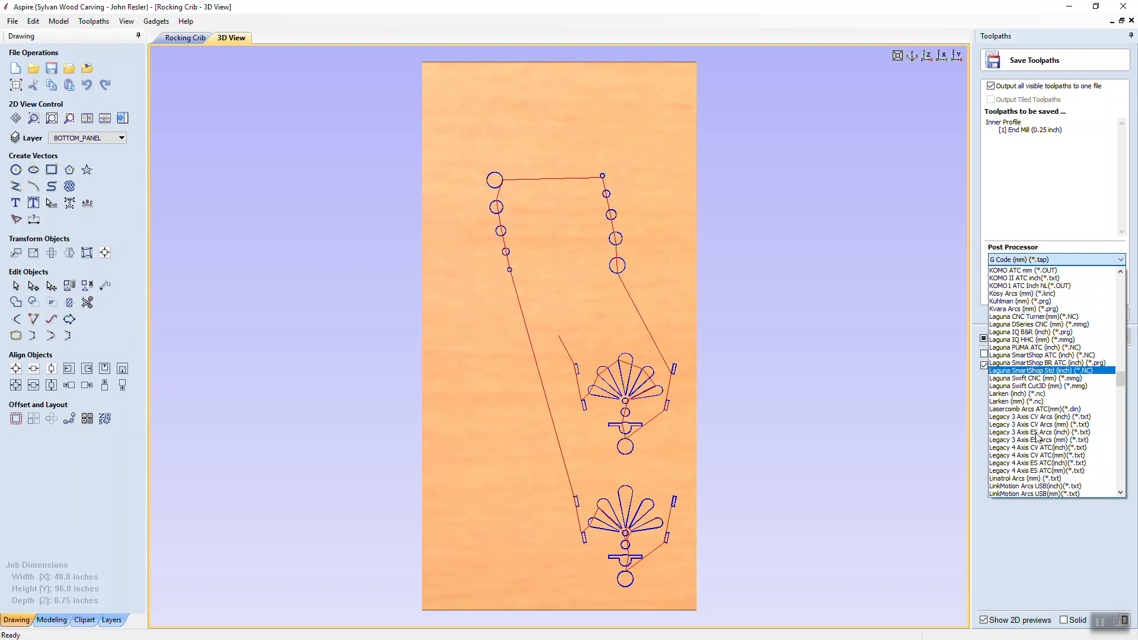
pyautogui.click(1045, 416)
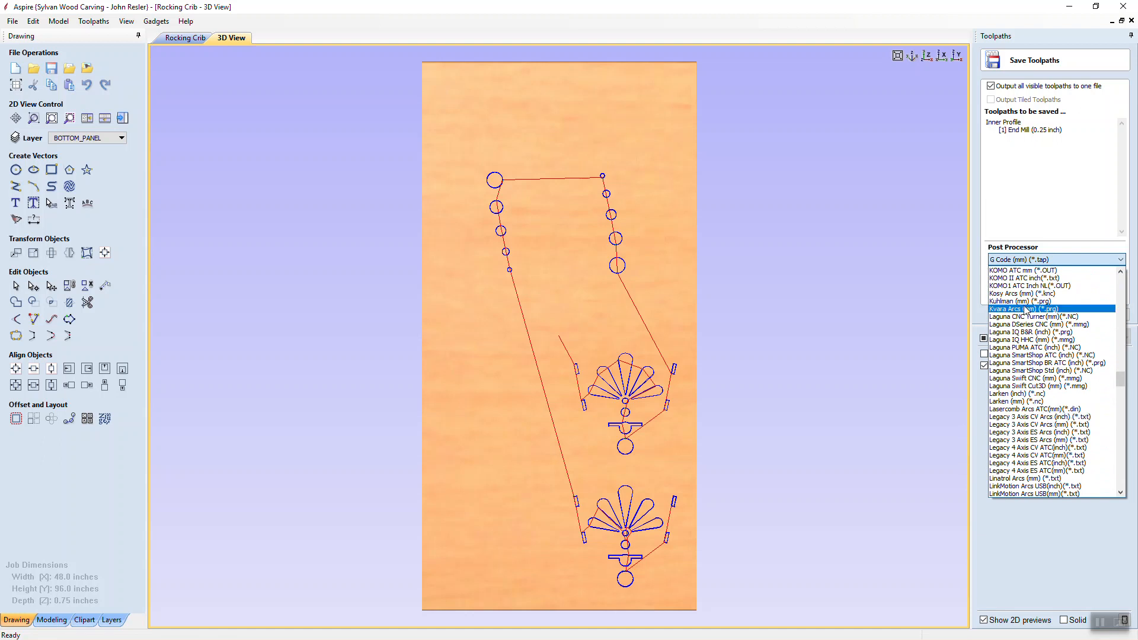
# Look through the later post processor names, keeping G Code (mm), then move to the post processor files
pyautogui.click(1040, 440)
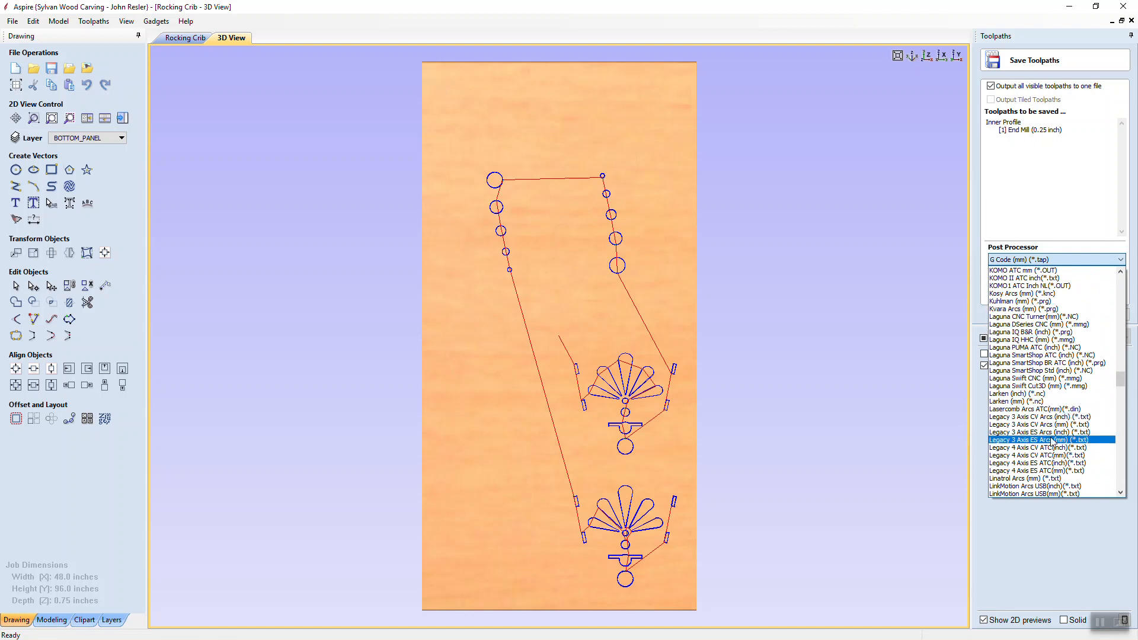
pyautogui.click(1042, 416)
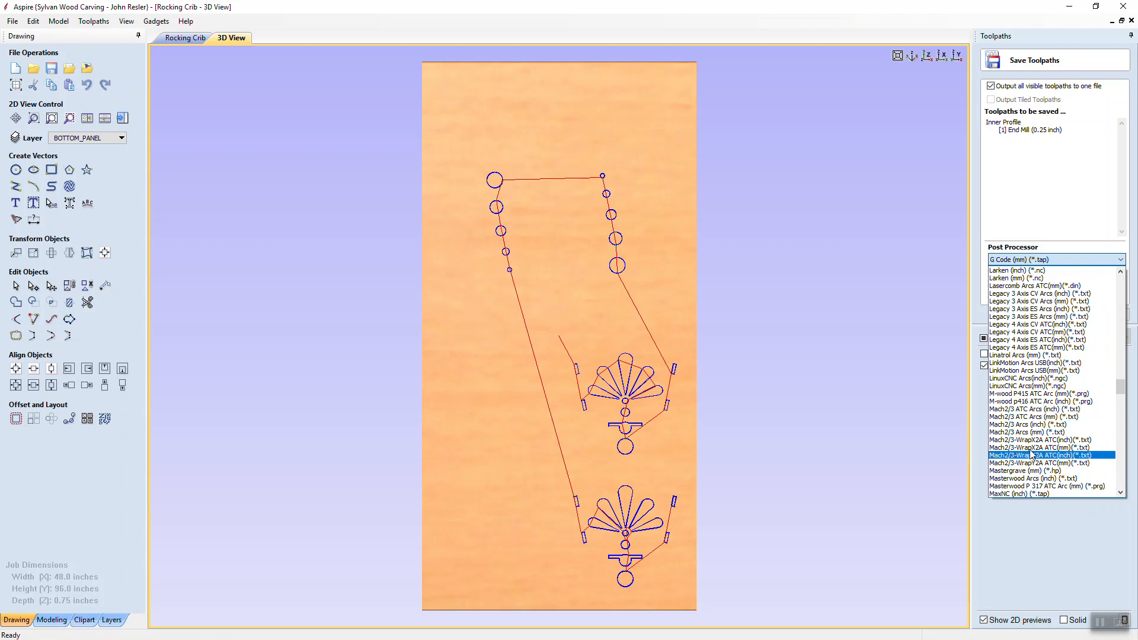
pyautogui.click(1038, 447)
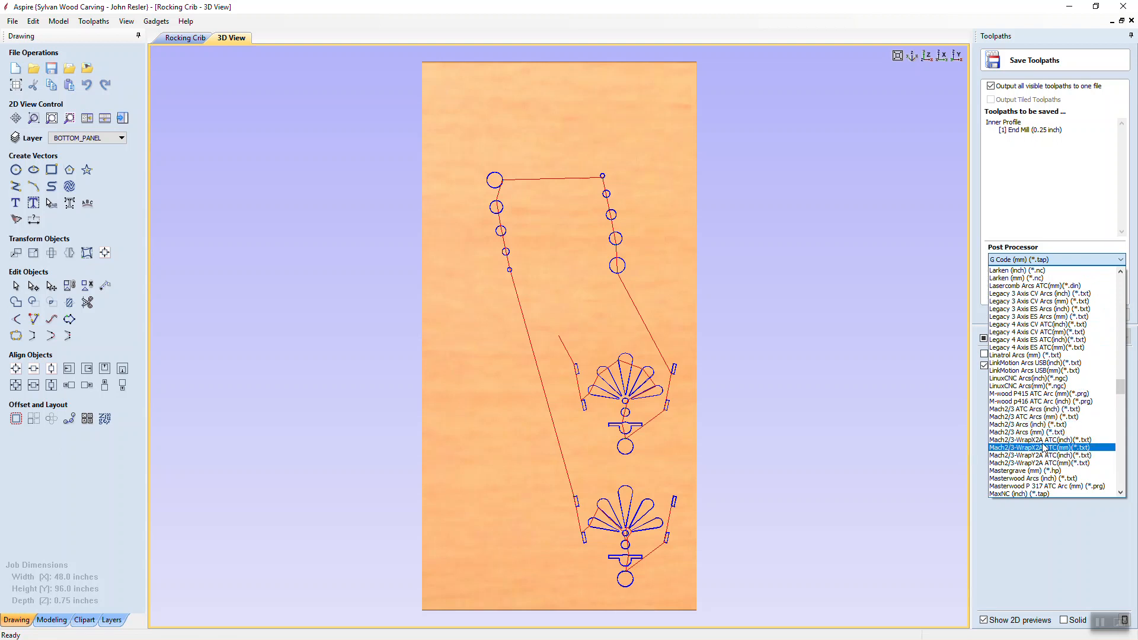
pyautogui.scroll(-3)
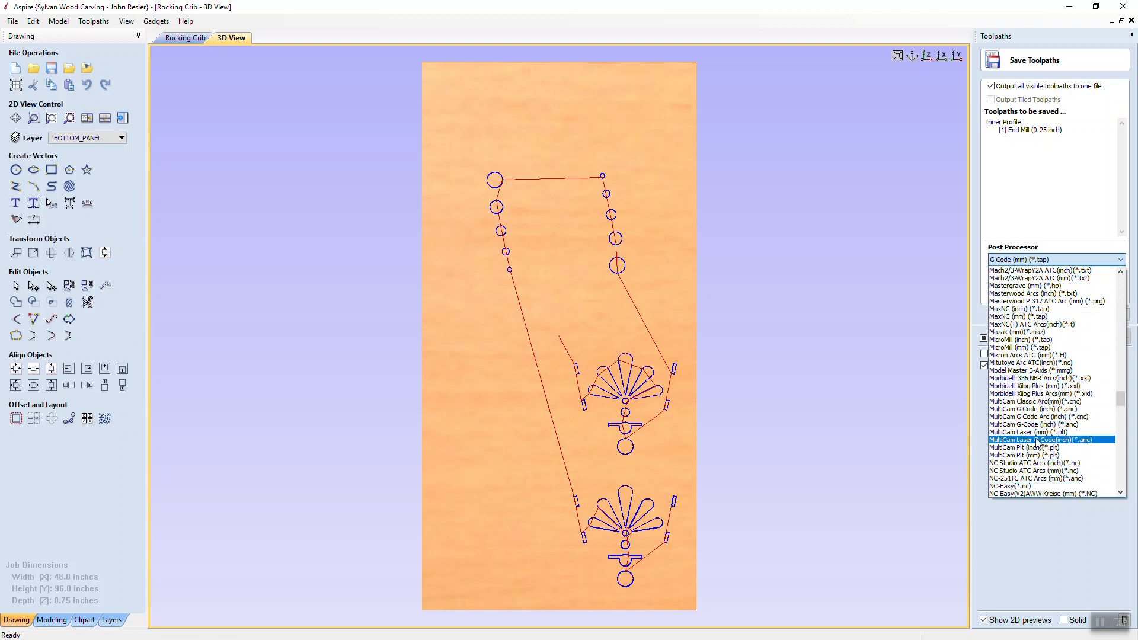
pyautogui.scroll(-3)
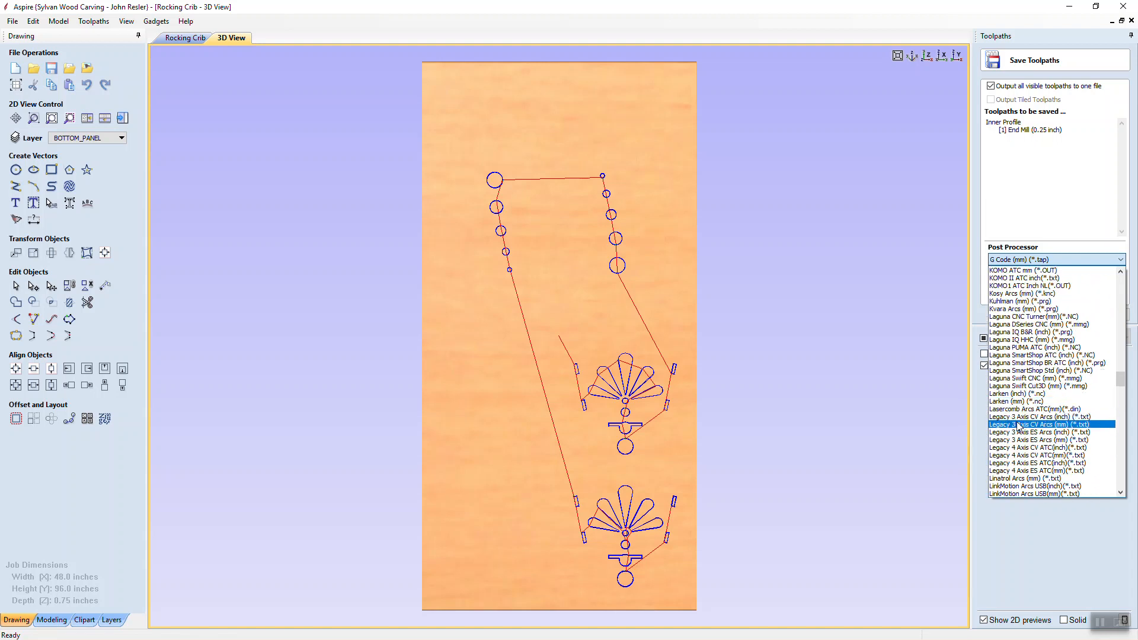
pyautogui.click(1045, 455)
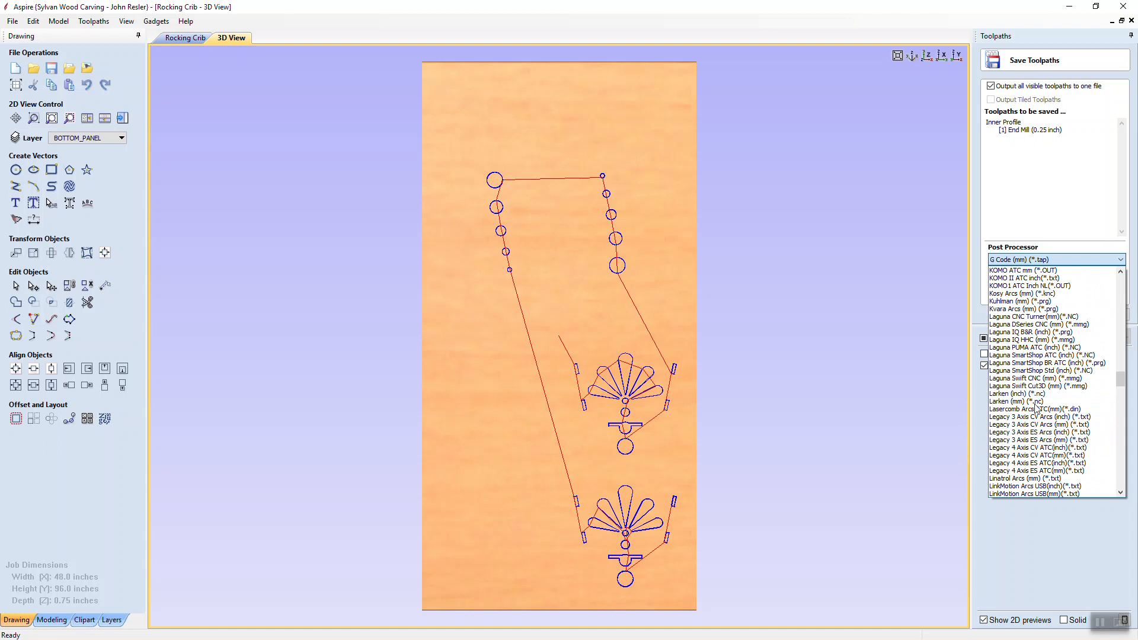
pyautogui.click(1054, 260)
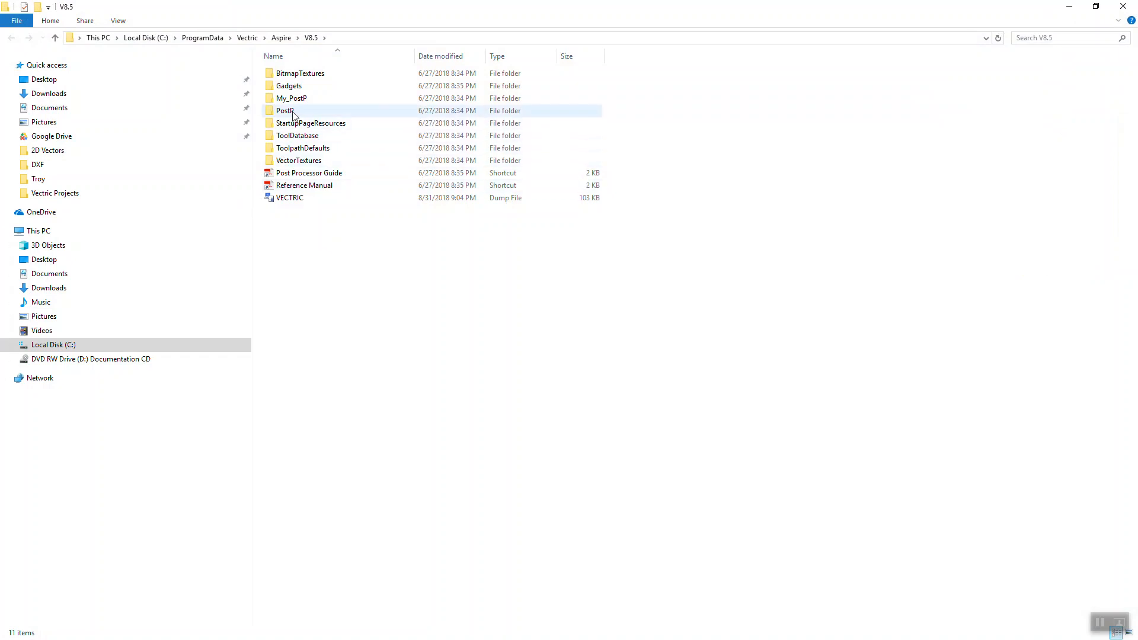
# Enter the PostP folder and switch back to GCode_mm.pp in Notepad++
pyautogui.doubleClick(284, 111)
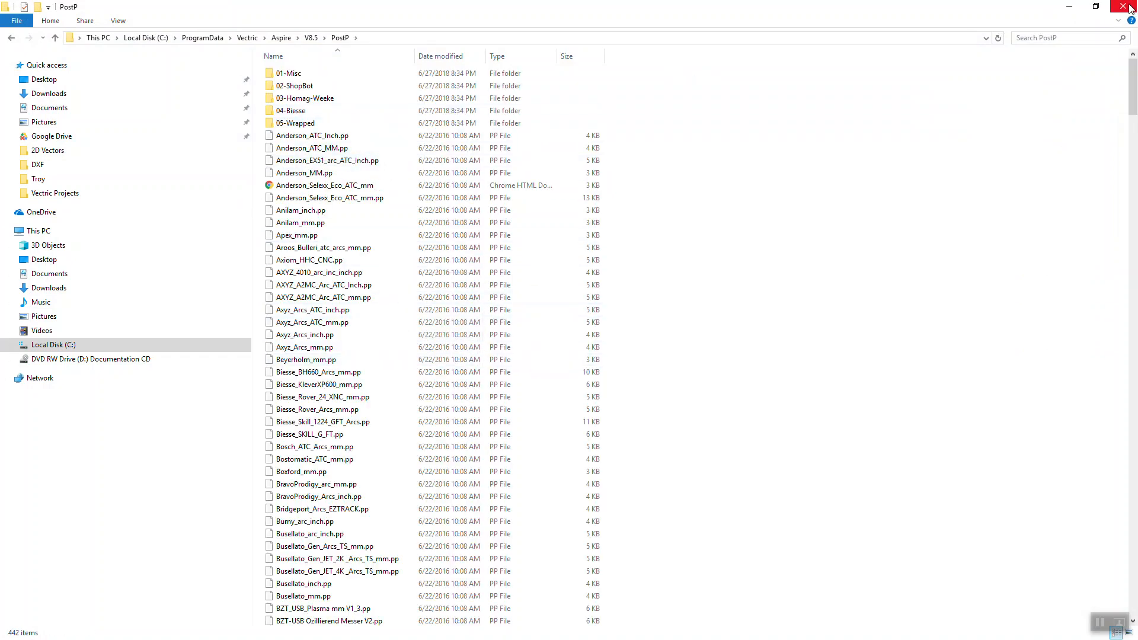
pyautogui.press('alt+tab')
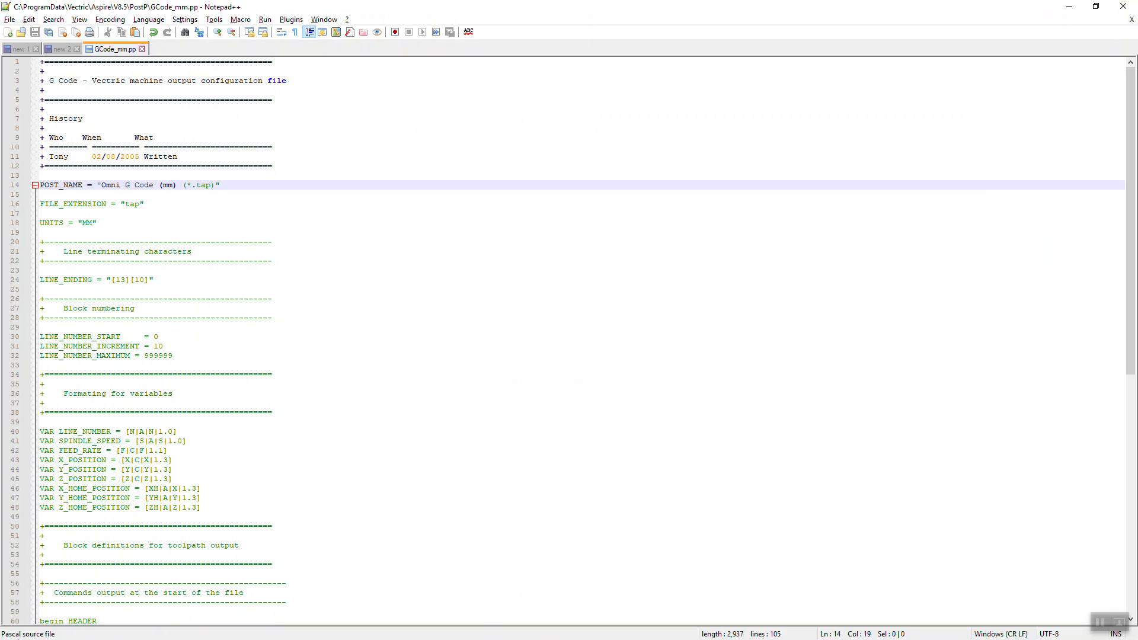
# Bring up Windows taskbar search after checking the Omni G Code (mm) (*.tap) name
pyautogui.click(10, 628)
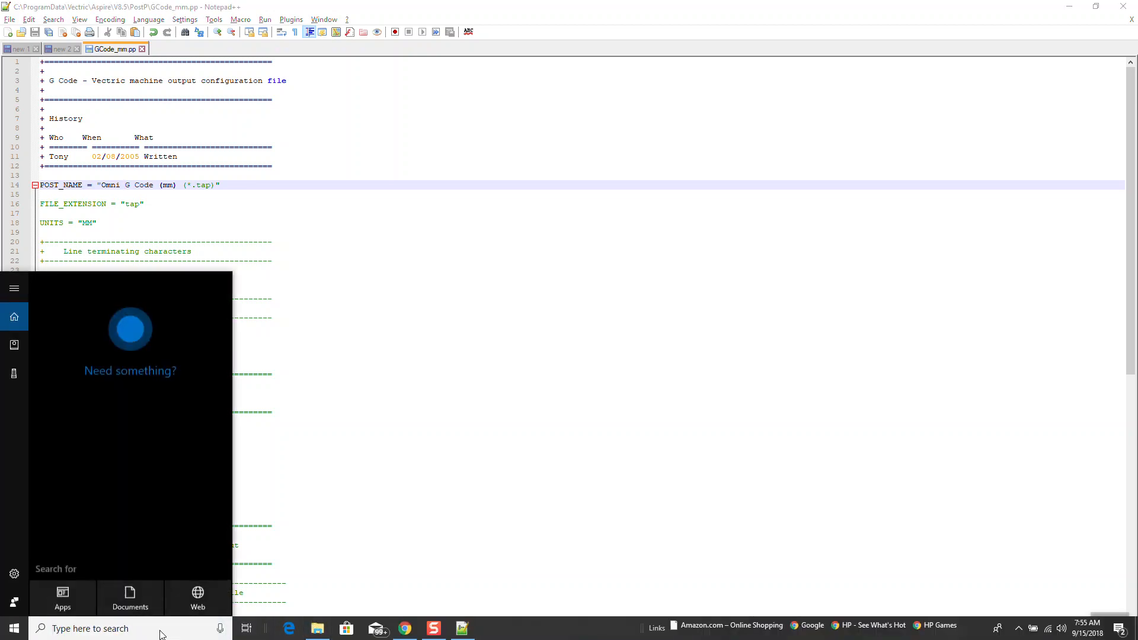
# Search for 'aspire 8.5' and launch the Aspire 8.5 desktop app
pyautogui.write('aslj\\')
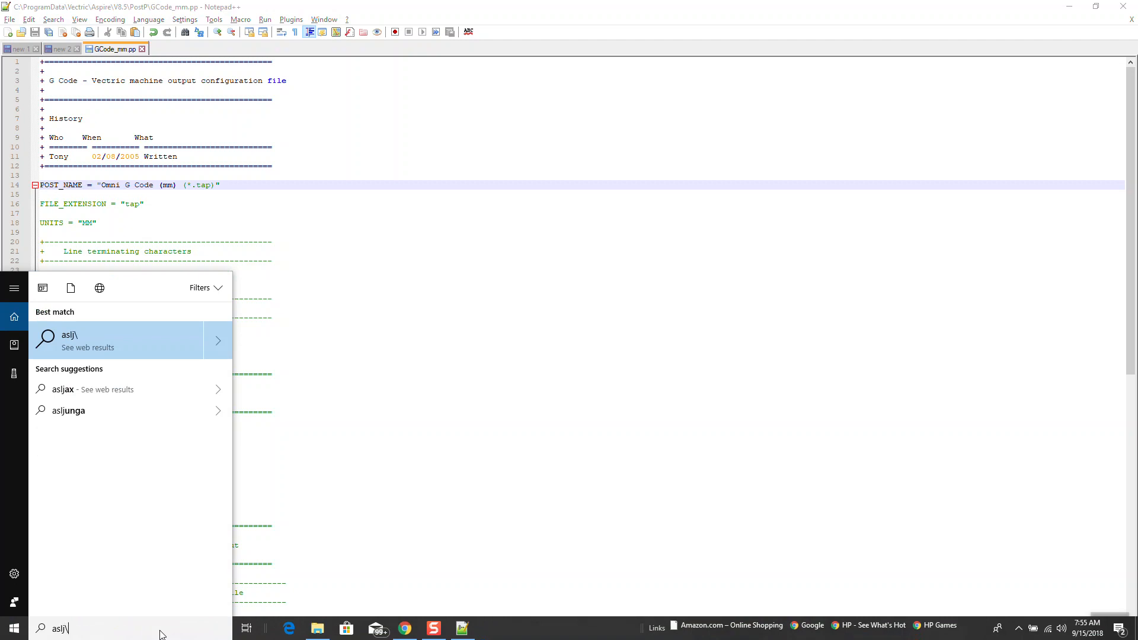
pyautogui.write('aspire 8.5')
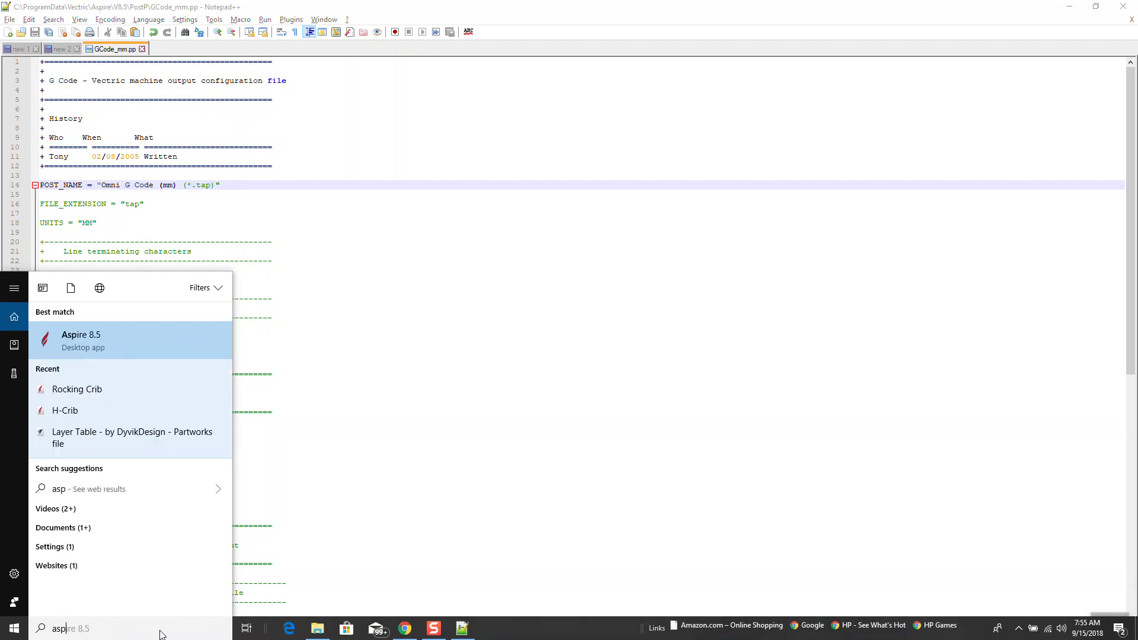
pyautogui.click(81, 340)
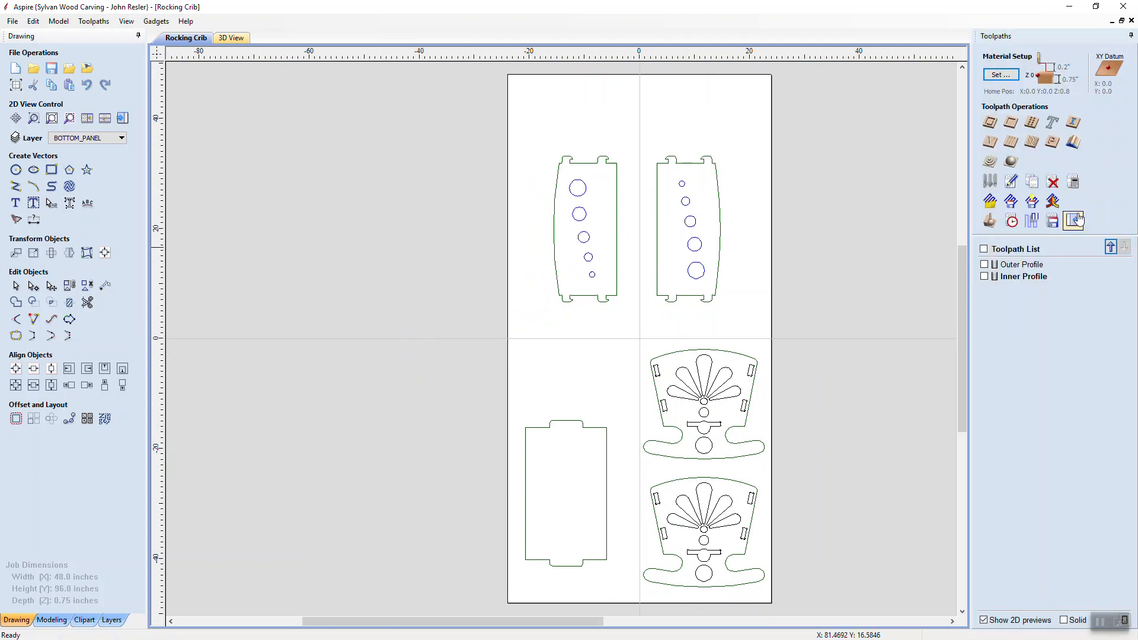
pyautogui.moveTo(1051, 222)
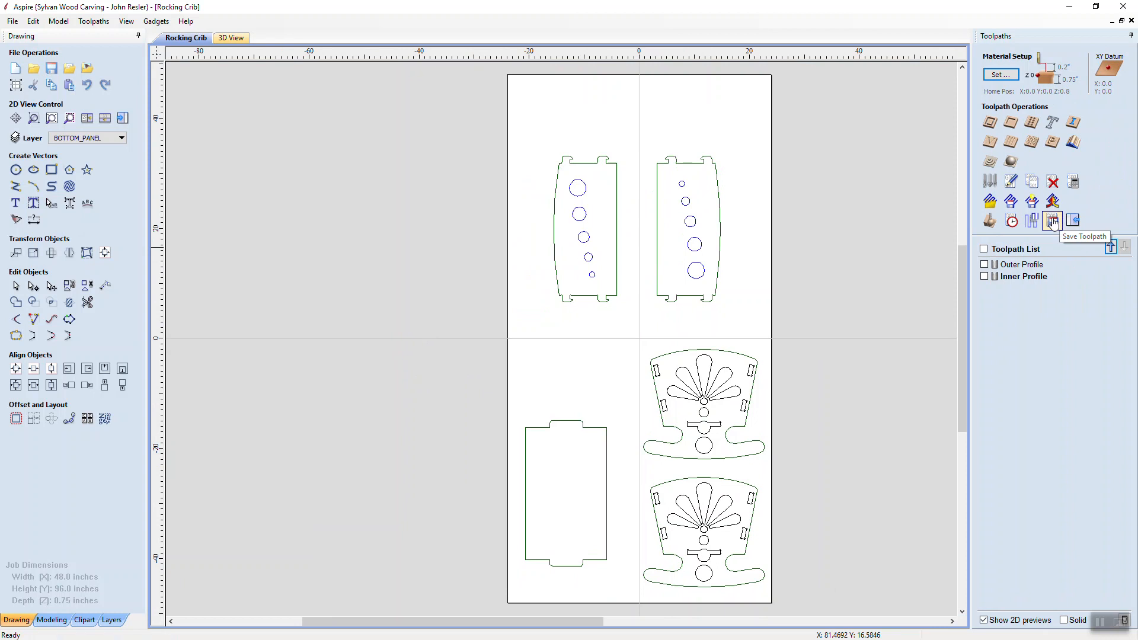
# Choose Omni G Code (mm) (*.tap) in the Save Toolpaths post processor list, then return to Notepad++
pyautogui.click(1051, 222)
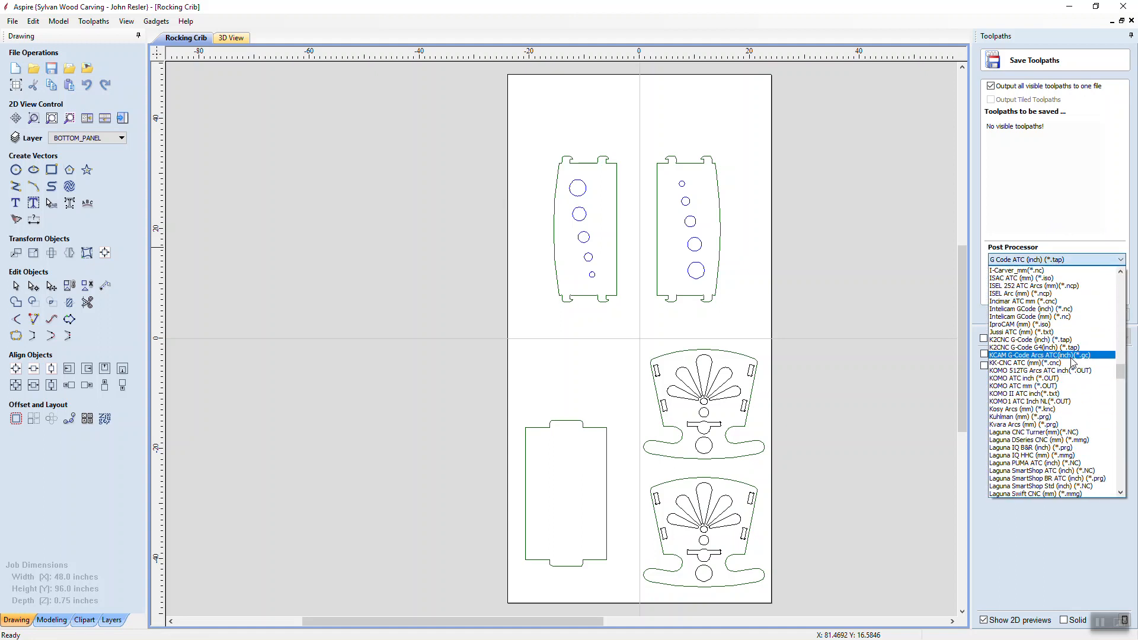
pyautogui.scroll(-3)
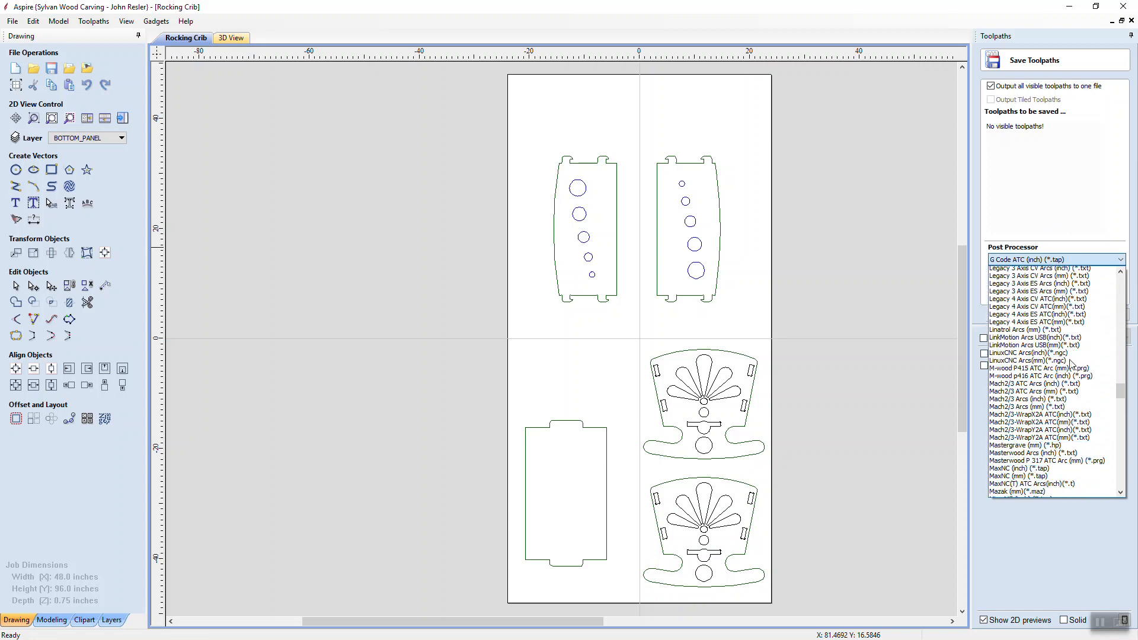
pyautogui.scroll(-3)
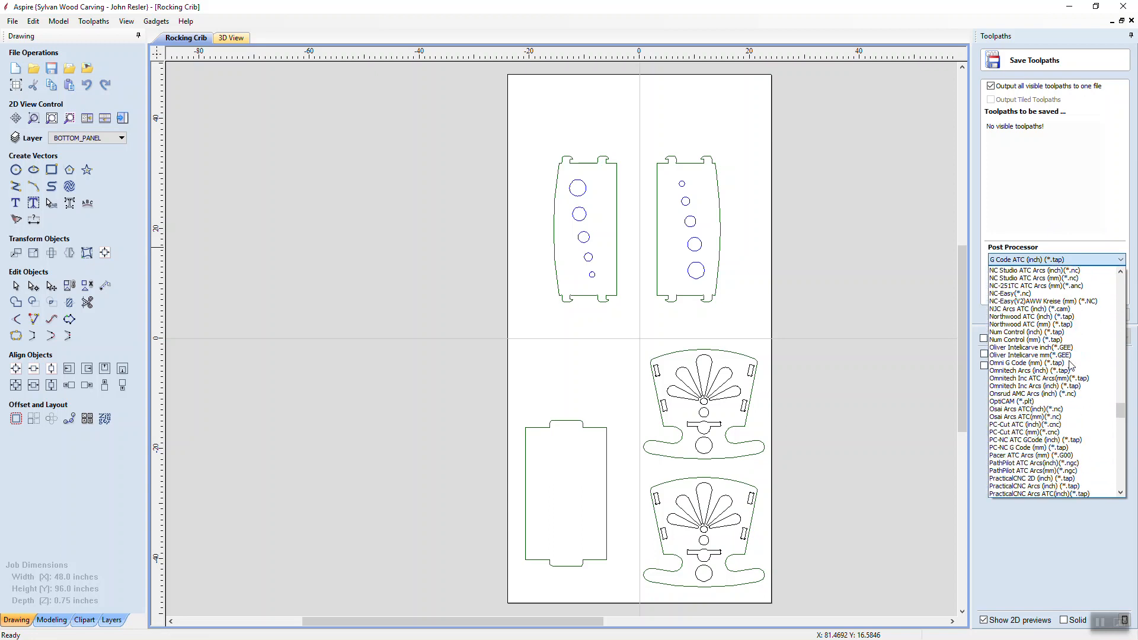
pyautogui.click(1030, 394)
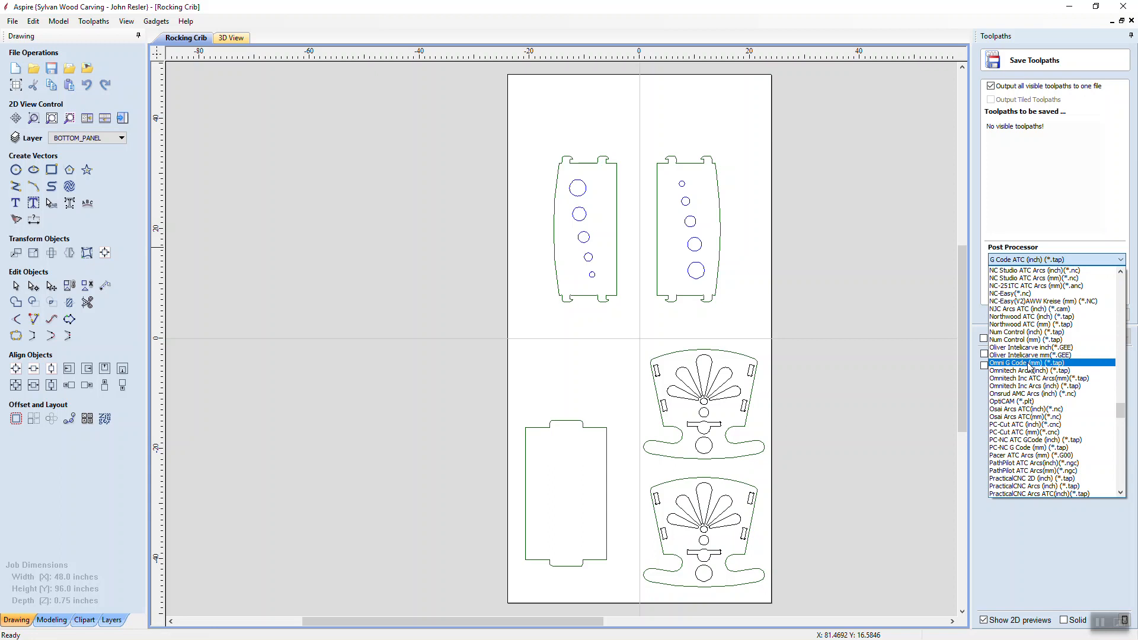
pyautogui.moveTo(909, 336)
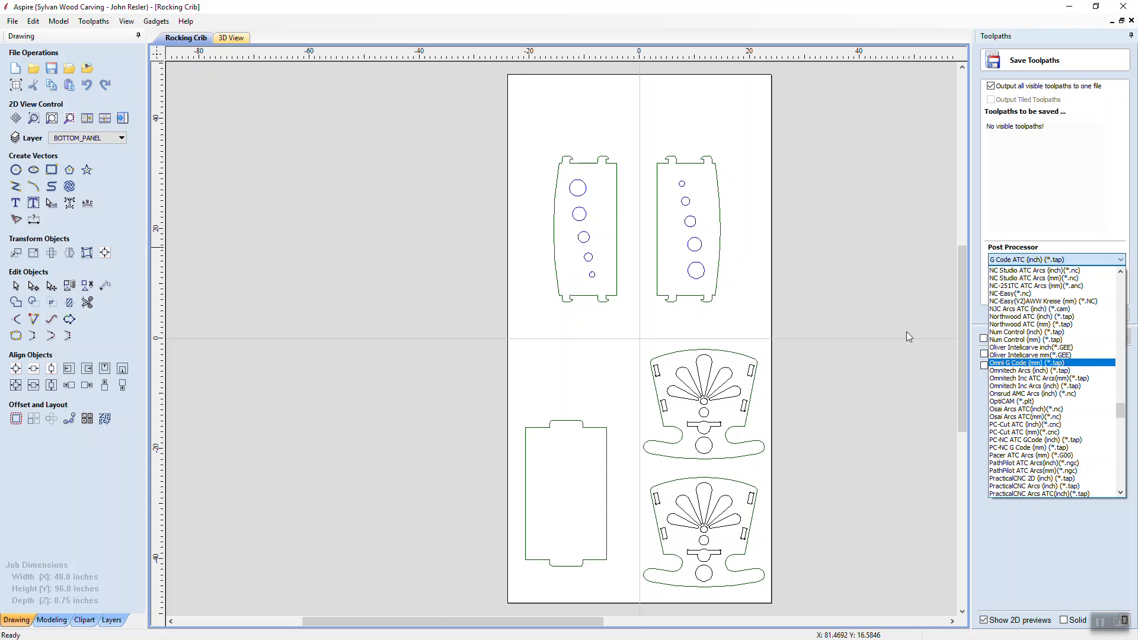
pyautogui.press('alt+tab')
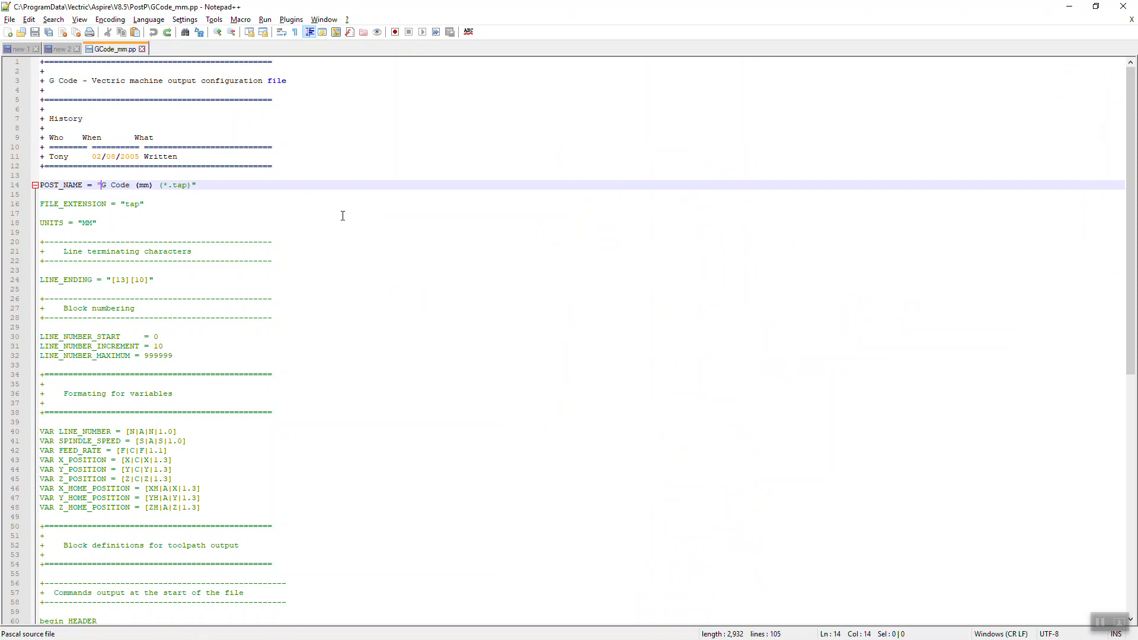
# Save the G Code post processor as a new copy, Omni_GCode_mm, in Aspire's PostP folder
pyautogui.click(10, 19)
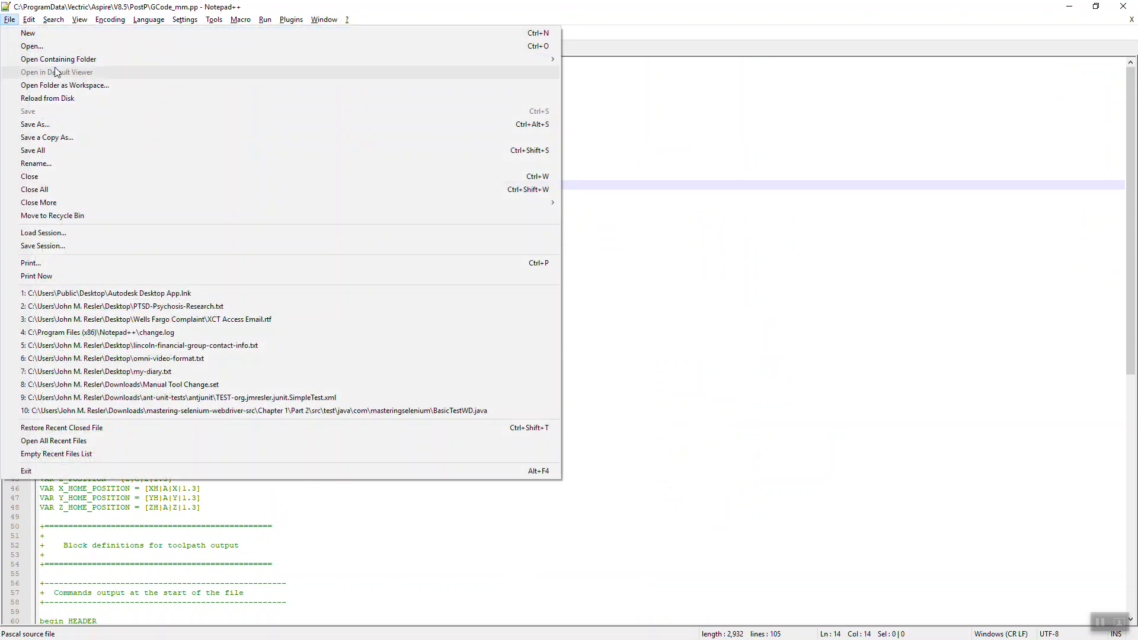
pyautogui.click(34, 124)
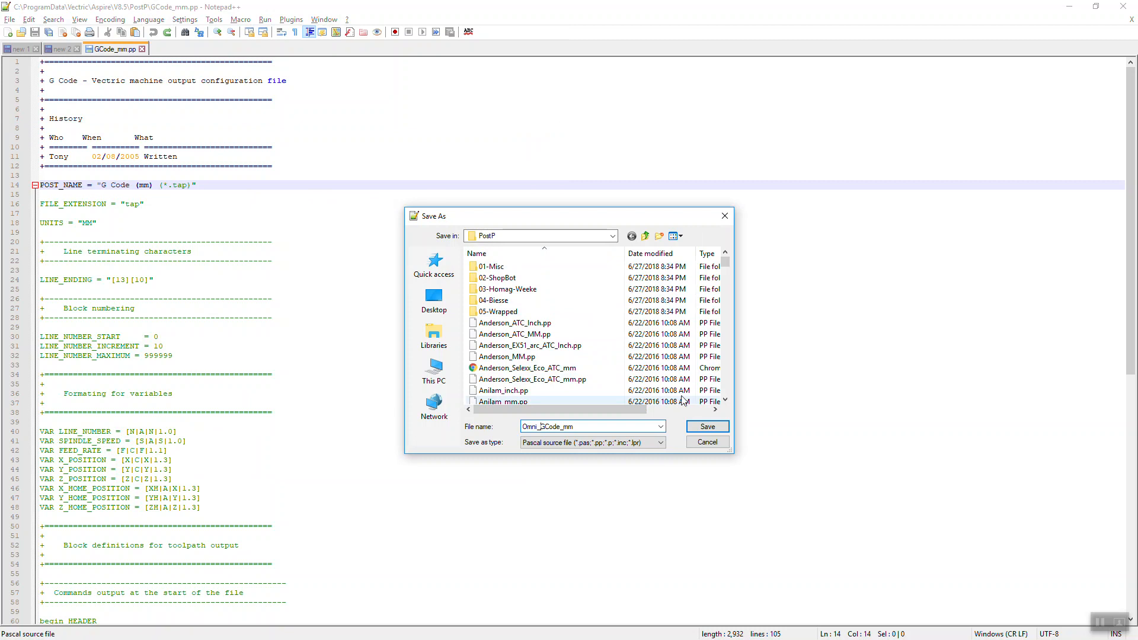
pyautogui.click(706, 425)
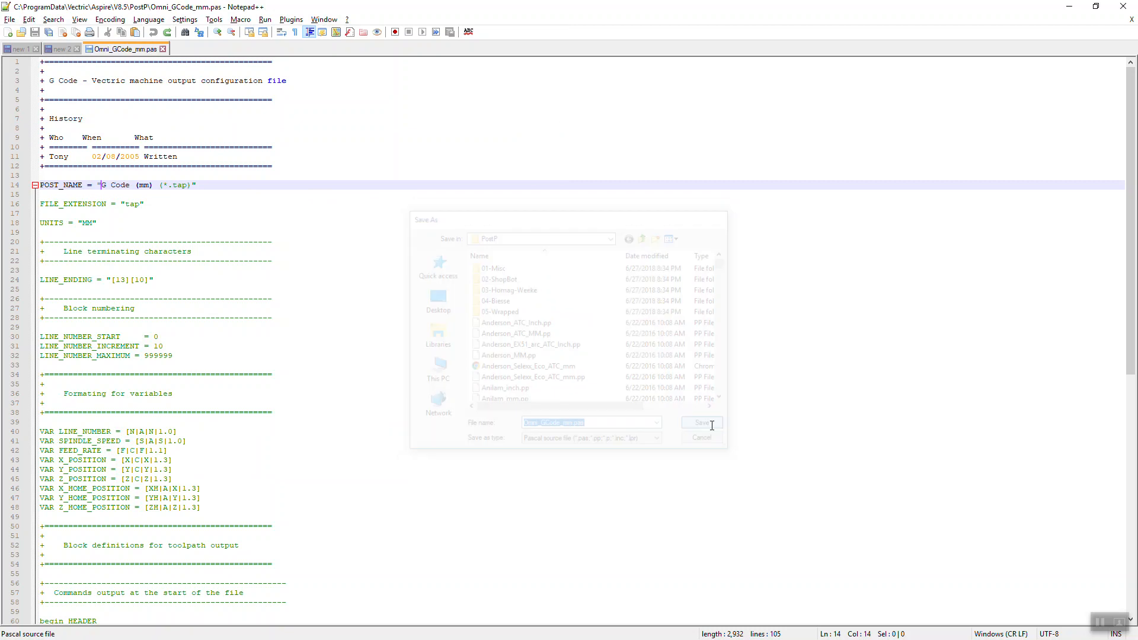
pyautogui.click(700, 423)
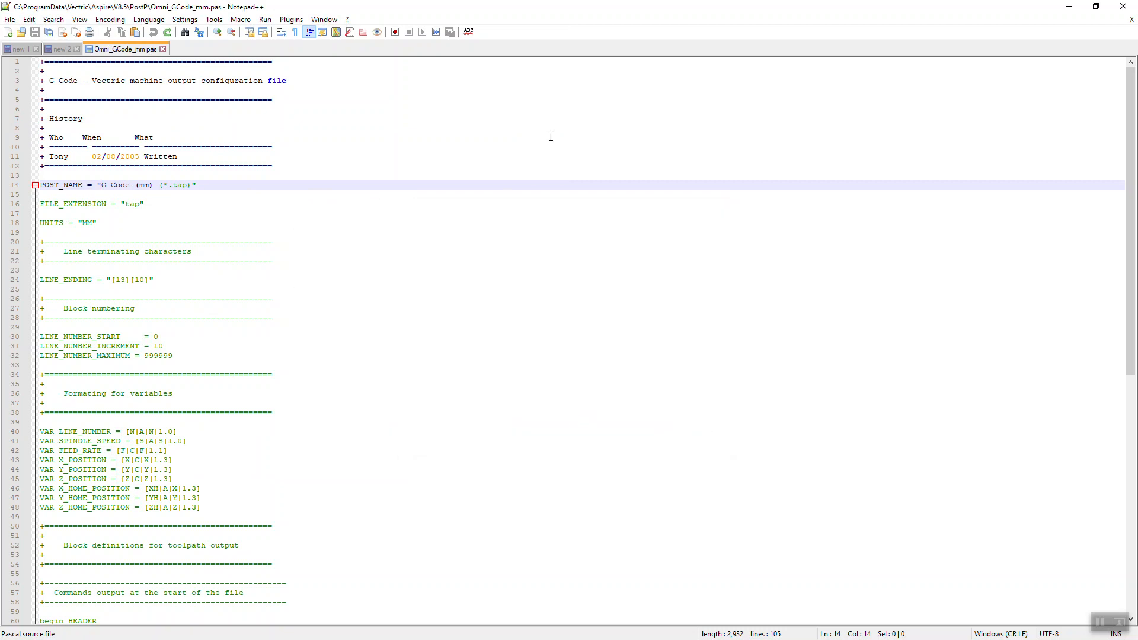
pyautogui.scroll(-3)
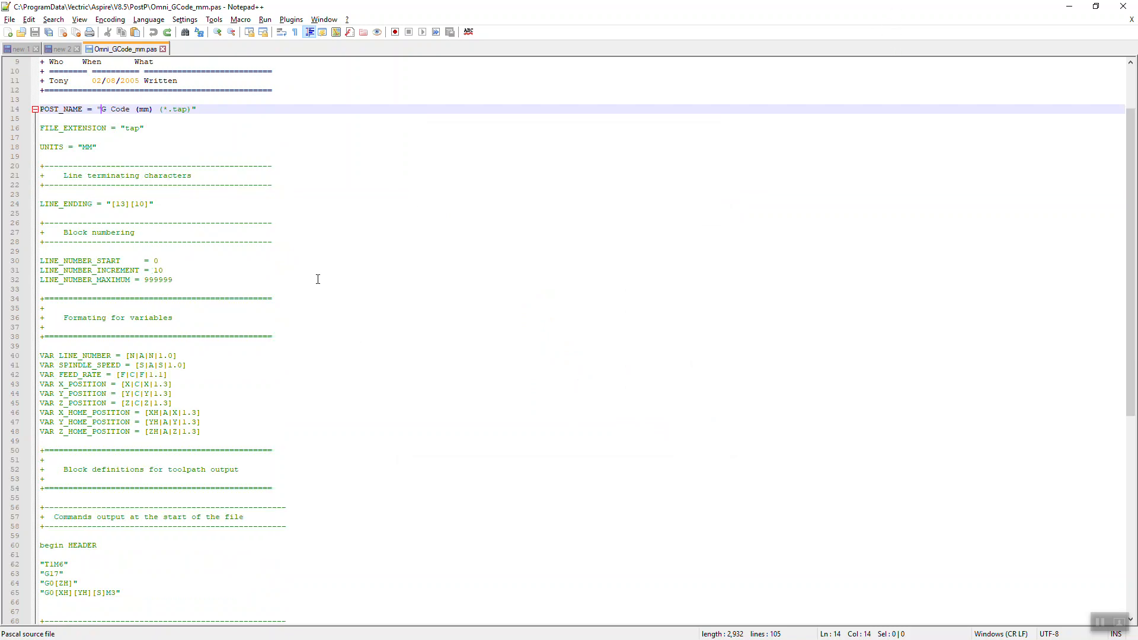
pyautogui.scroll(-3)
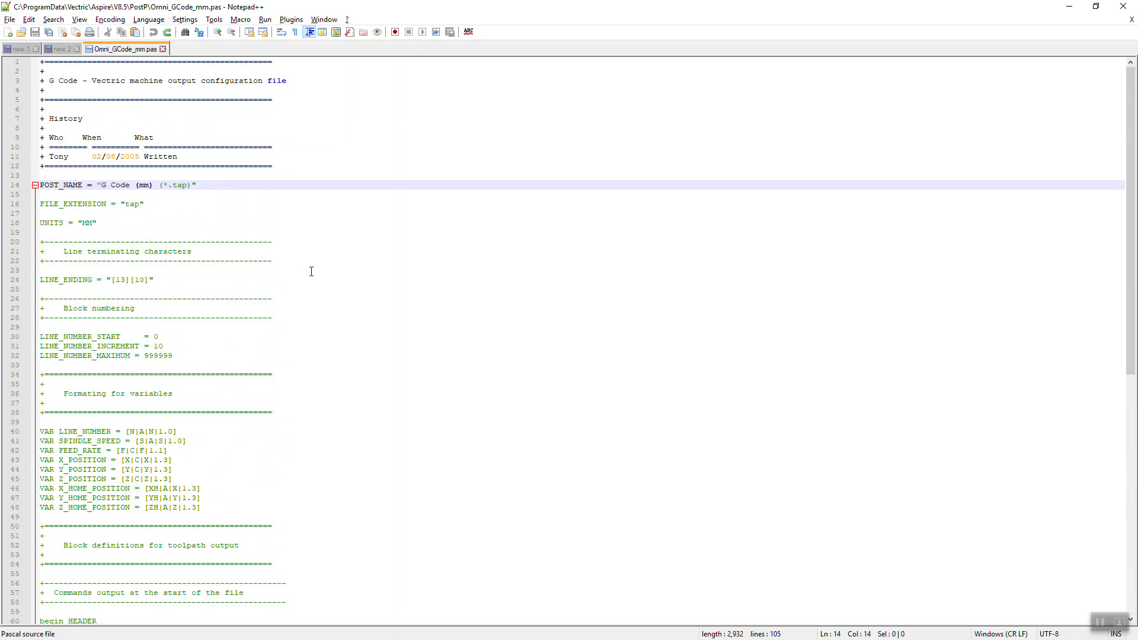
pyautogui.press('alt+tab')
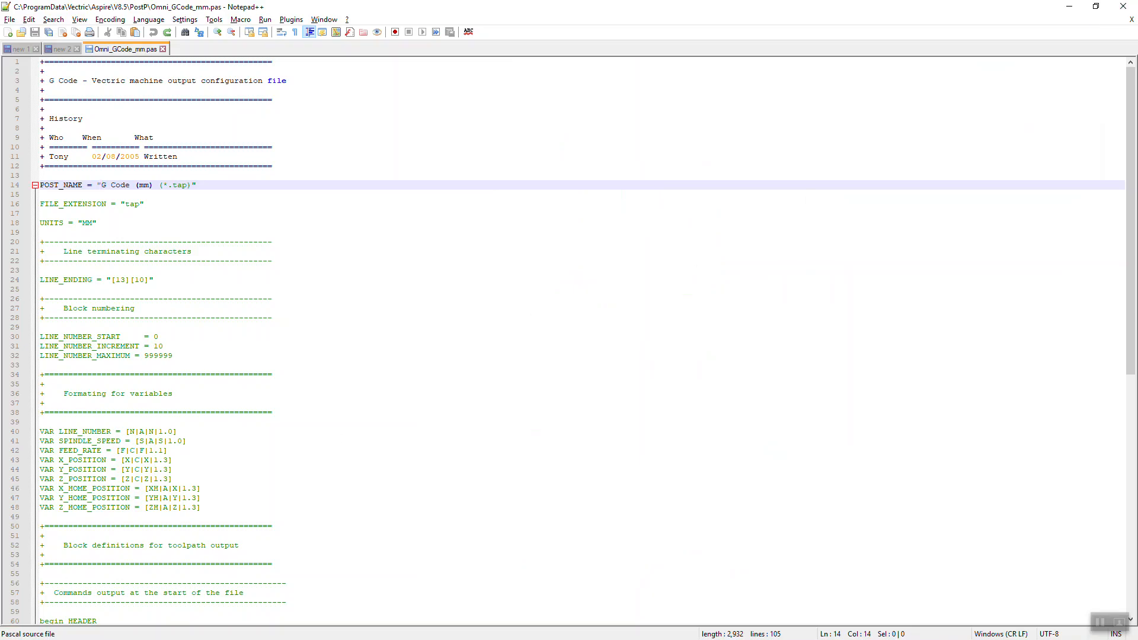
# Launch Aspire 8.5 from the Start menu and reopen Rocking Crib.crv3d from recent files
pyautogui.click(13, 629)
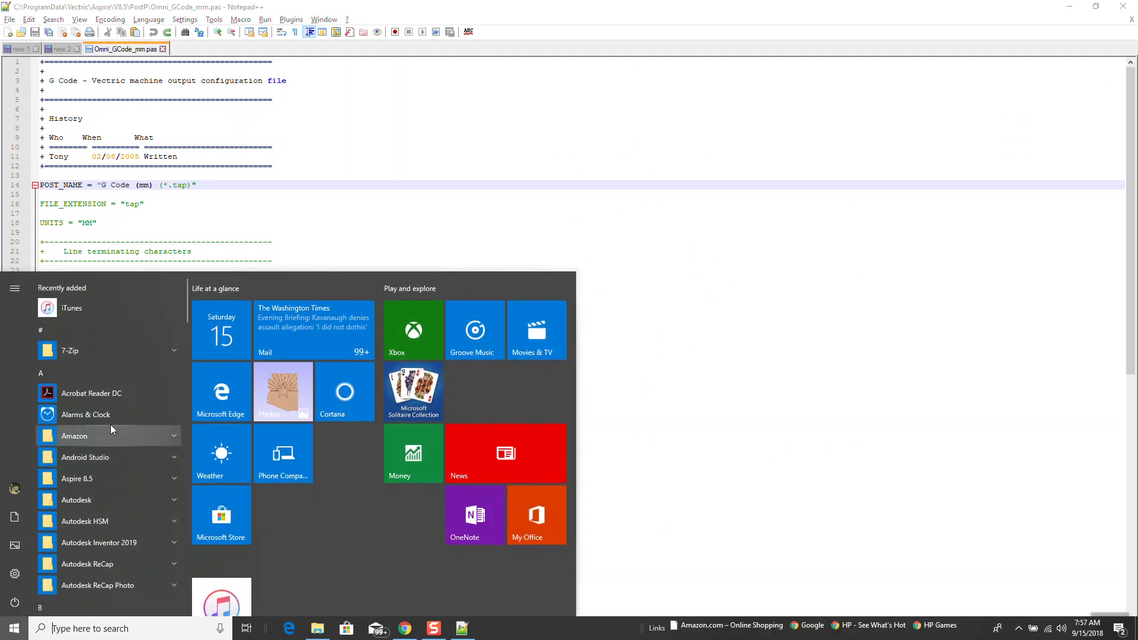
pyautogui.click(76, 478)
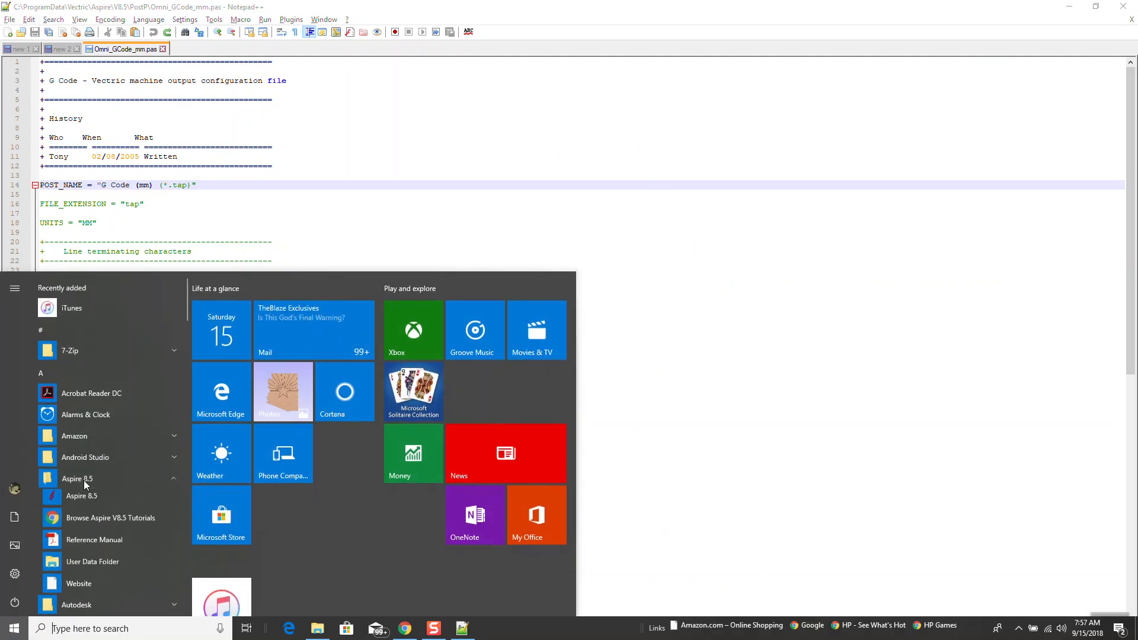
pyautogui.click(82, 495)
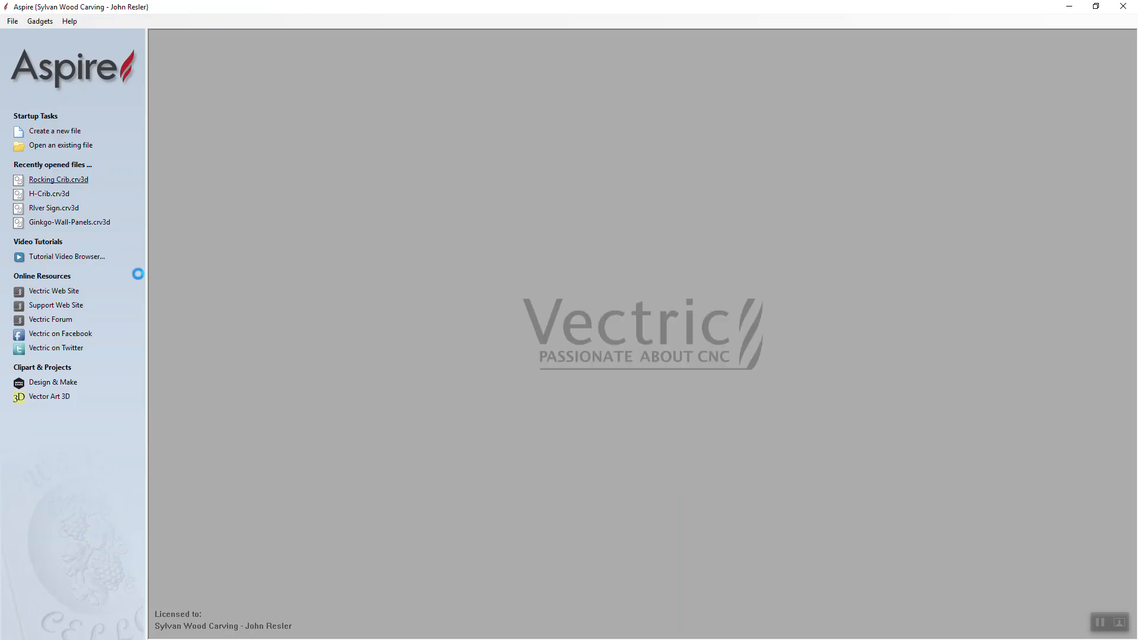
pyautogui.click(59, 179)
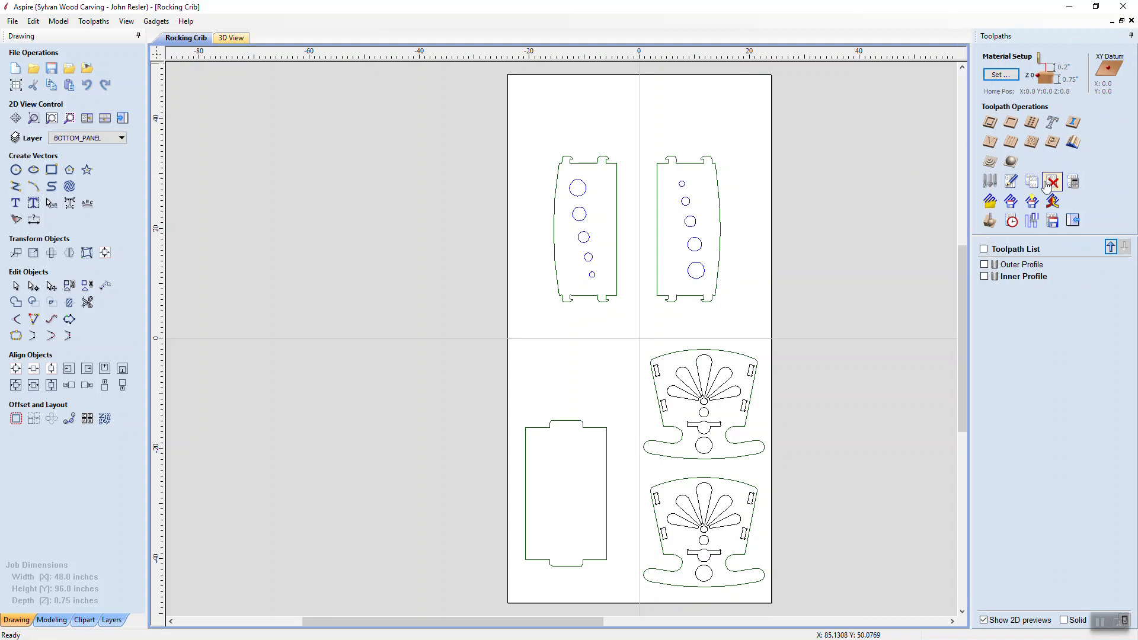
# Review the Post Processor list under Save Toolpaths, then switch to the PostP folder in File Explorer
pyautogui.click(1052, 181)
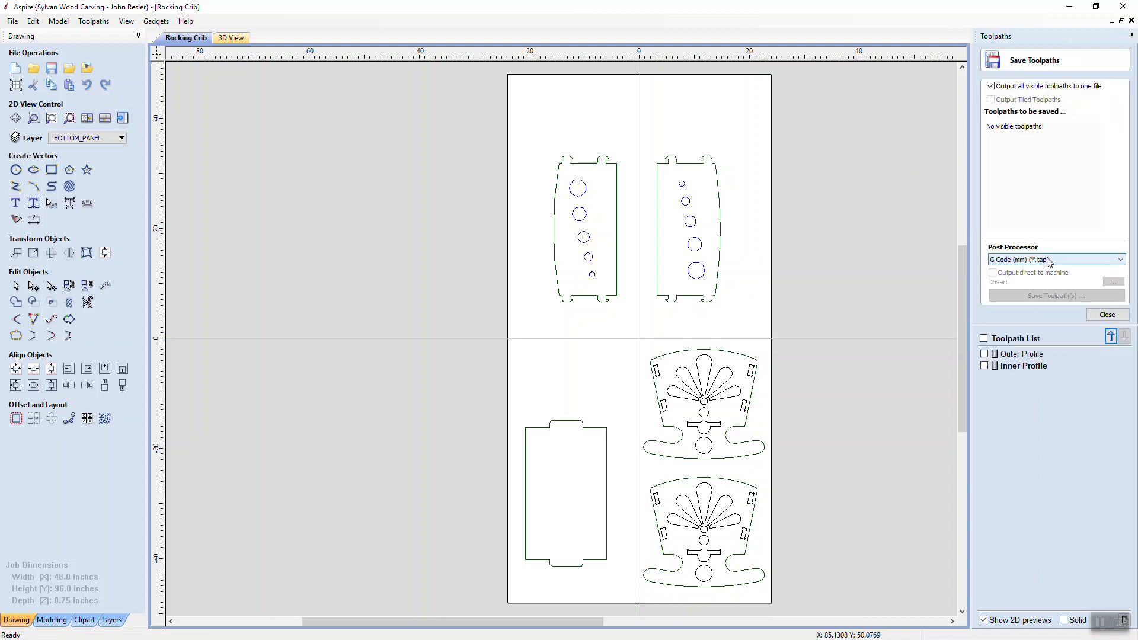
pyautogui.click(1121, 260)
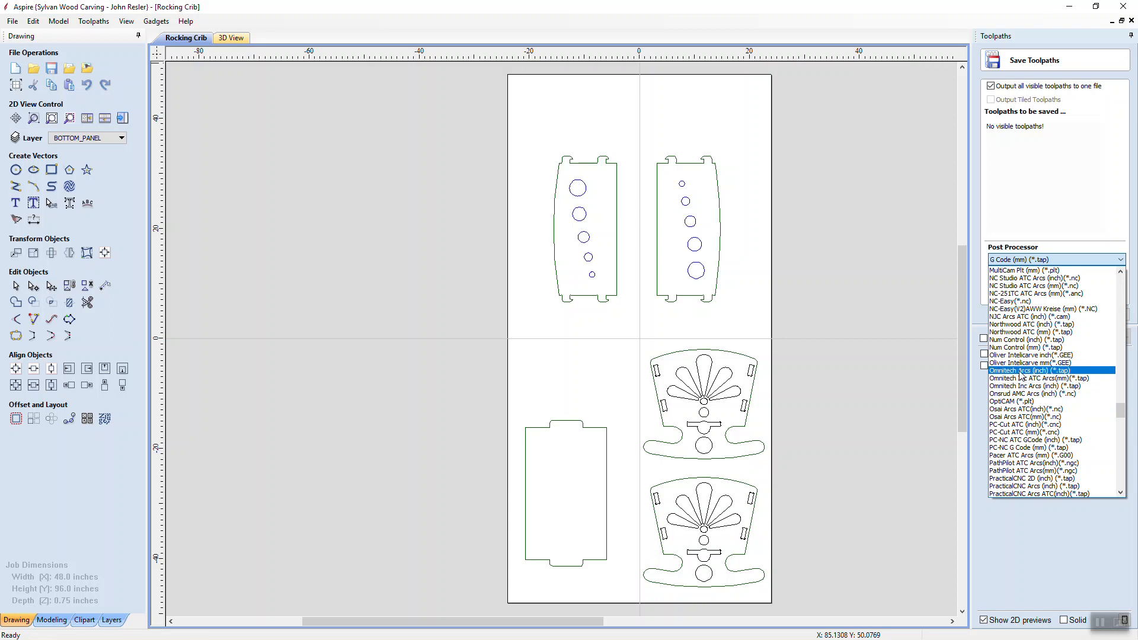
pyautogui.click(1042, 377)
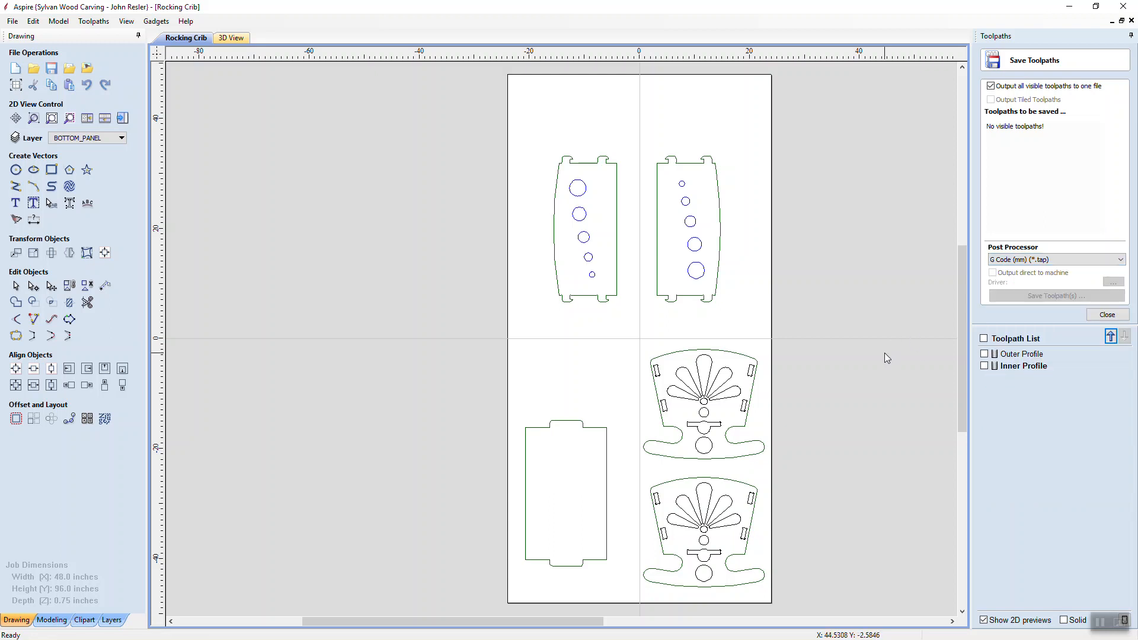
pyautogui.moveTo(868, 360)
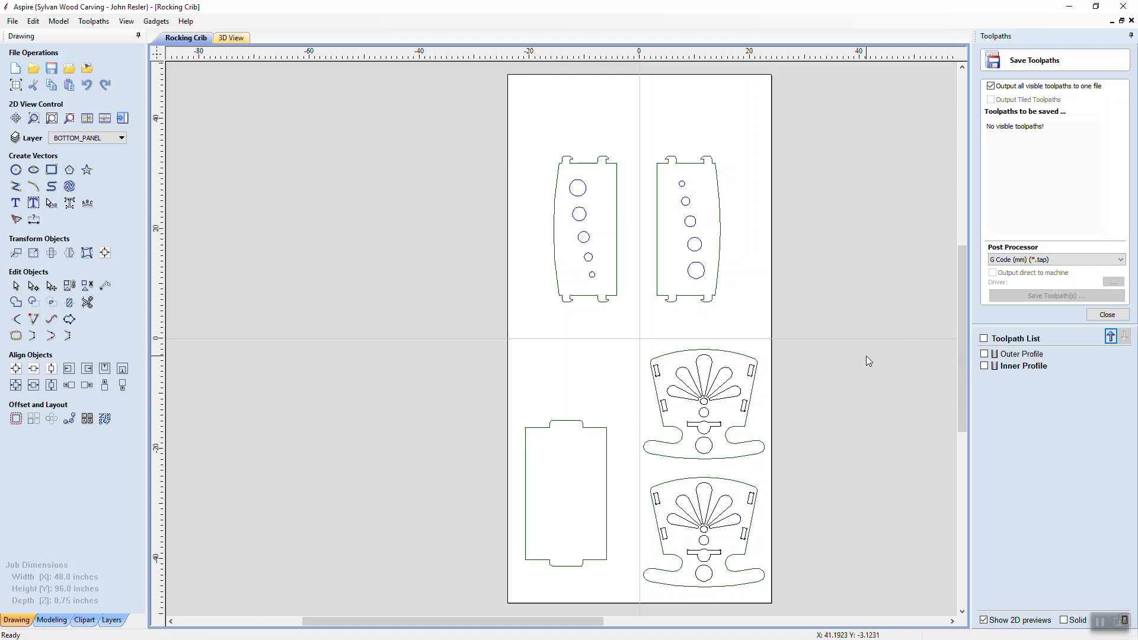
pyautogui.moveTo(1021, 333)
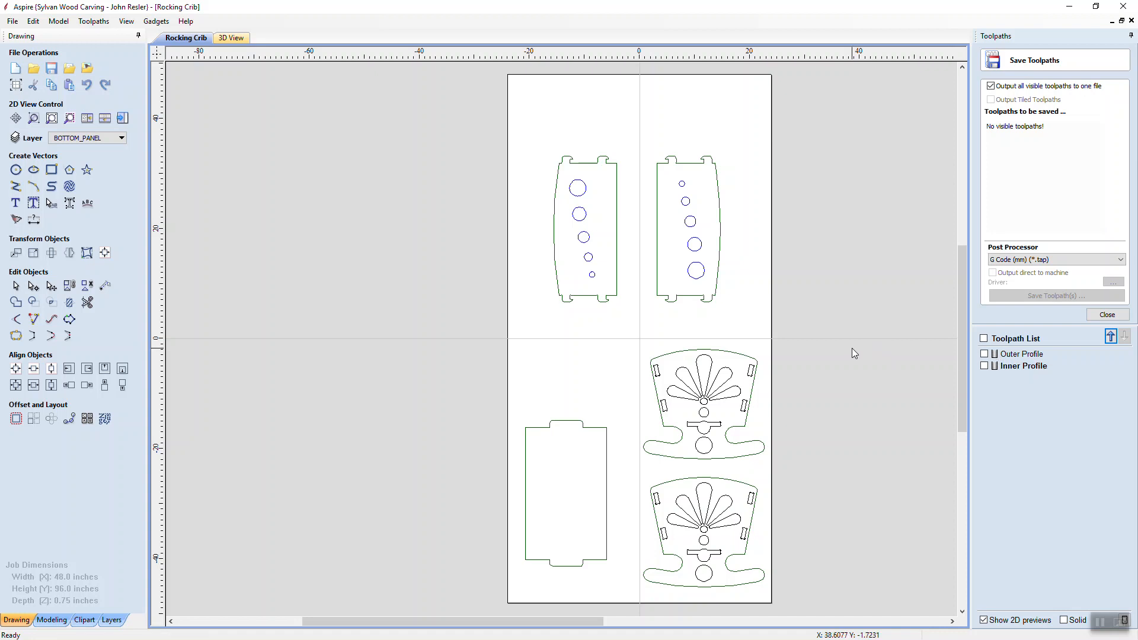
pyautogui.moveTo(854, 353)
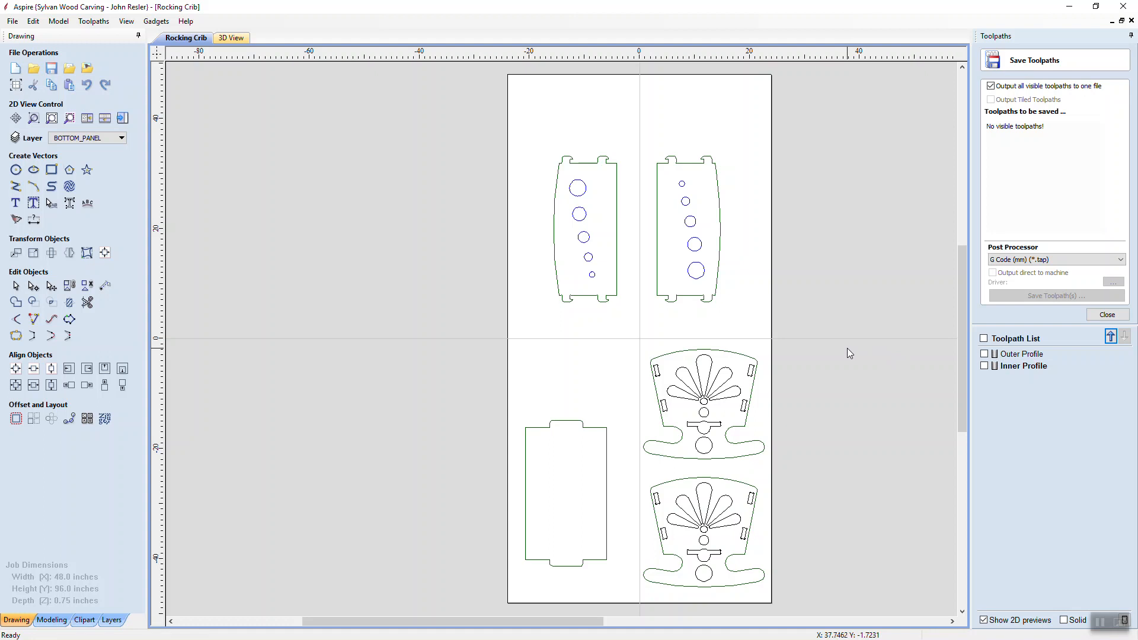
pyautogui.press('alt+tab')
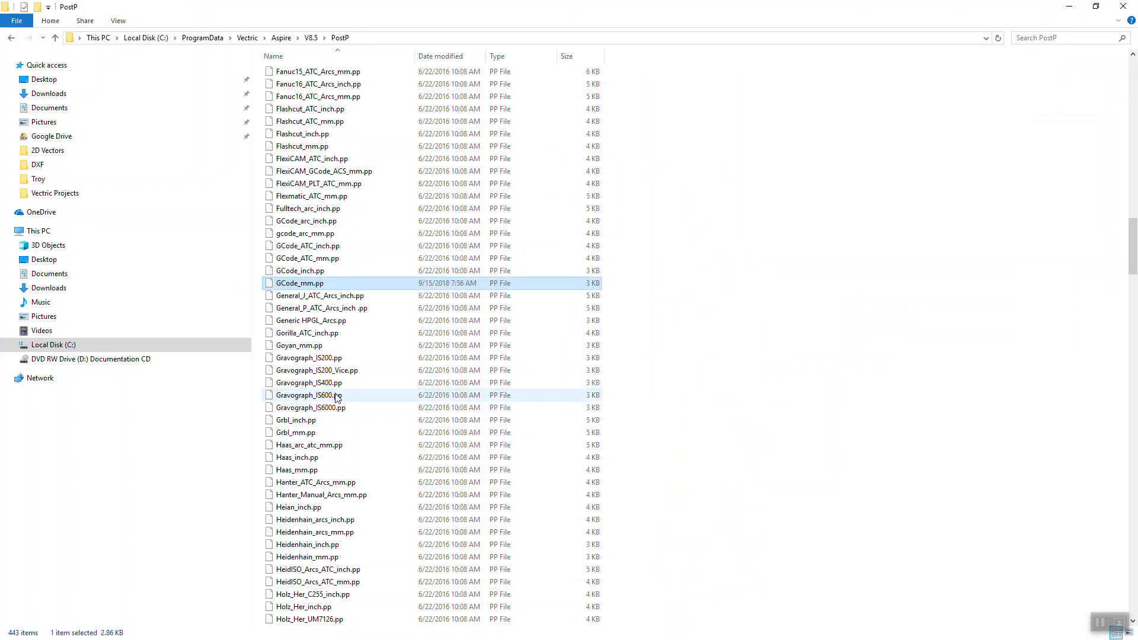
pyautogui.scroll(-3)
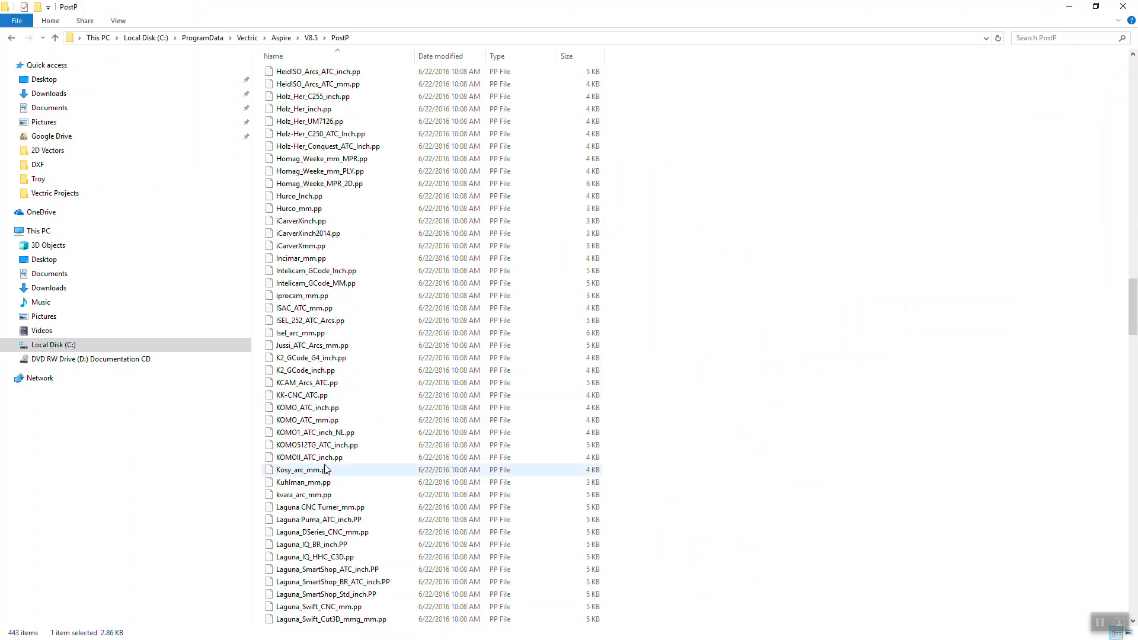
pyautogui.scroll(-3)
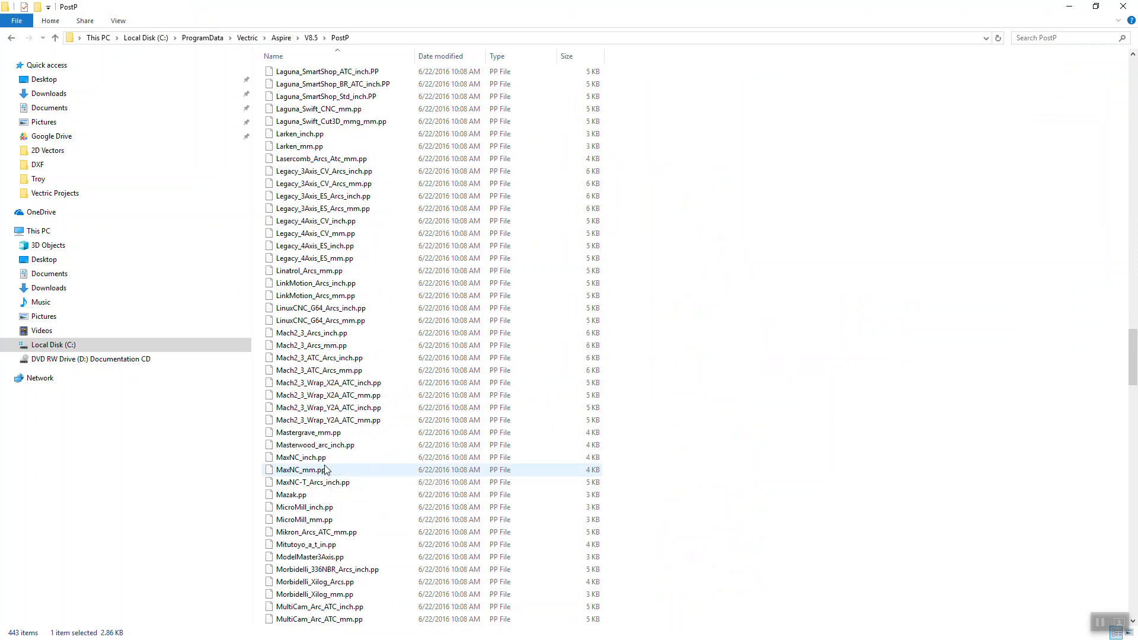
pyautogui.scroll(-3)
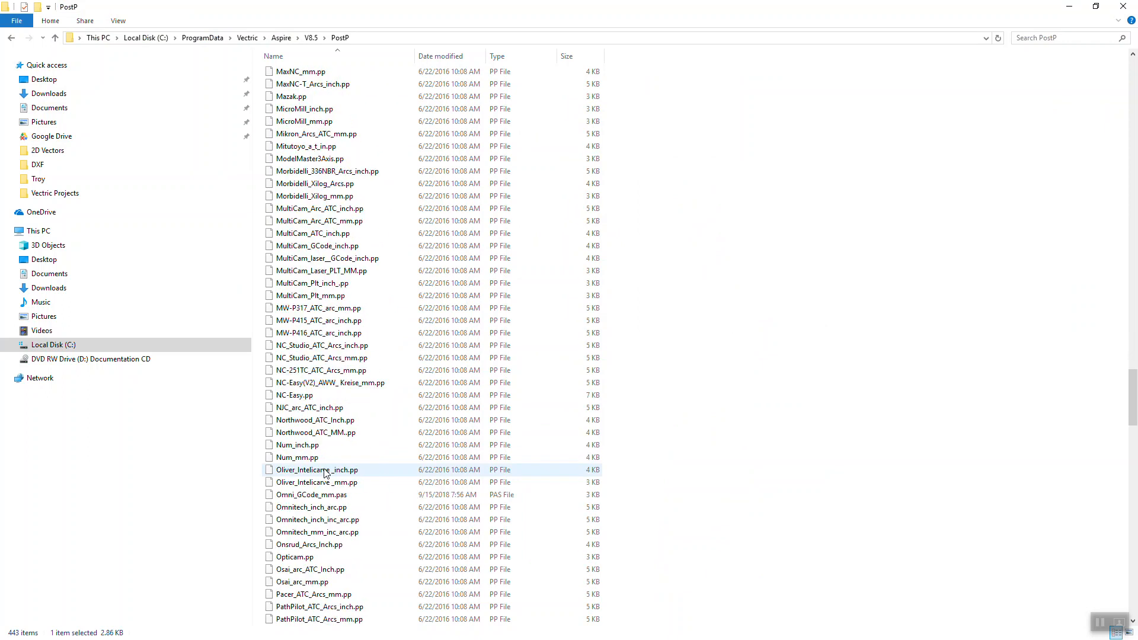
pyautogui.click(312, 494)
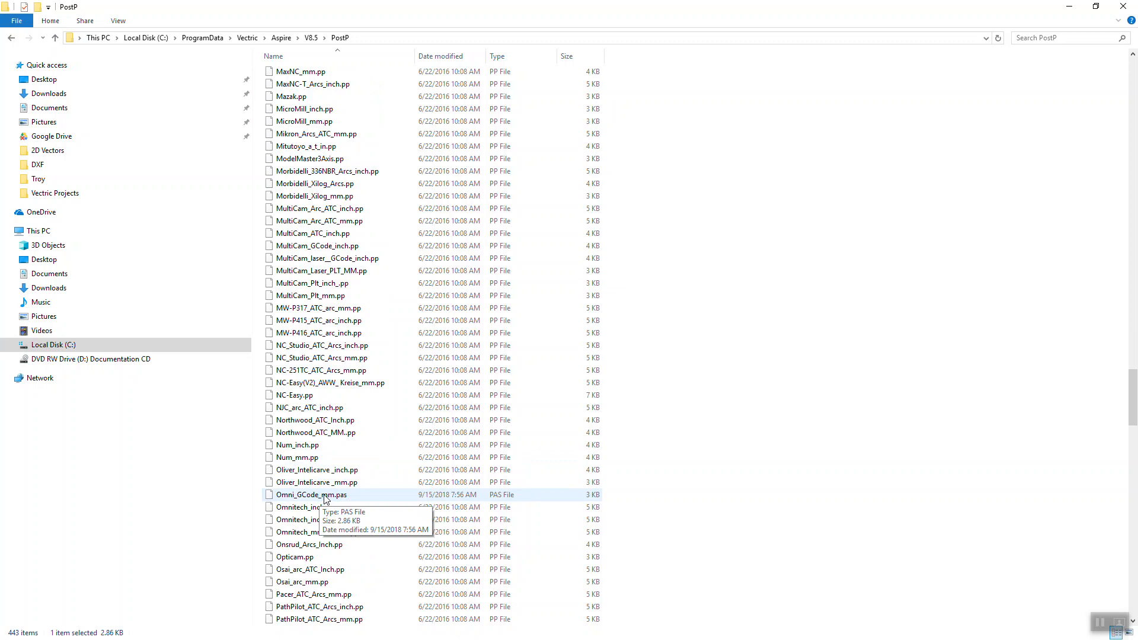
pyautogui.moveTo(323, 499)
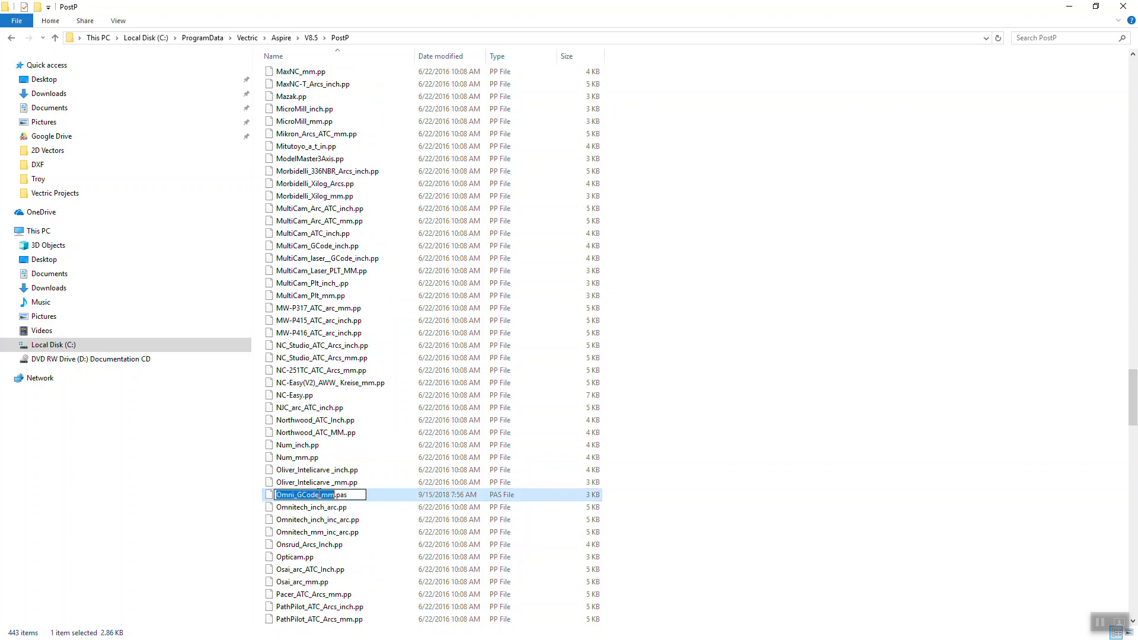
pyautogui.click(311, 506)
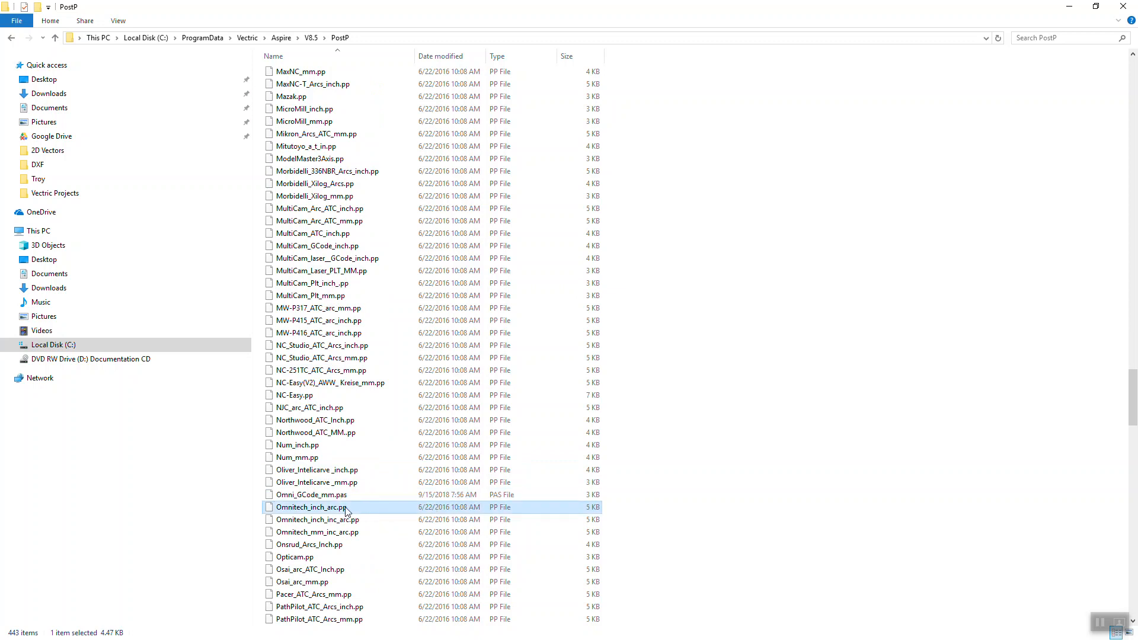
pyautogui.moveTo(347, 507)
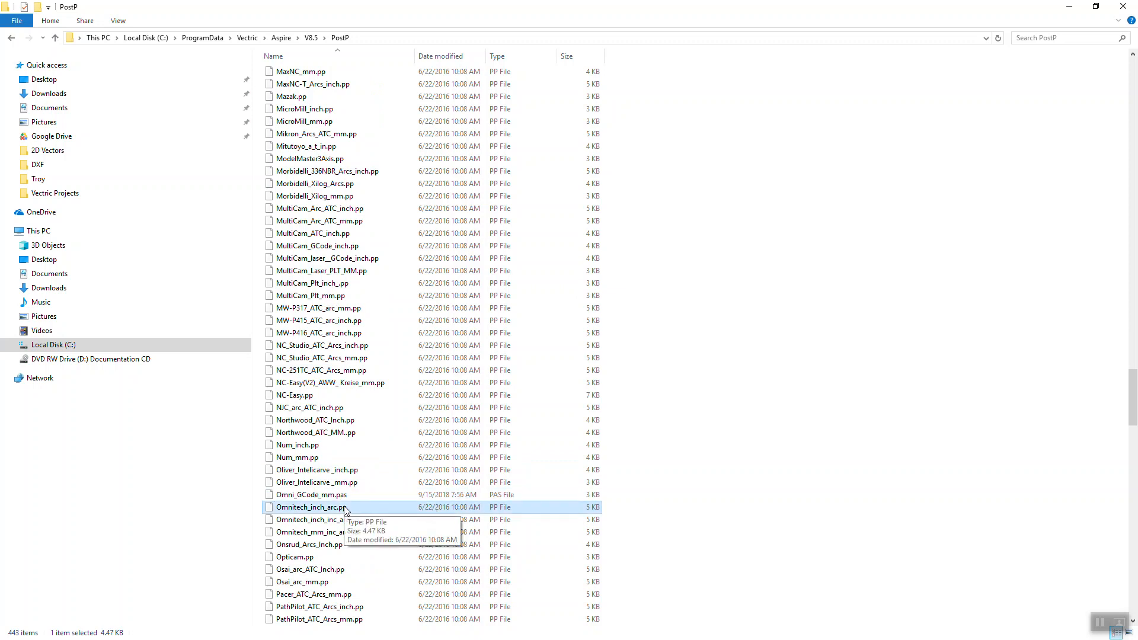
pyautogui.click(315, 519)
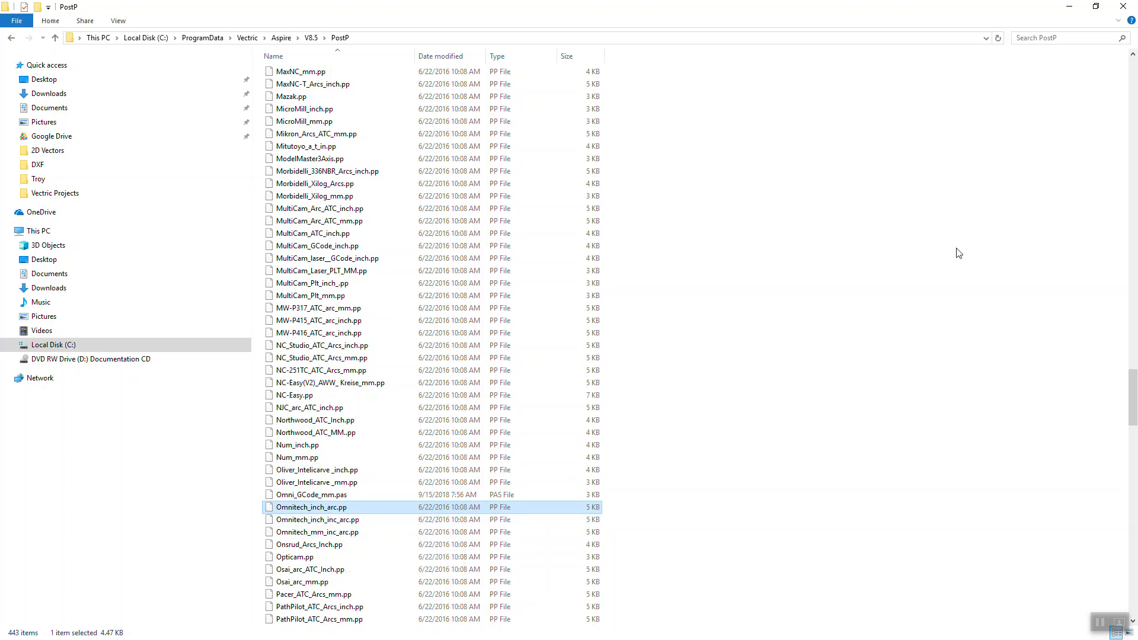
pyautogui.moveTo(828, 378)
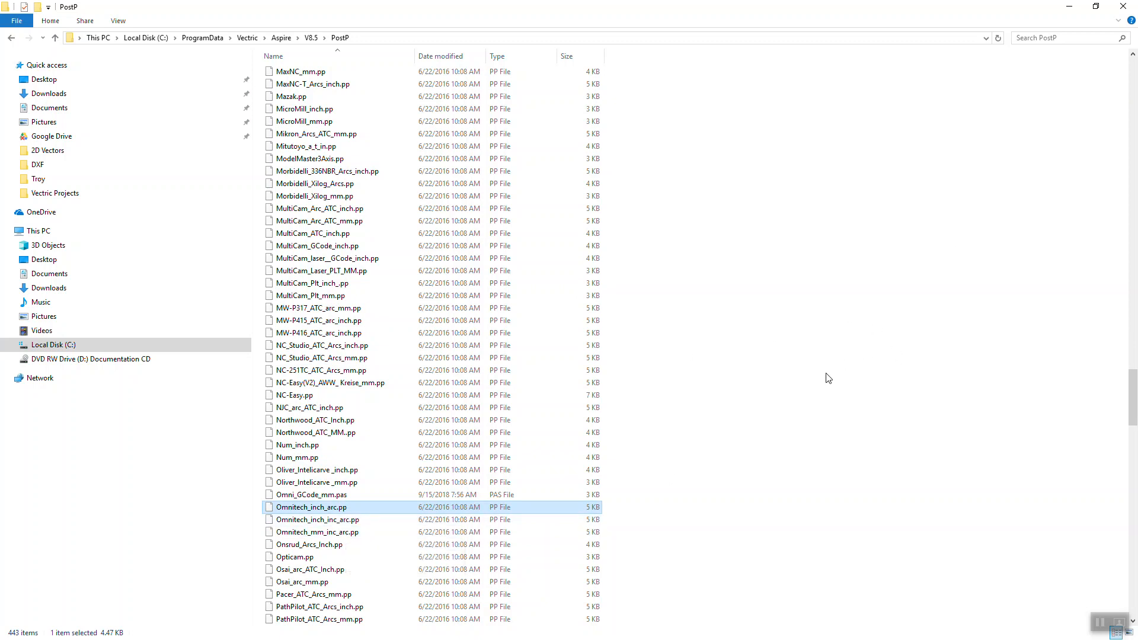
pyautogui.moveTo(866, 418)
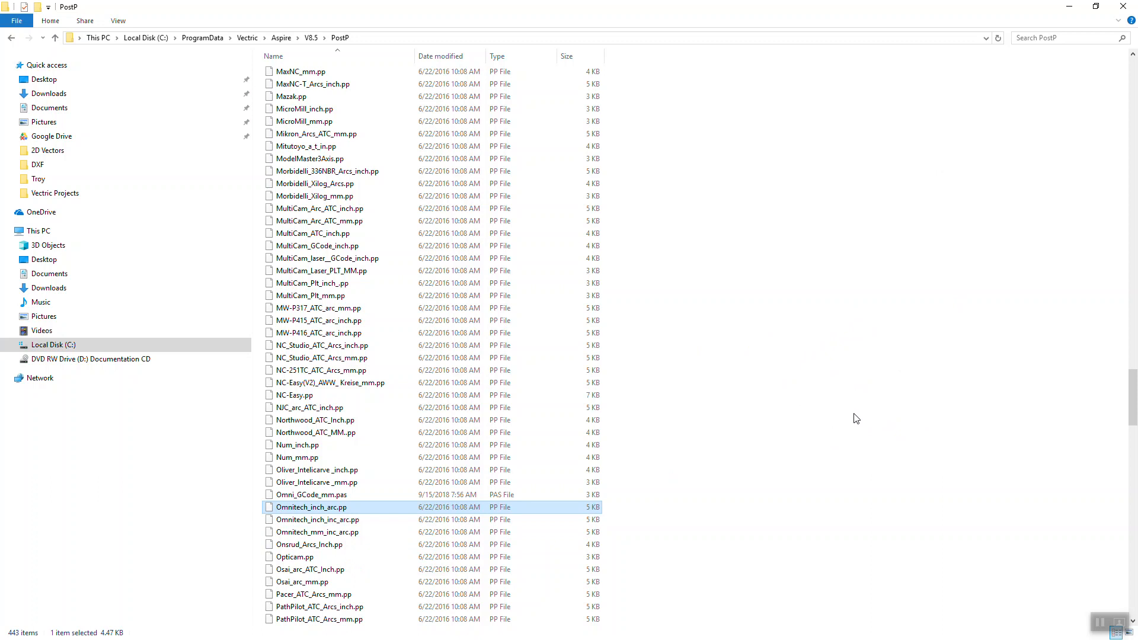
pyautogui.moveTo(860, 415)
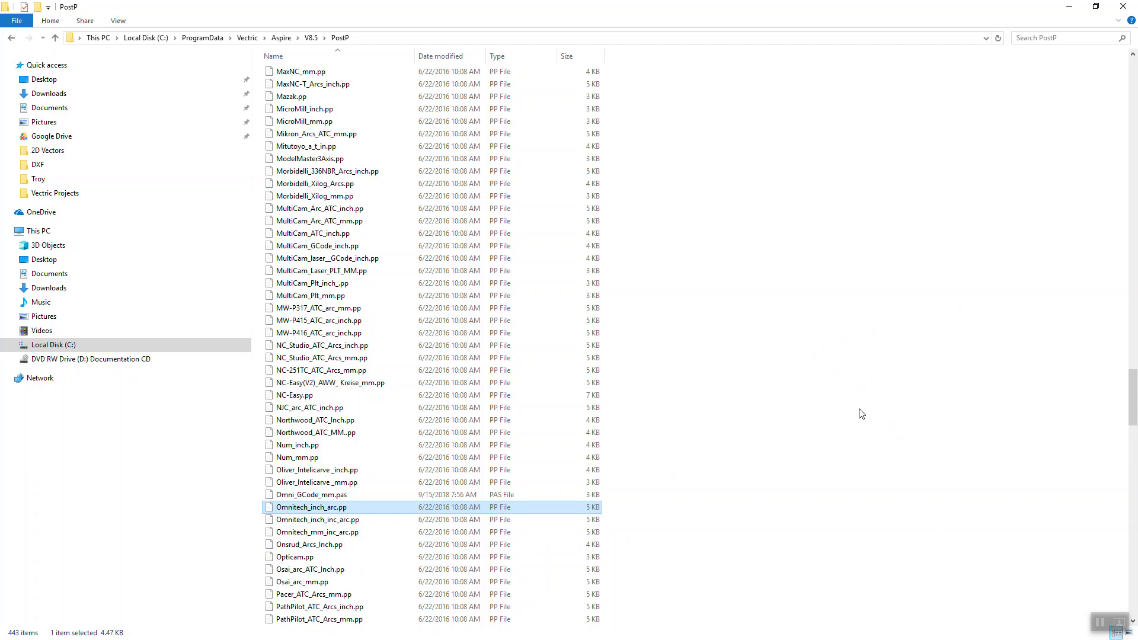
pyautogui.moveTo(856, 393)
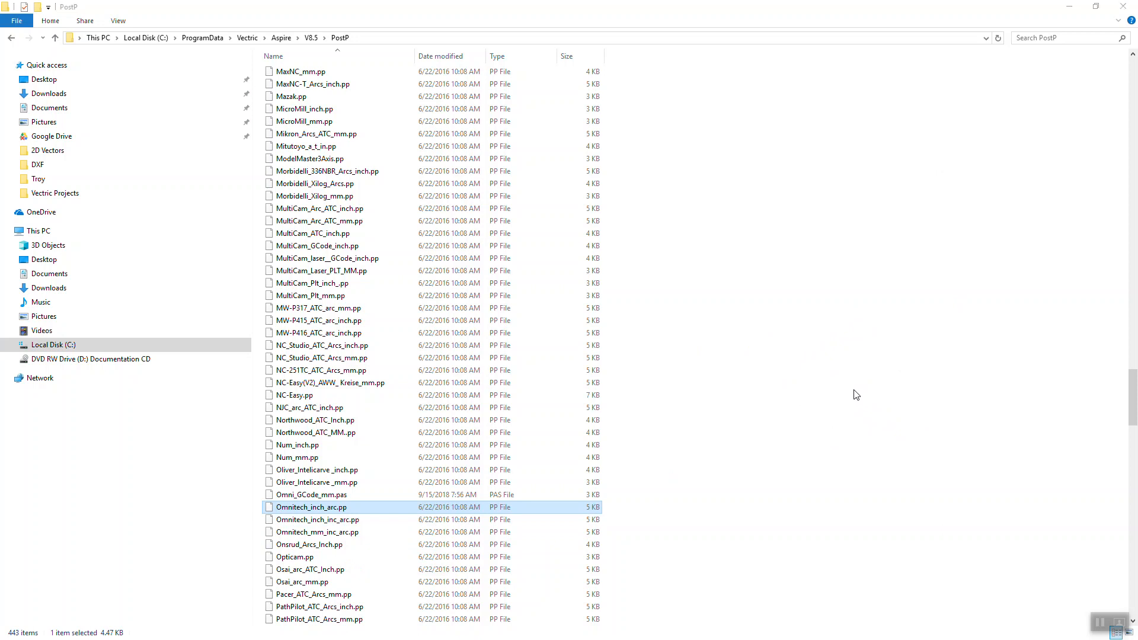
# Open Omni_GCode_mm.pas from the PostP folder in Notepad++
pyautogui.doubleClick(310, 494)
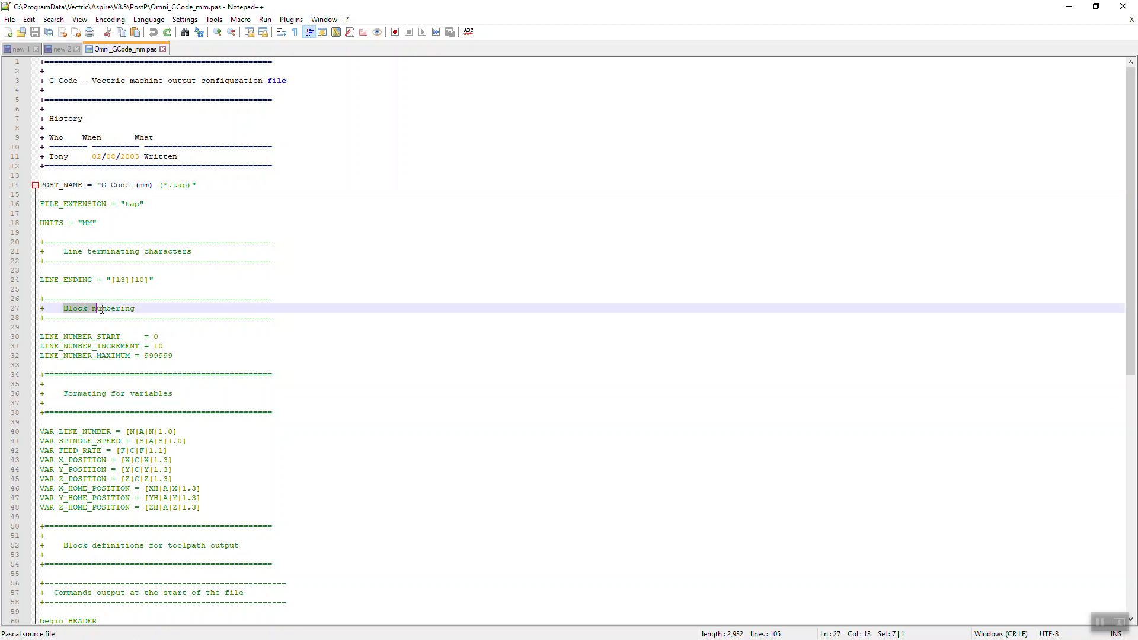
# Locate the POST_NAME value G Code (mm) (*.tap) in the file, then return to Aspire's Save Toolpaths panel
pyautogui.click(183, 261)
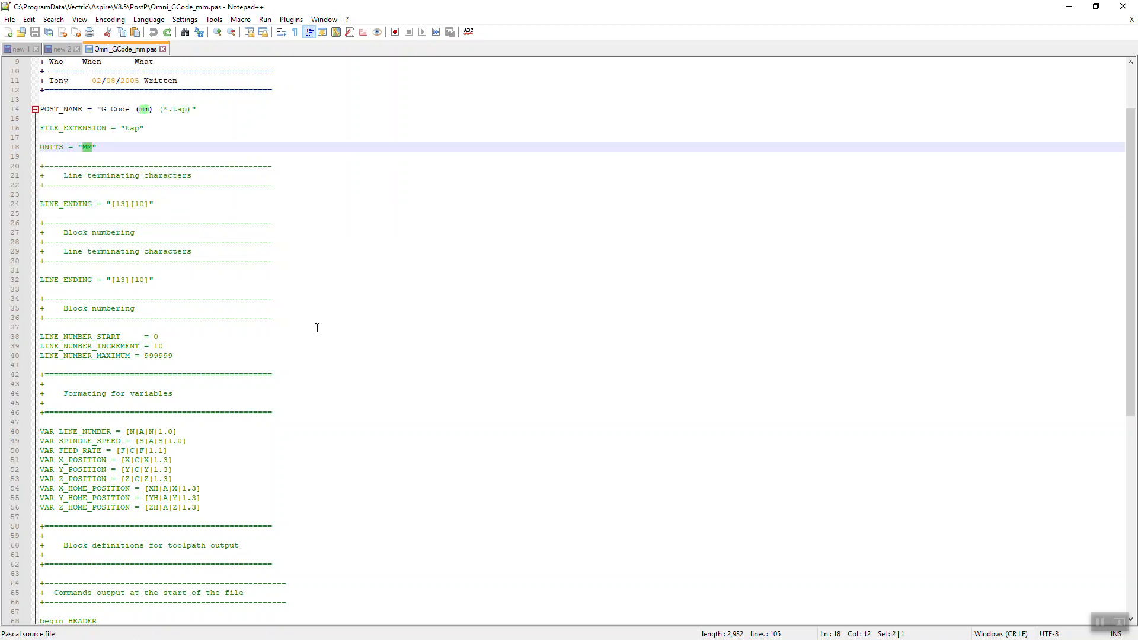
pyautogui.scroll(-3)
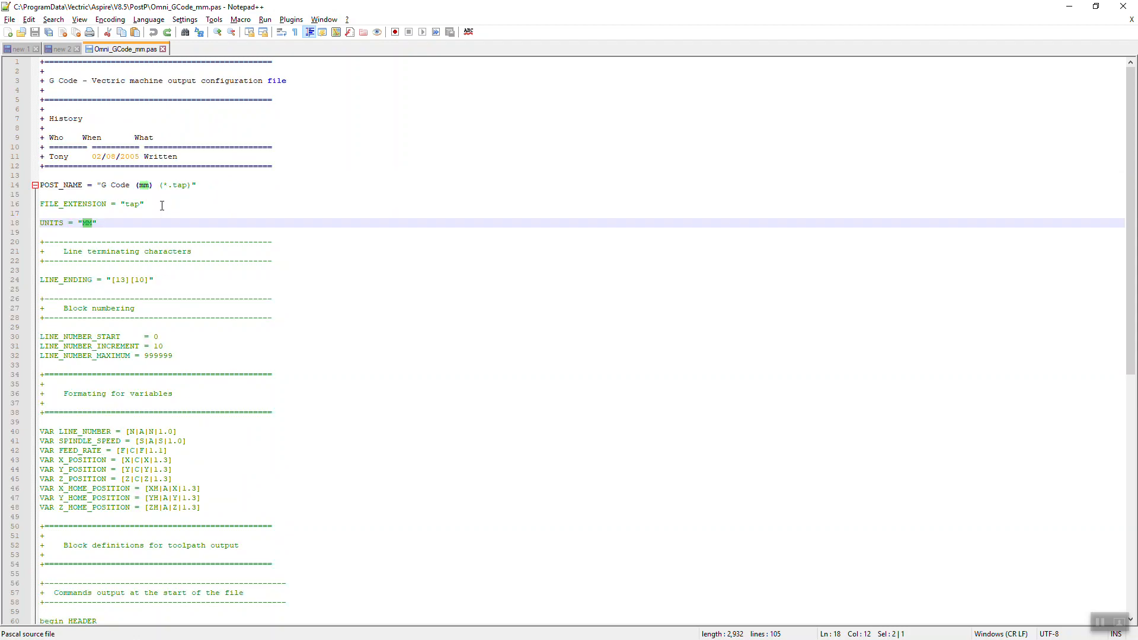
pyautogui.moveTo(164, 109)
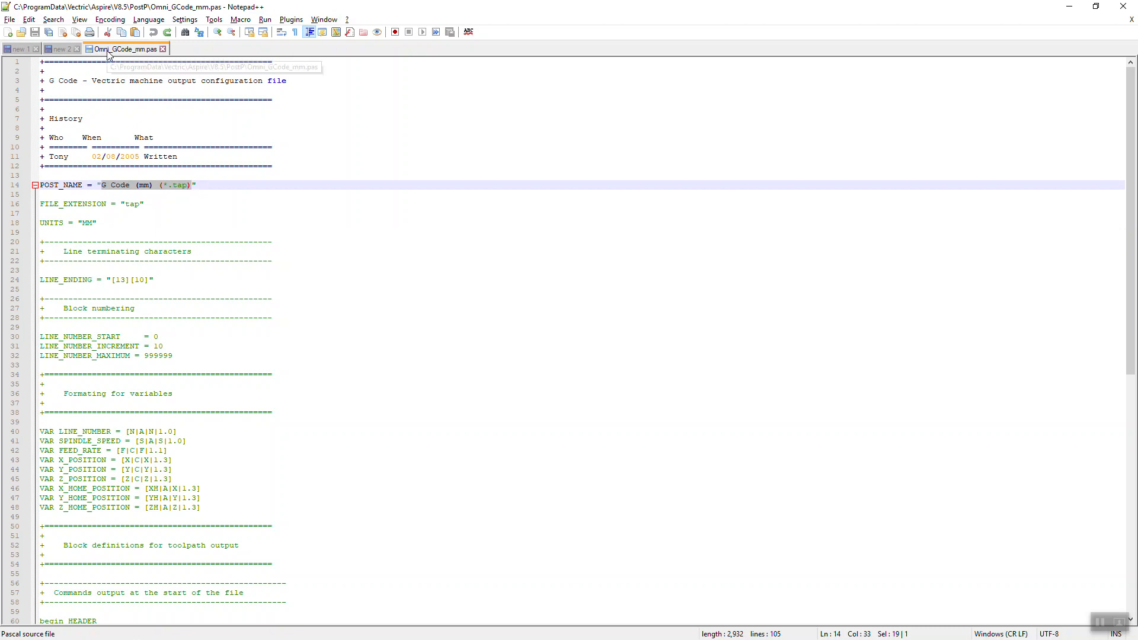
pyautogui.moveTo(131, 57)
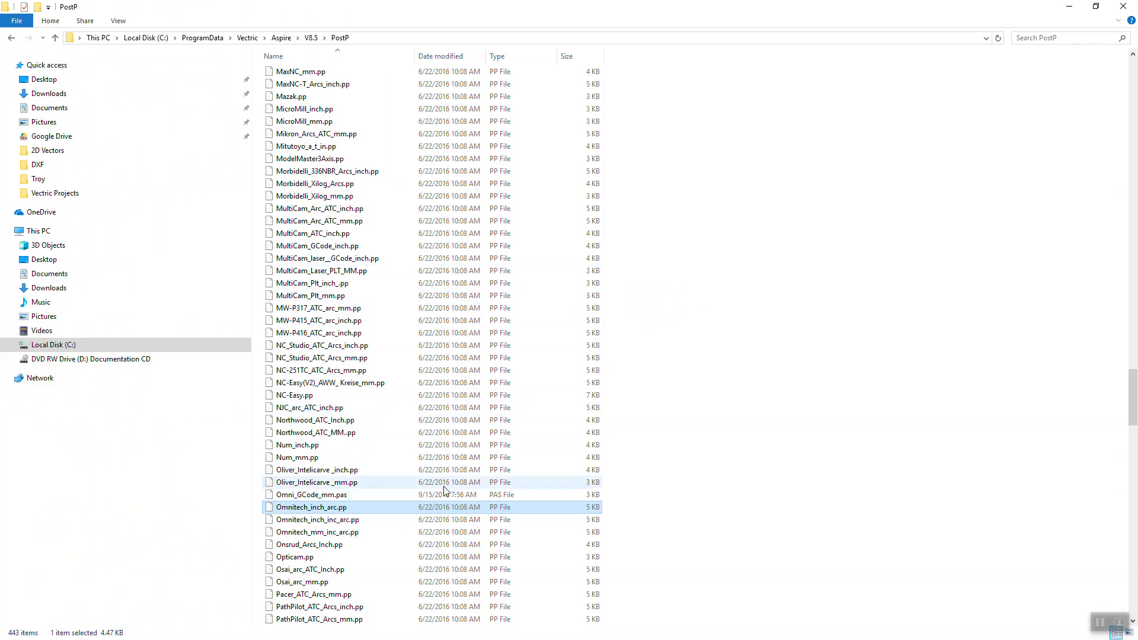
pyautogui.doubleClick(312, 494)
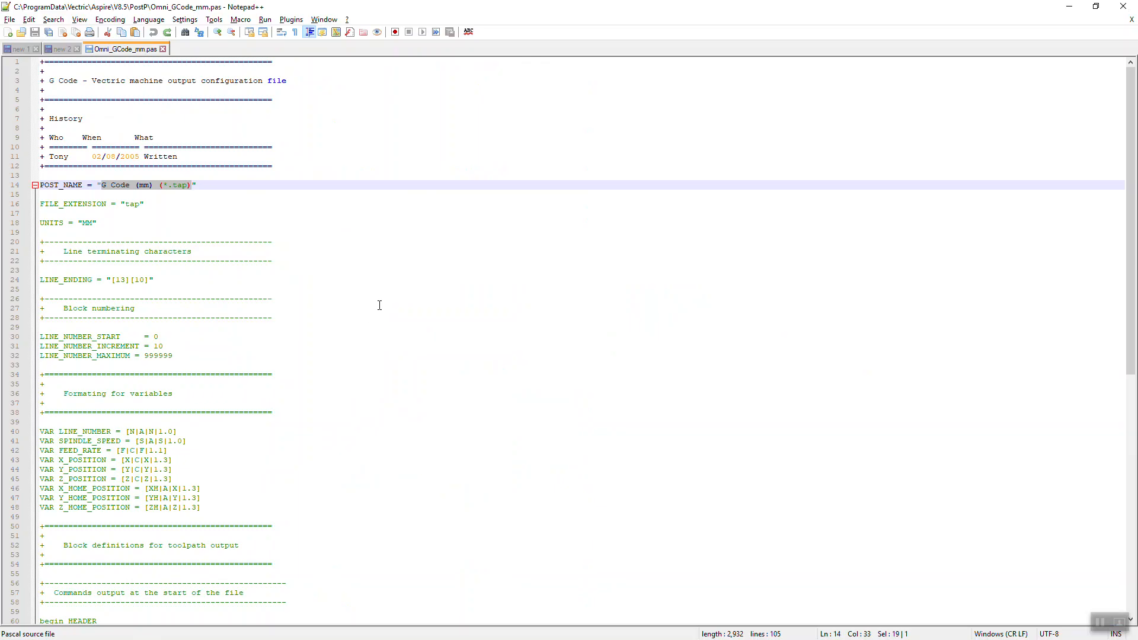
pyautogui.moveTo(364, 284)
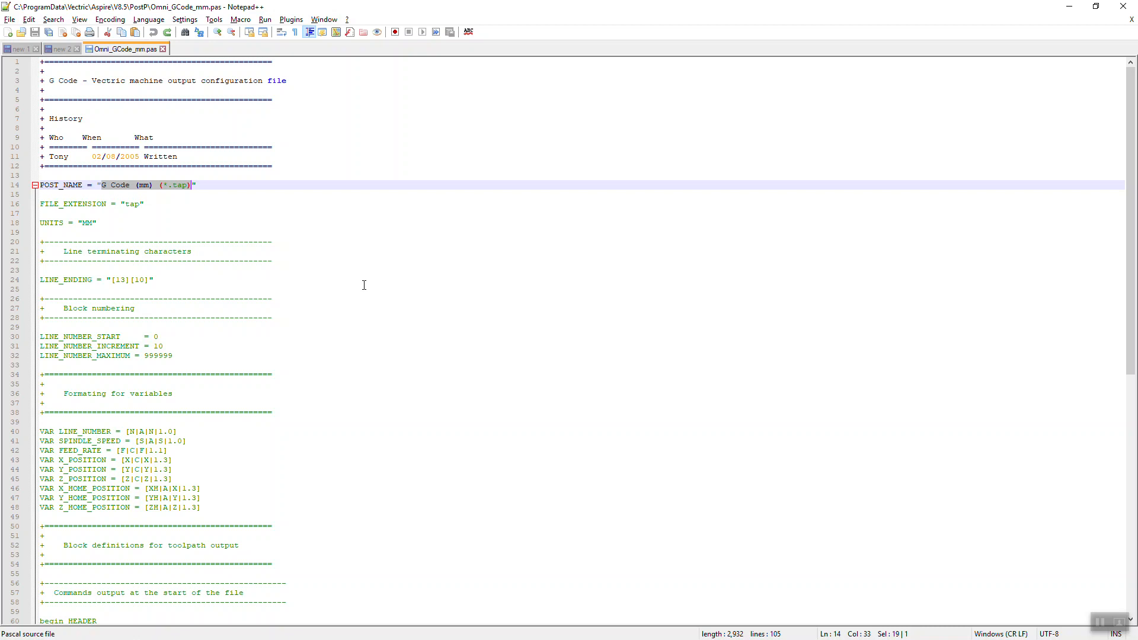
pyautogui.press('alt+tab')
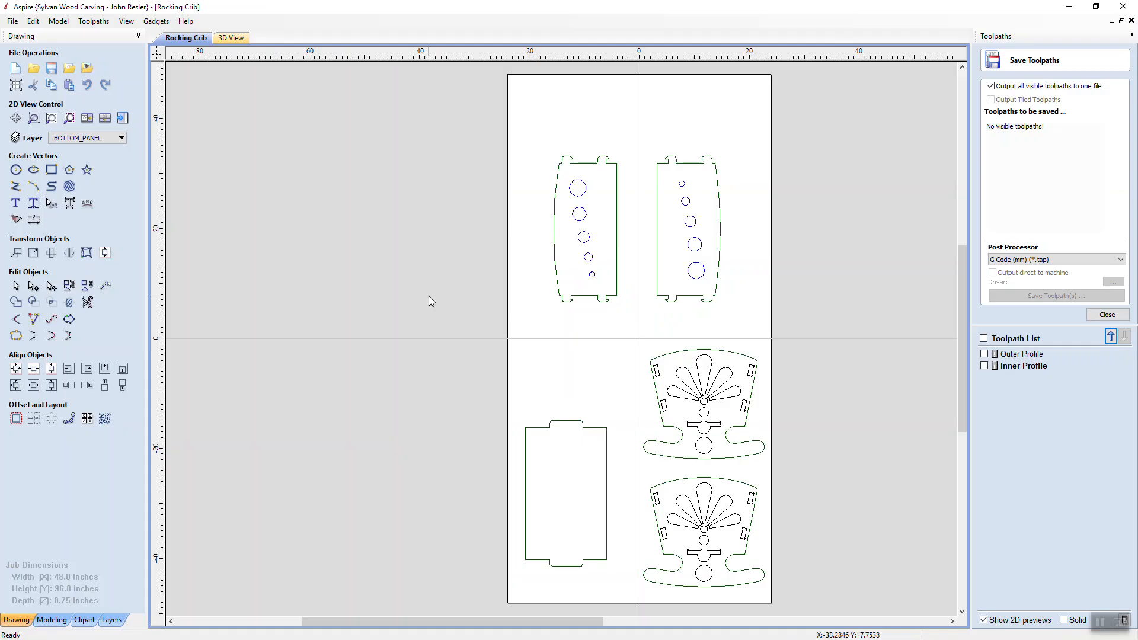
# Reveal the PostP folder's full path in the Explorer address bar, then show the desktop
pyautogui.press('alt+tab')
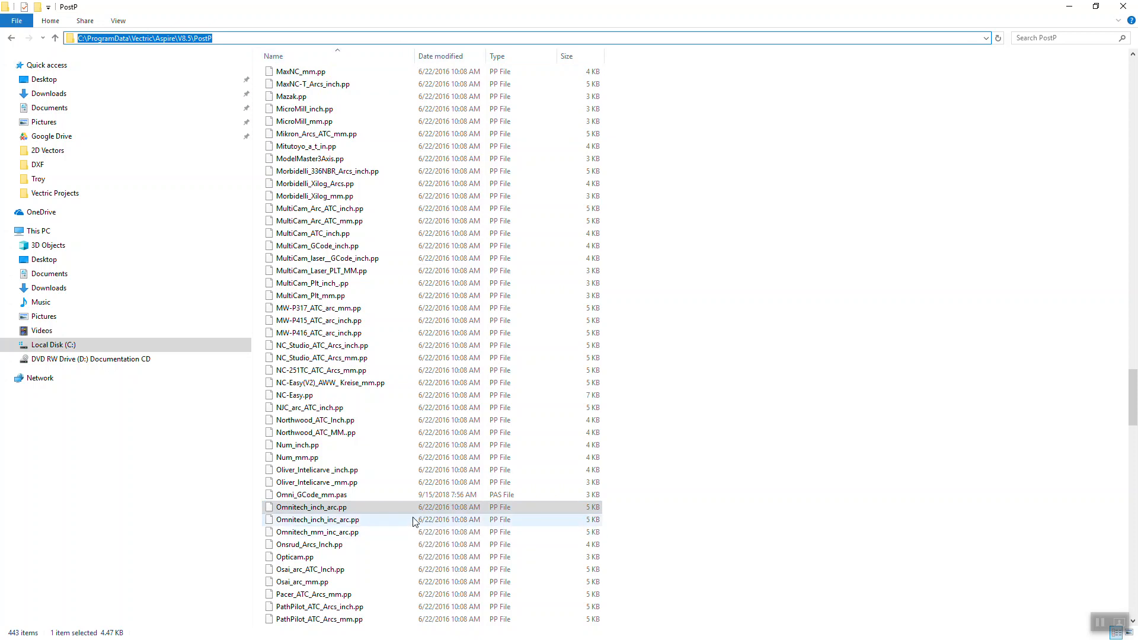
pyautogui.click(312, 506)
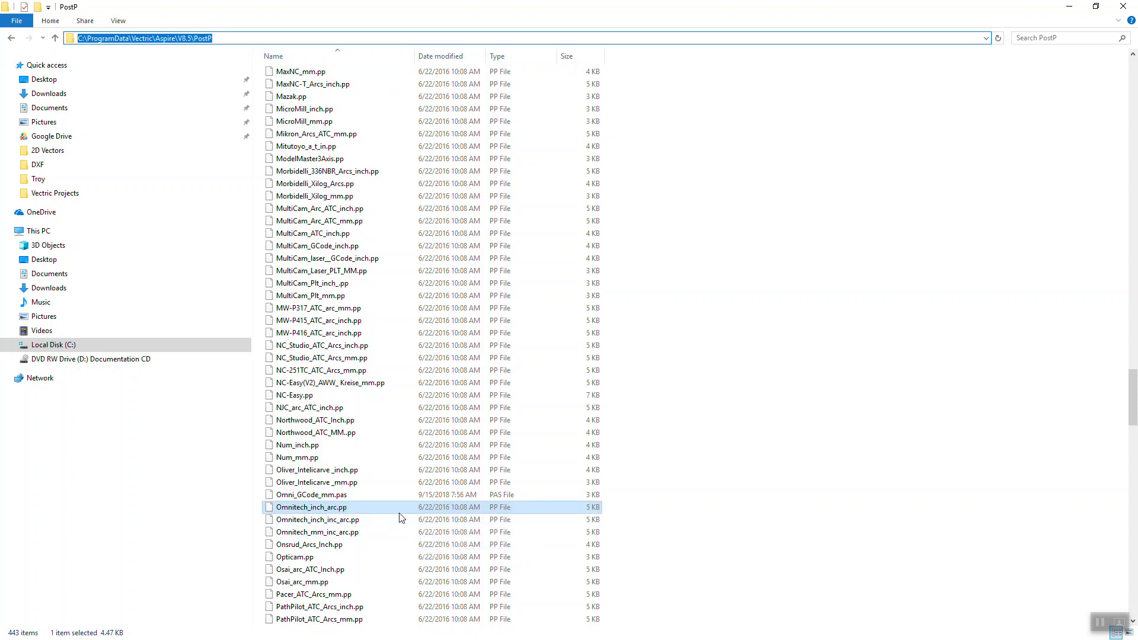
pyautogui.moveTo(402, 517)
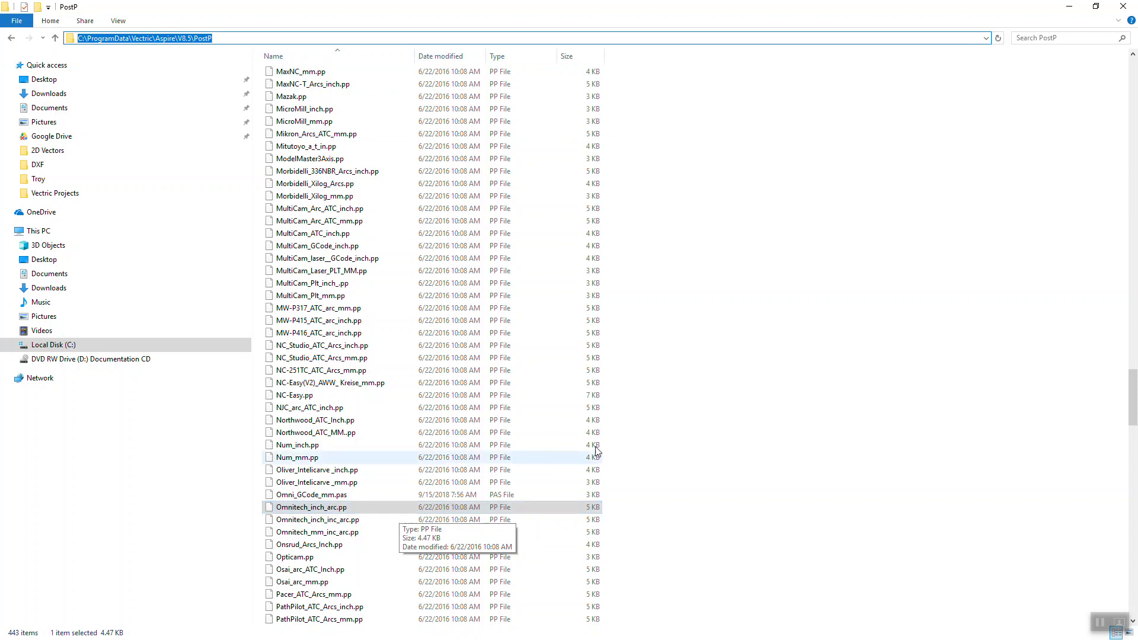
pyautogui.moveTo(626, 453)
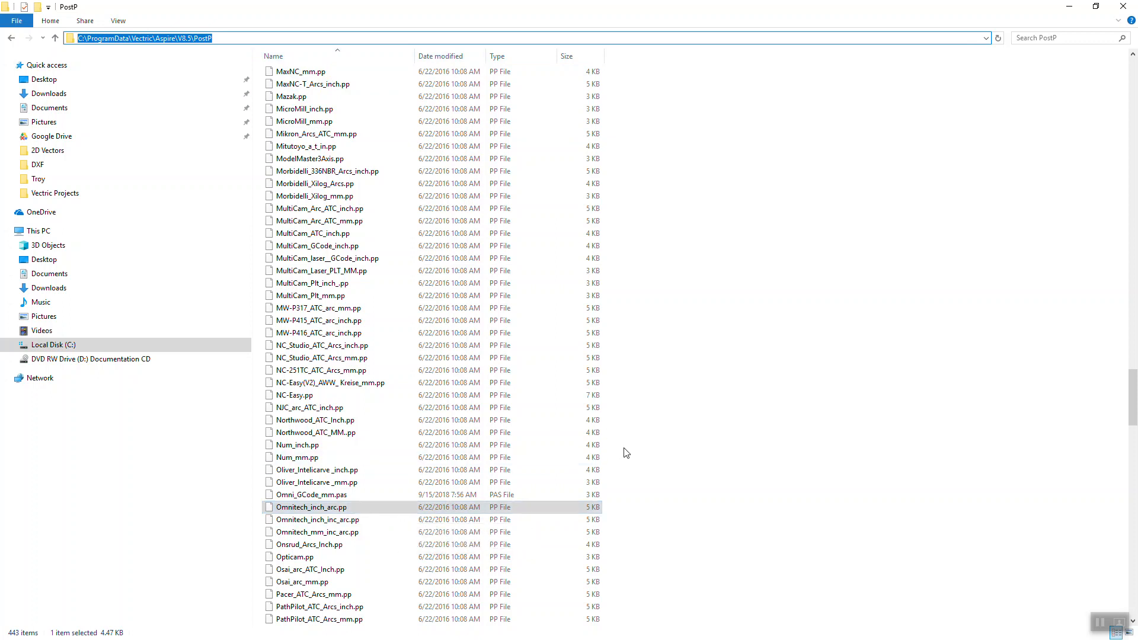
pyautogui.press('alt+tab')
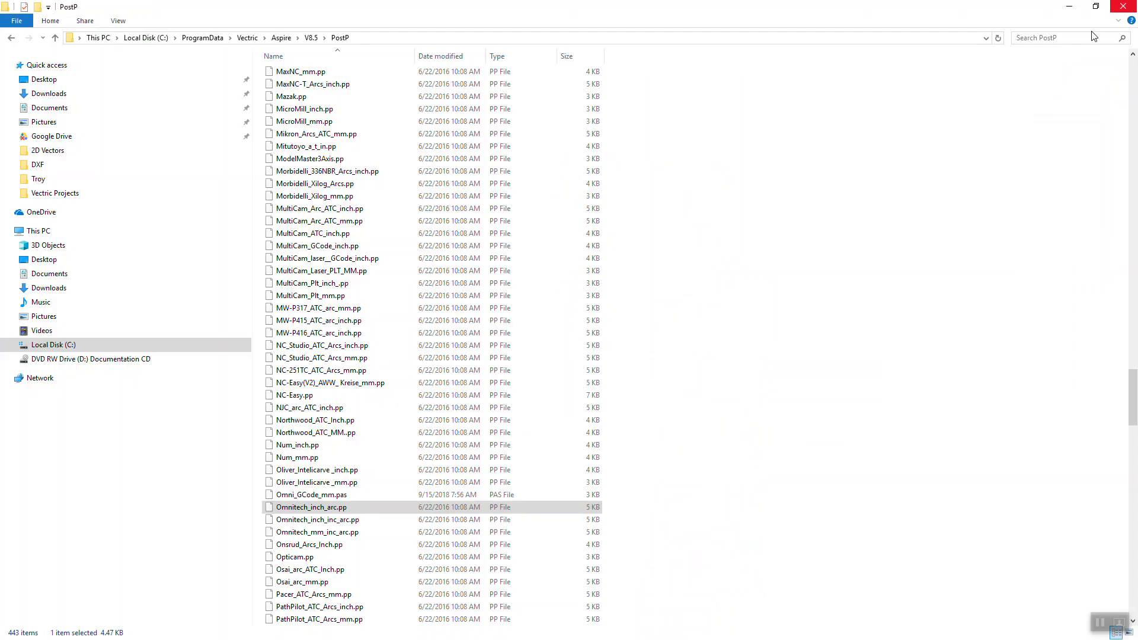
pyautogui.doubleClick(312, 494)
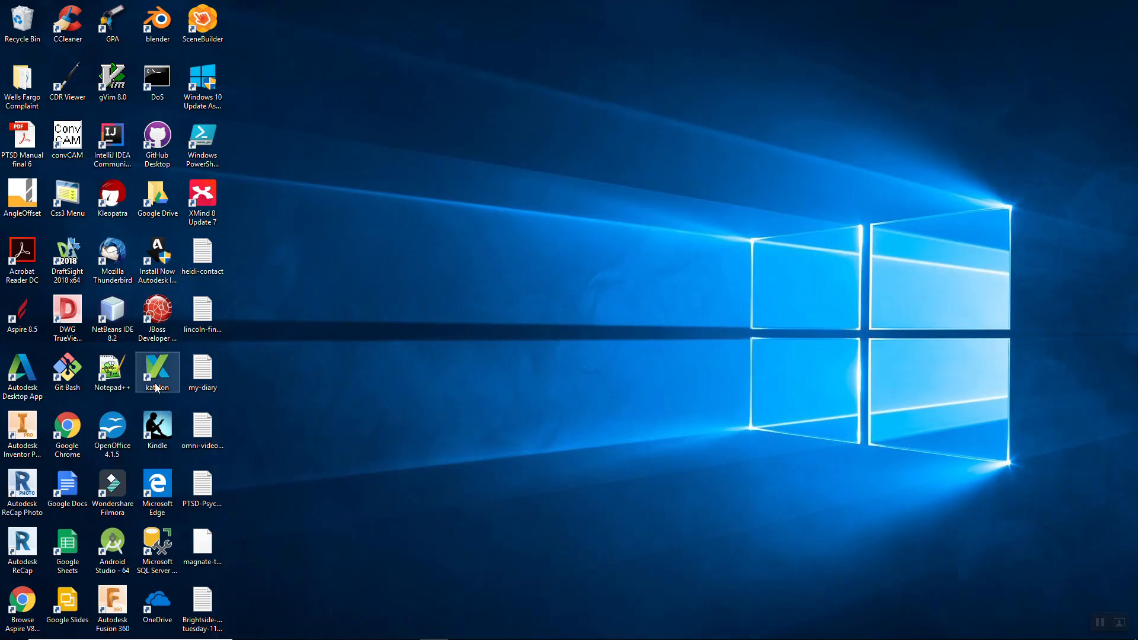
pyautogui.click(21, 312)
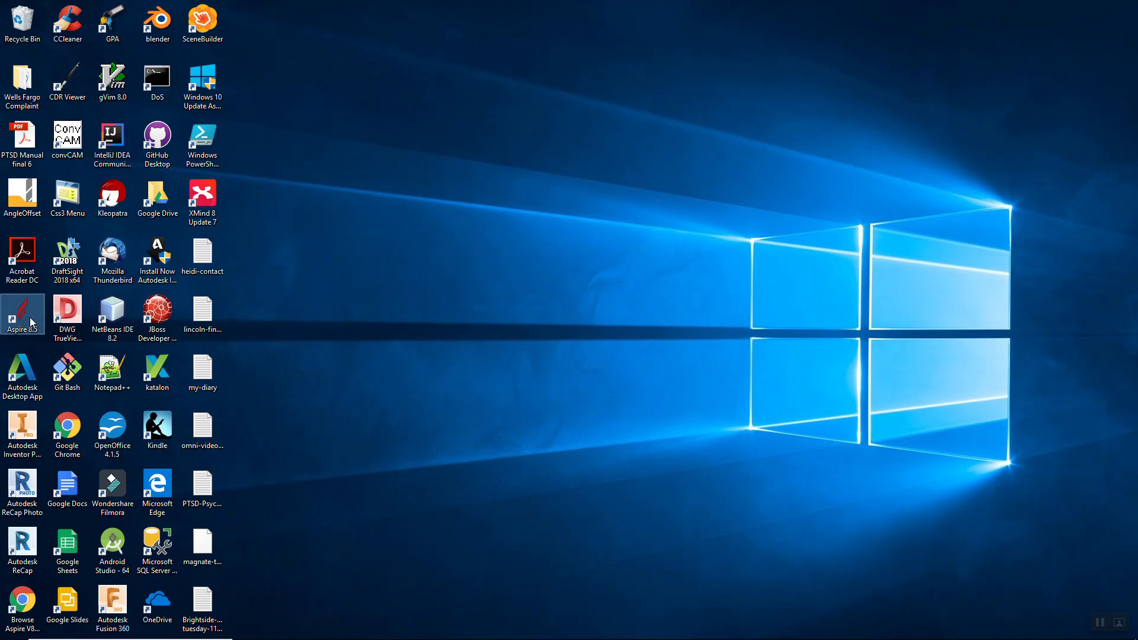
pyautogui.rightClick(22, 313)
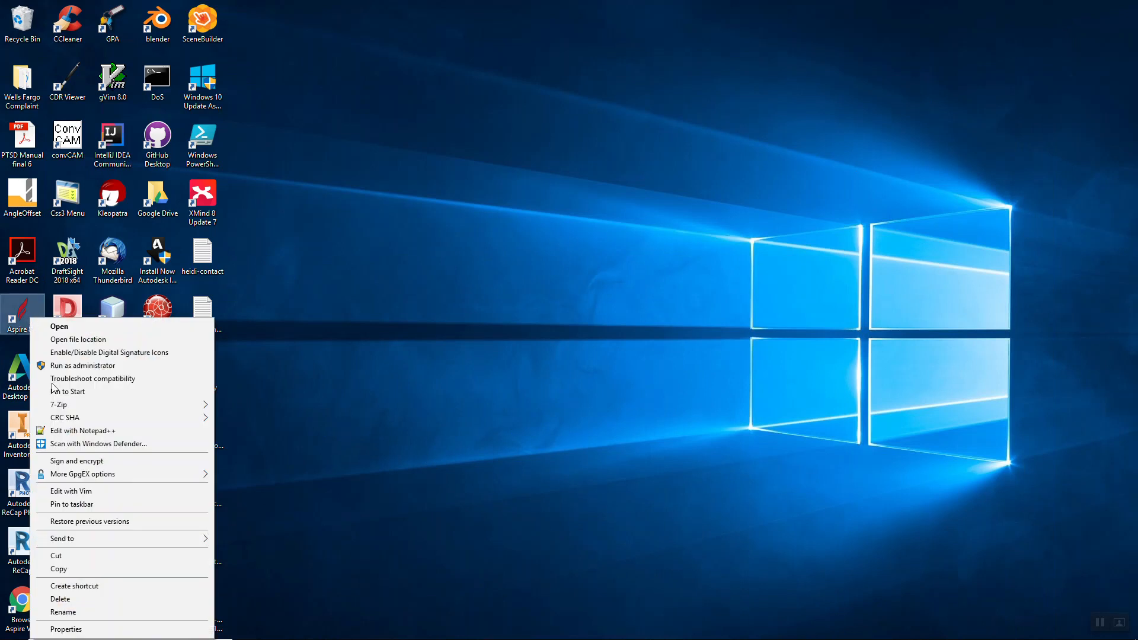
pyautogui.click(65, 629)
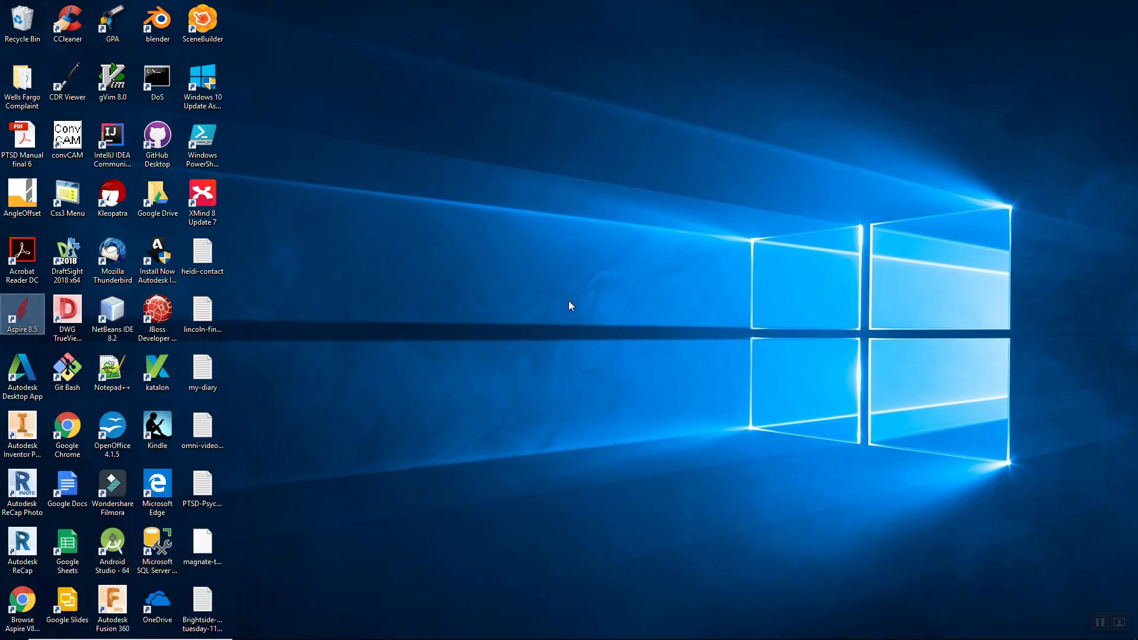
# Move the Aspire 8.5 shortcut to mid-desktop and make a copy of it
pyautogui.moveTo(22, 316); pyautogui.dragTo(562, 315)
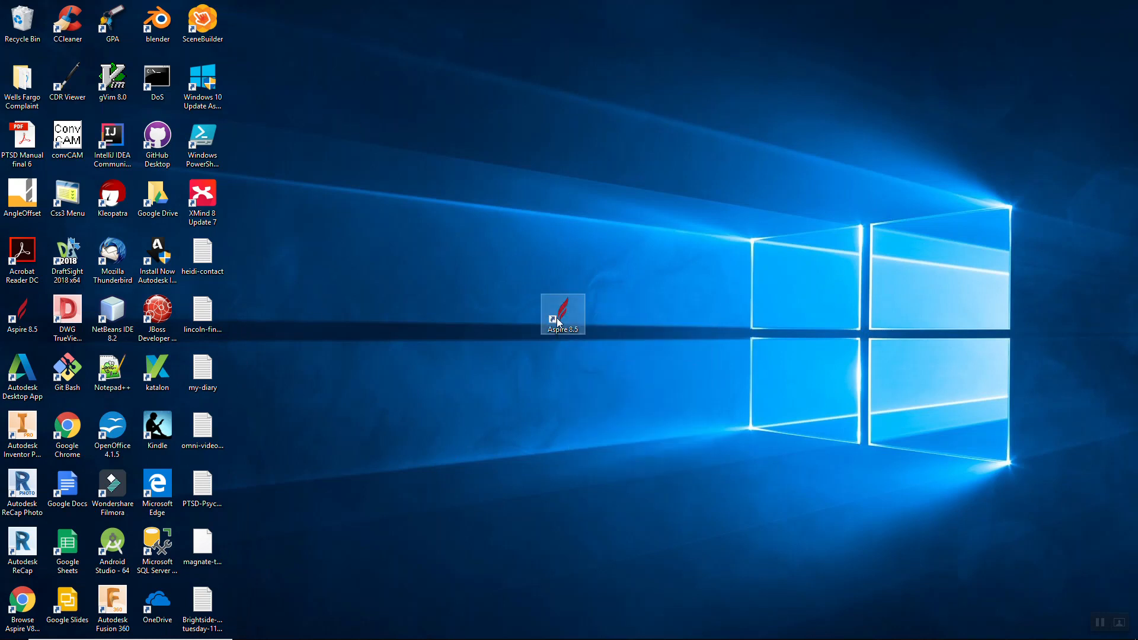
pyautogui.rightClick(562, 314)
pyautogui.write('_ZN')
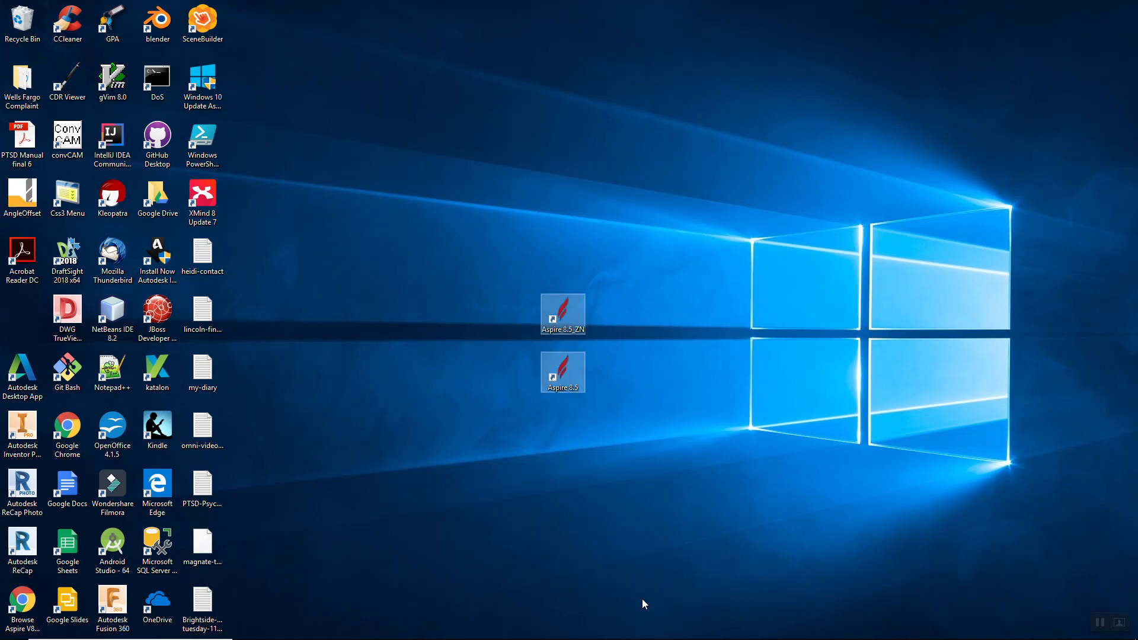
pyautogui.moveTo(541, 387)
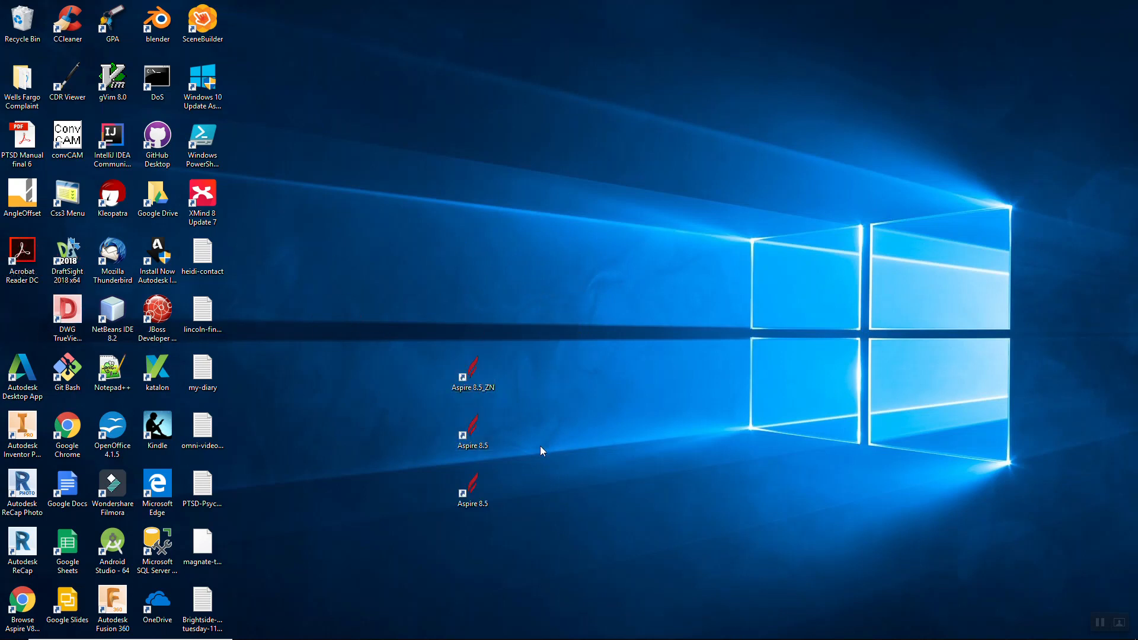
pyautogui.click(473, 429)
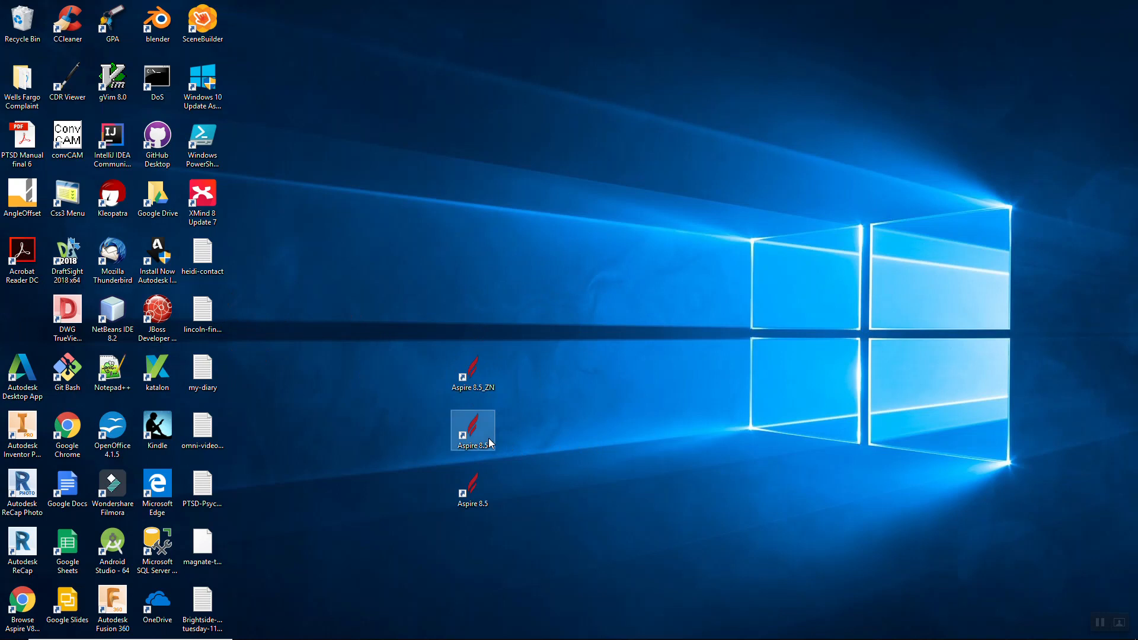
# Rename the copy Aspire 8.5_ZN and remove the extra duplicate shortcut
pyautogui.doubleClick(472, 429)
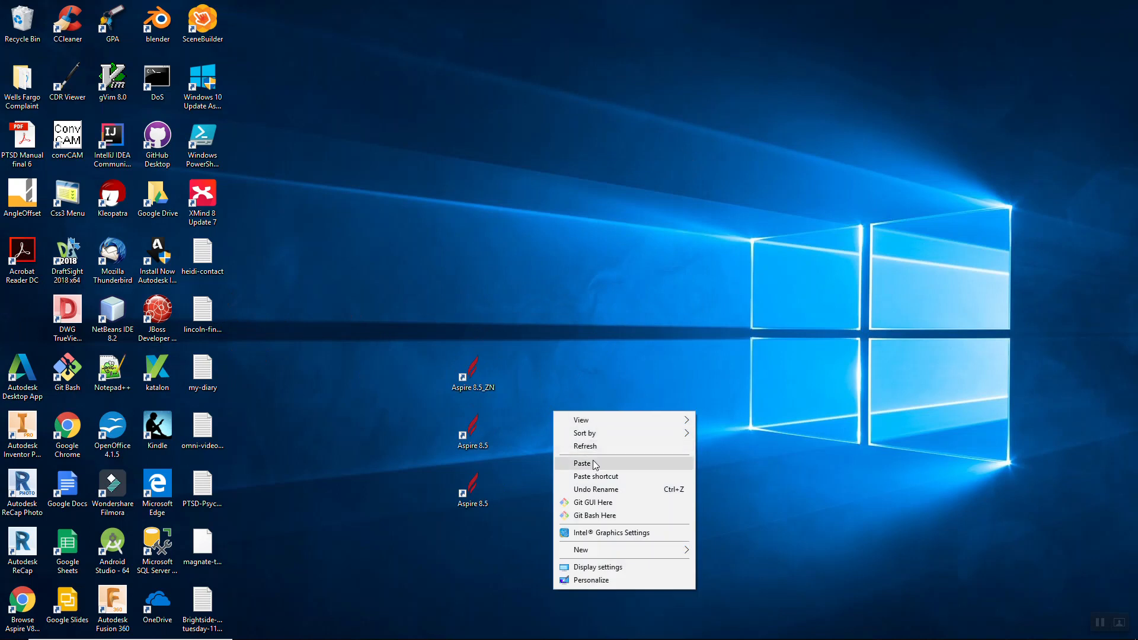
pyautogui.click(527, 424)
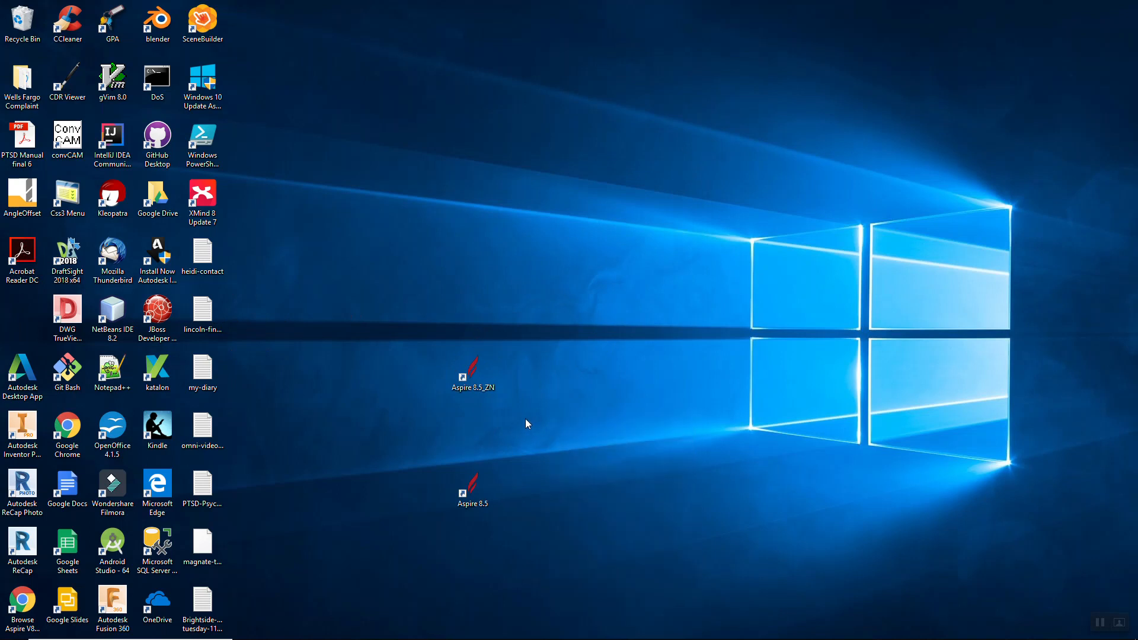
pyautogui.click(473, 371)
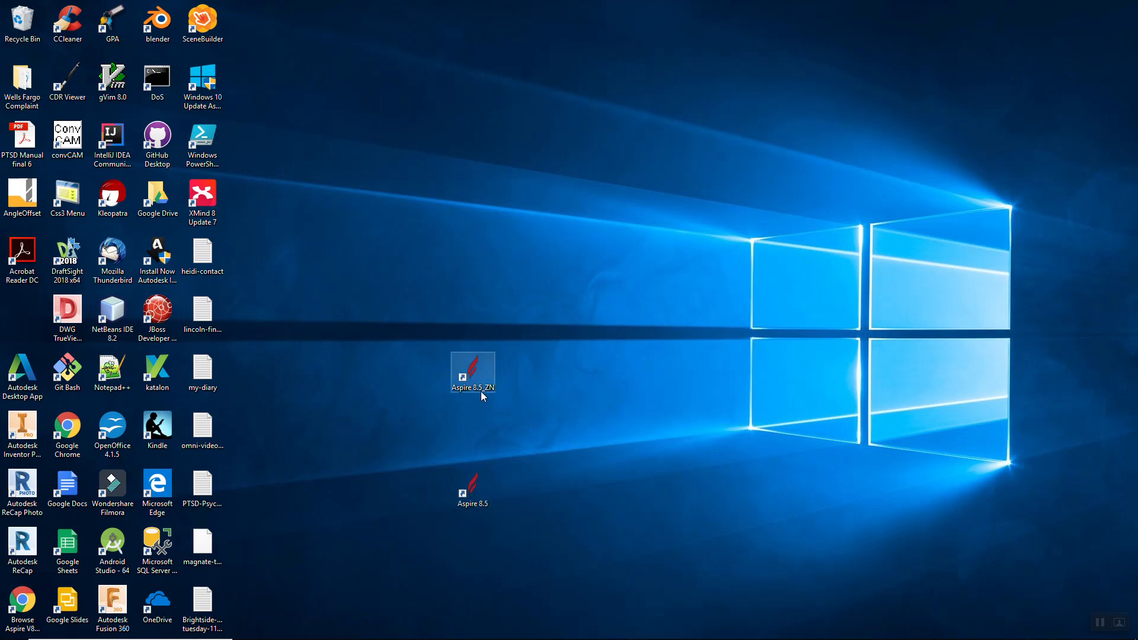
# Edit the /lang switch in Aspire 8.5_ZN's target, launch it, and dismiss the missing language resources error
pyautogui.rightClick(473, 374)
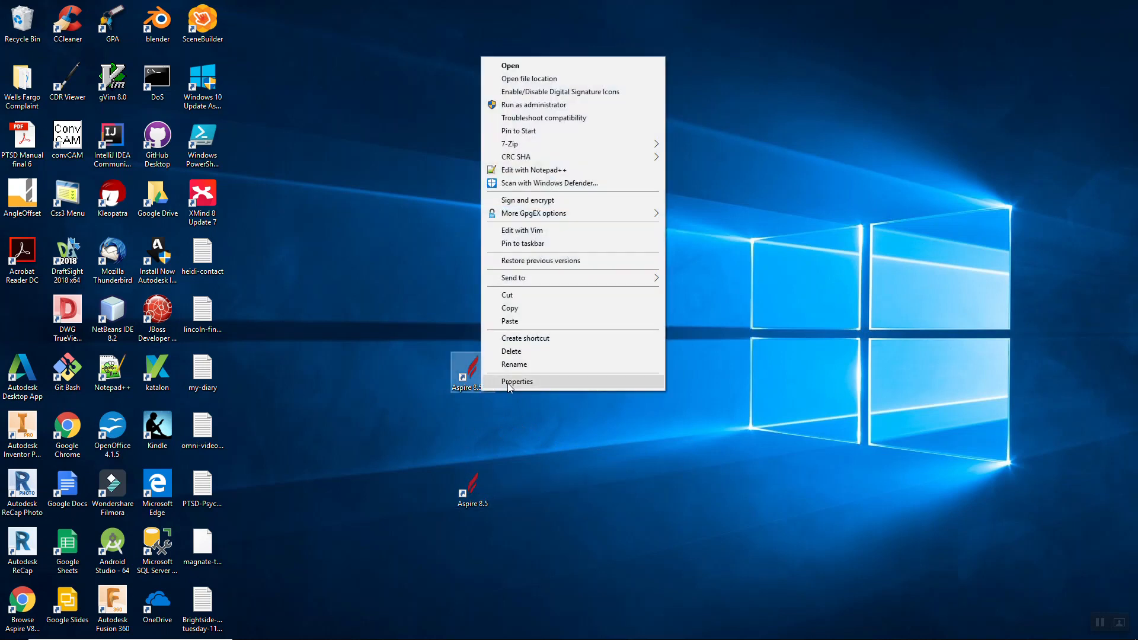
pyautogui.click(517, 382)
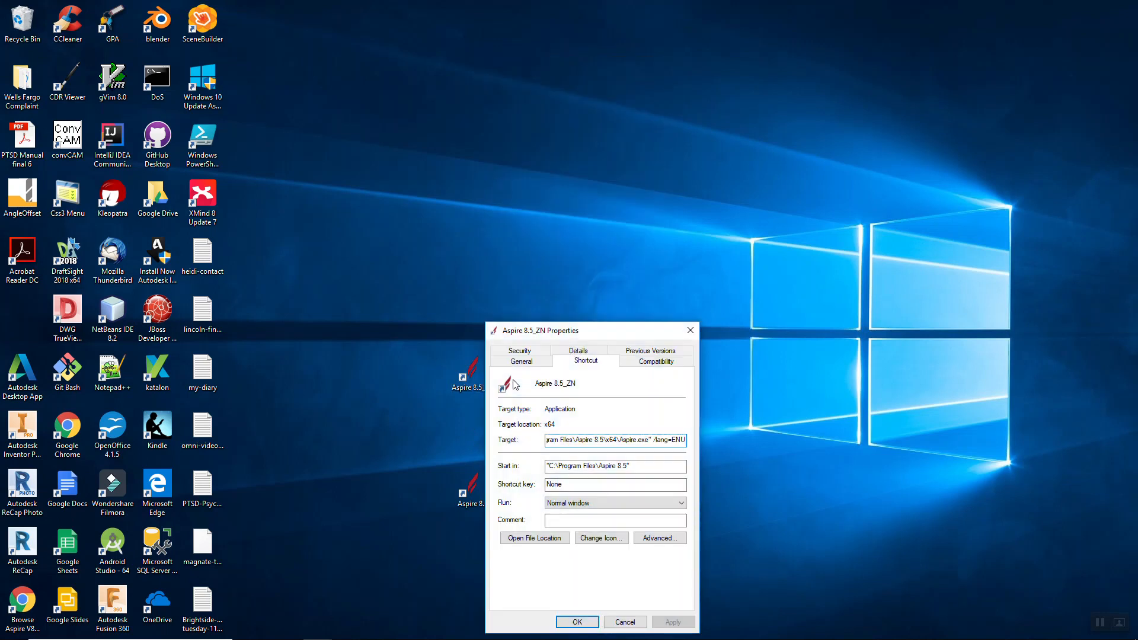
pyautogui.doubleClick(678, 440)
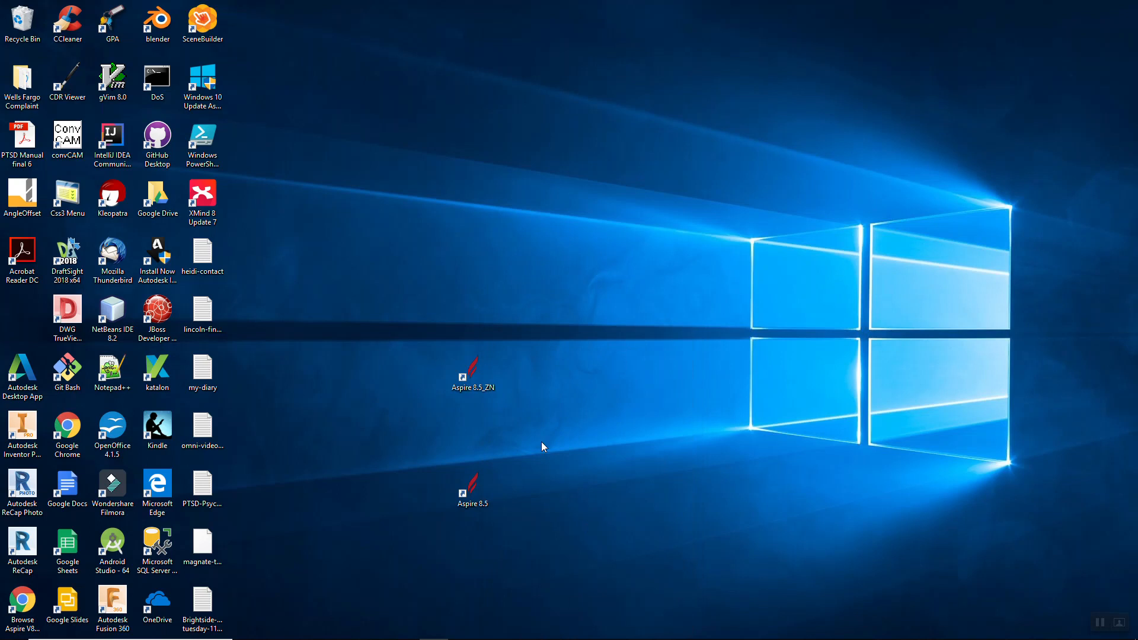
pyautogui.doubleClick(473, 373)
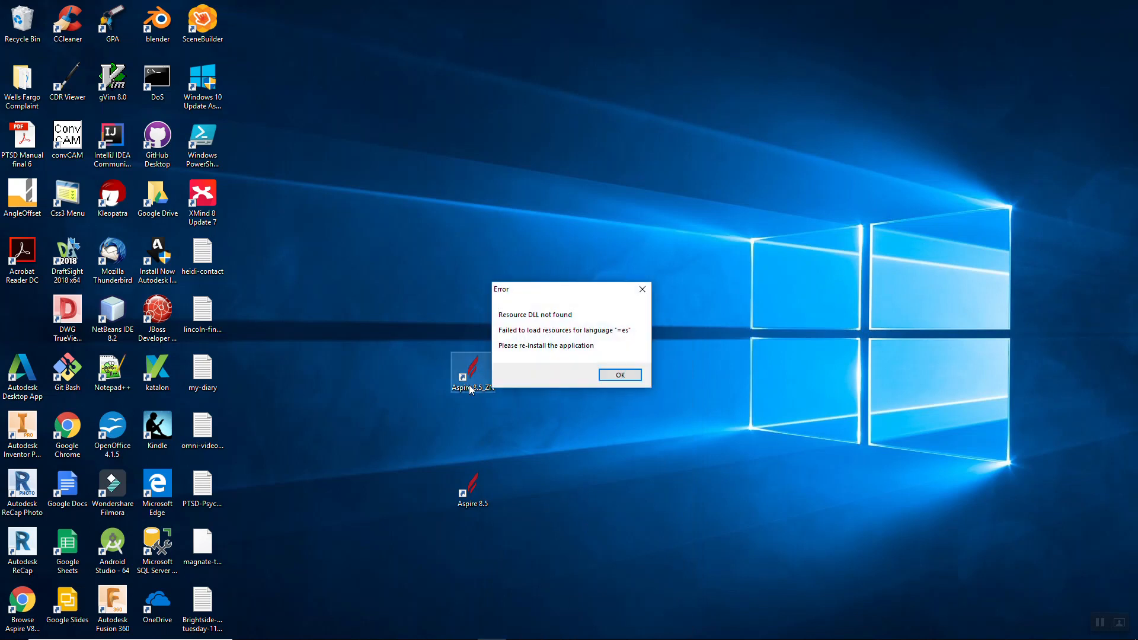
pyautogui.click(619, 375)
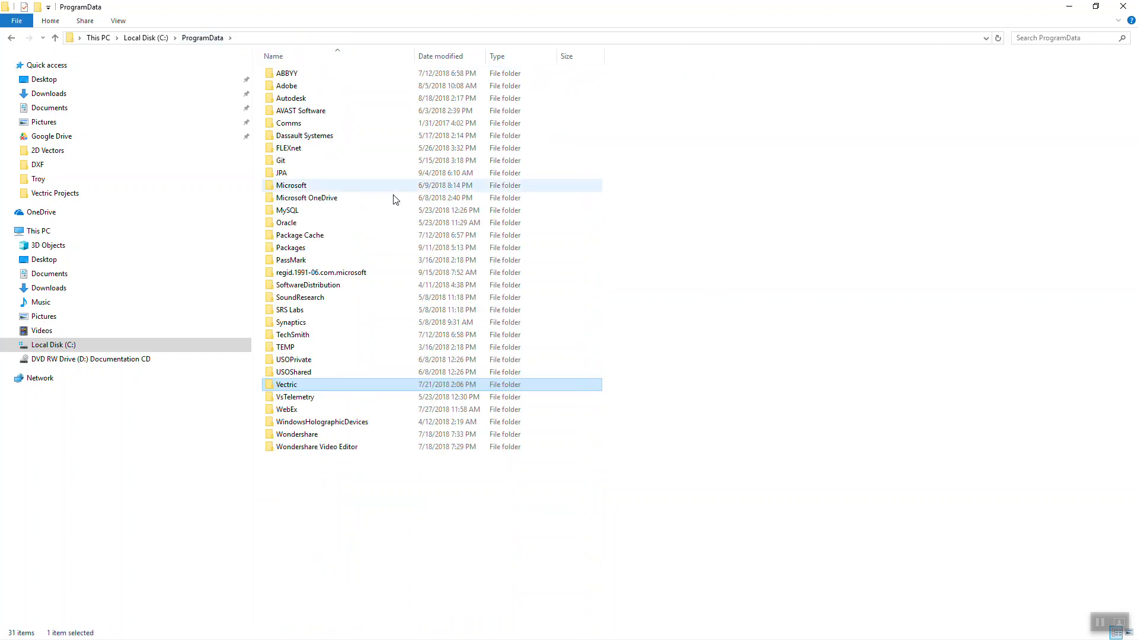
pyautogui.moveTo(308, 110)
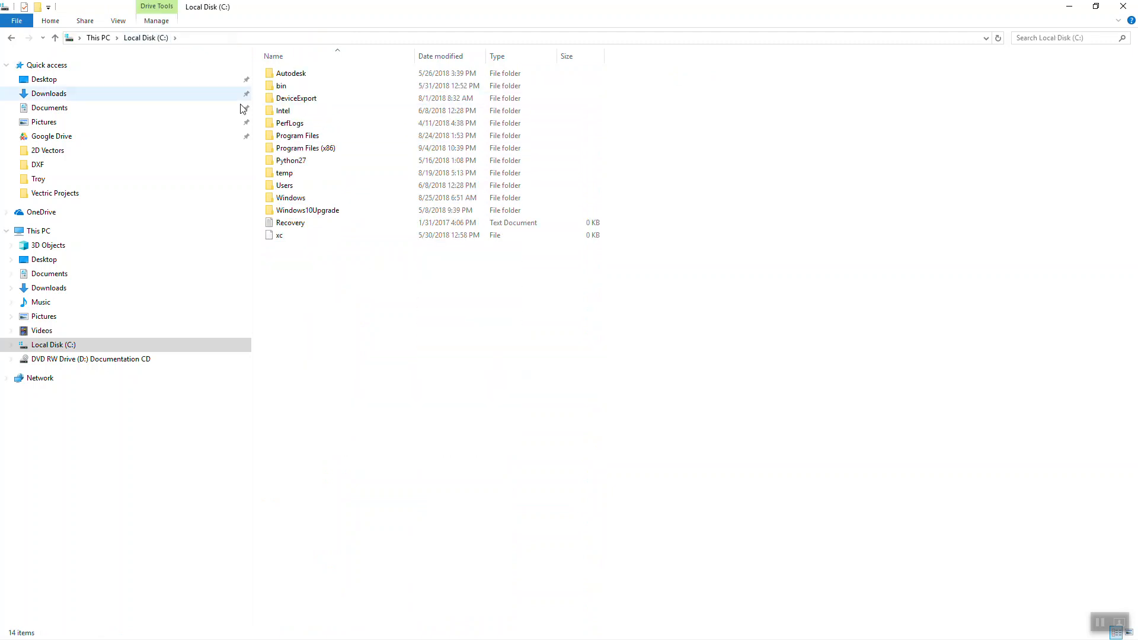
# Browse to C:\Program Files\Aspire 8.5\Language, note the ESP folder, then show the desktop
pyautogui.click(297, 135)
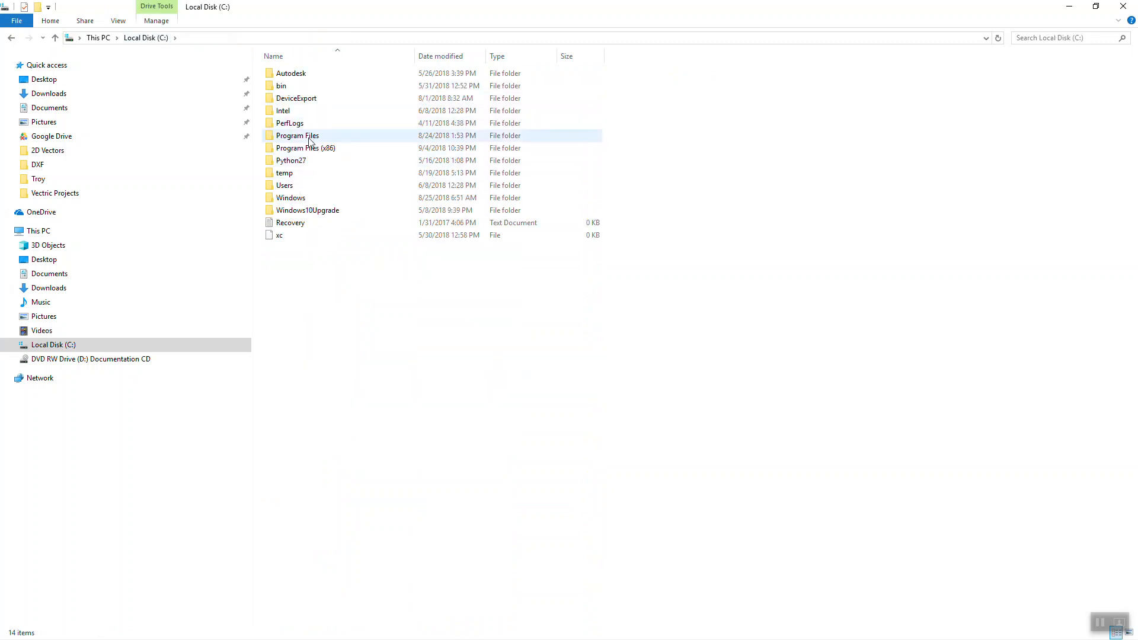
pyautogui.doubleClick(296, 135)
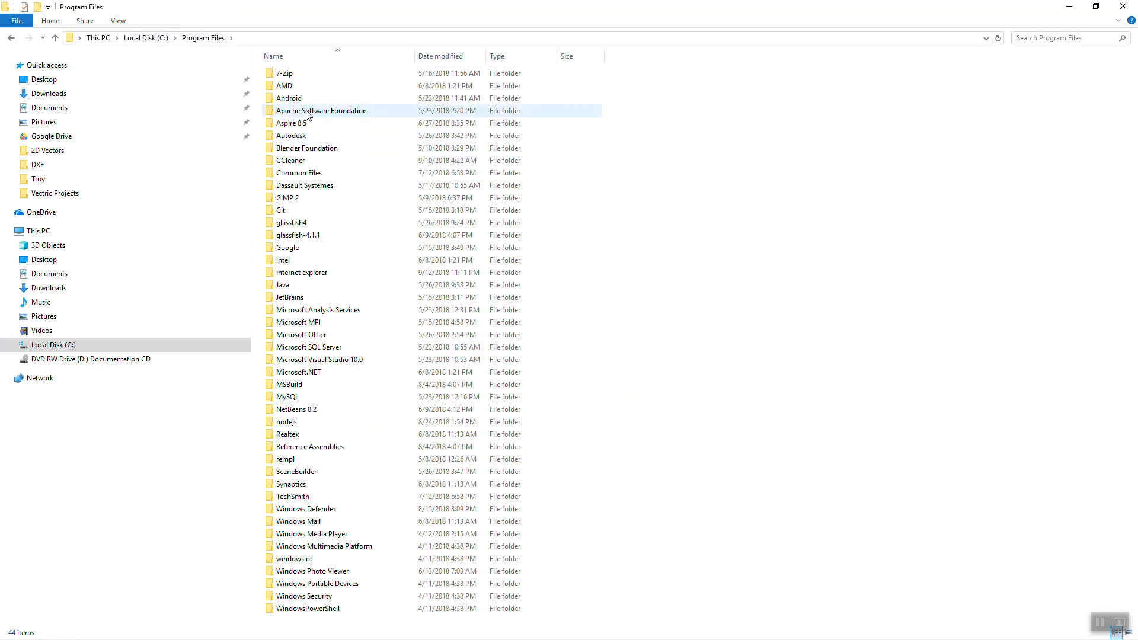
pyautogui.doubleClick(292, 122)
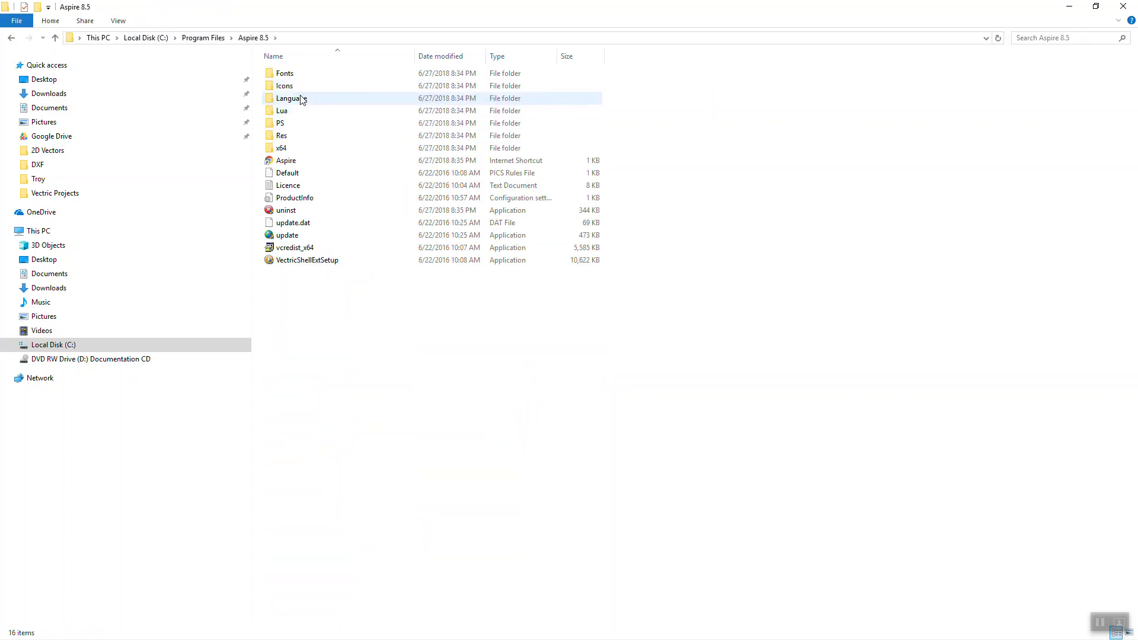
pyautogui.doubleClick(292, 99)
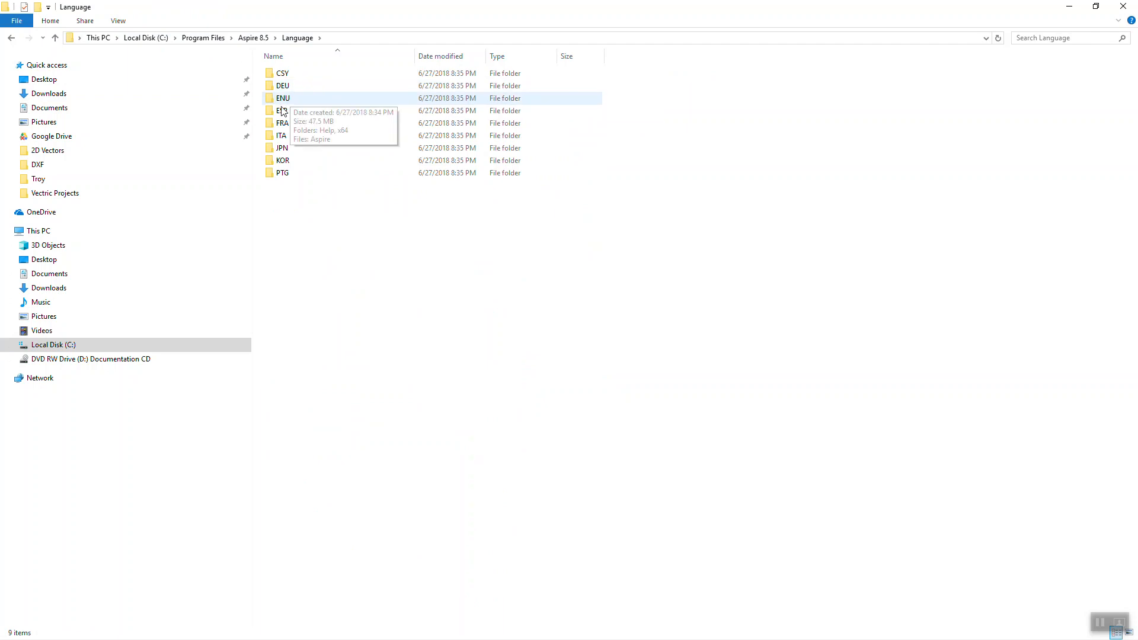
pyautogui.click(297, 110)
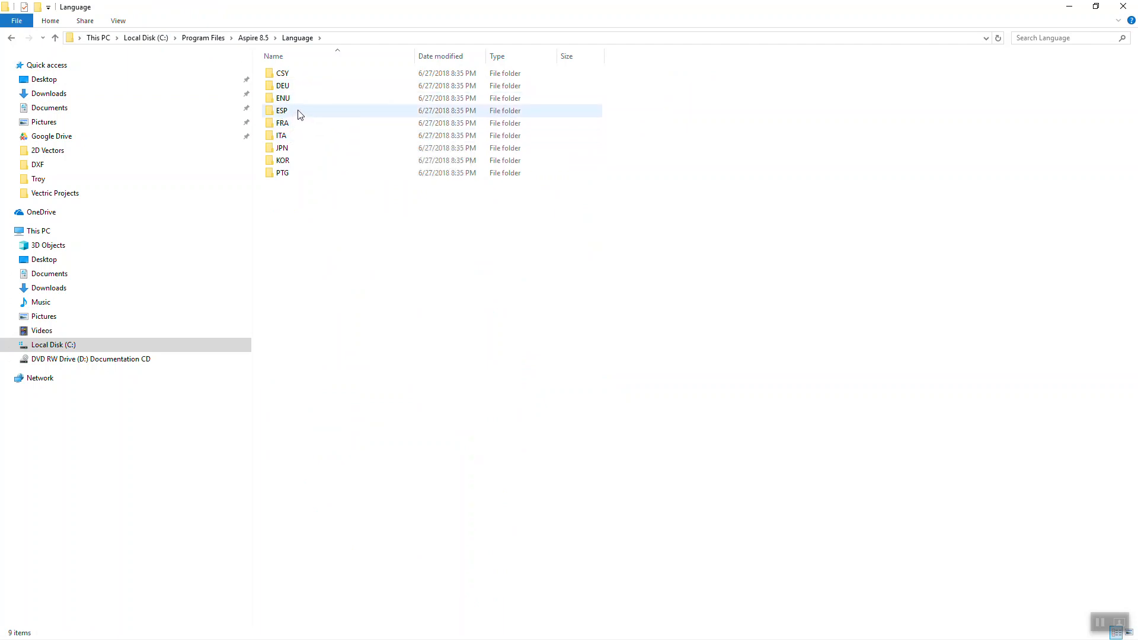
pyautogui.press('alt+tab')
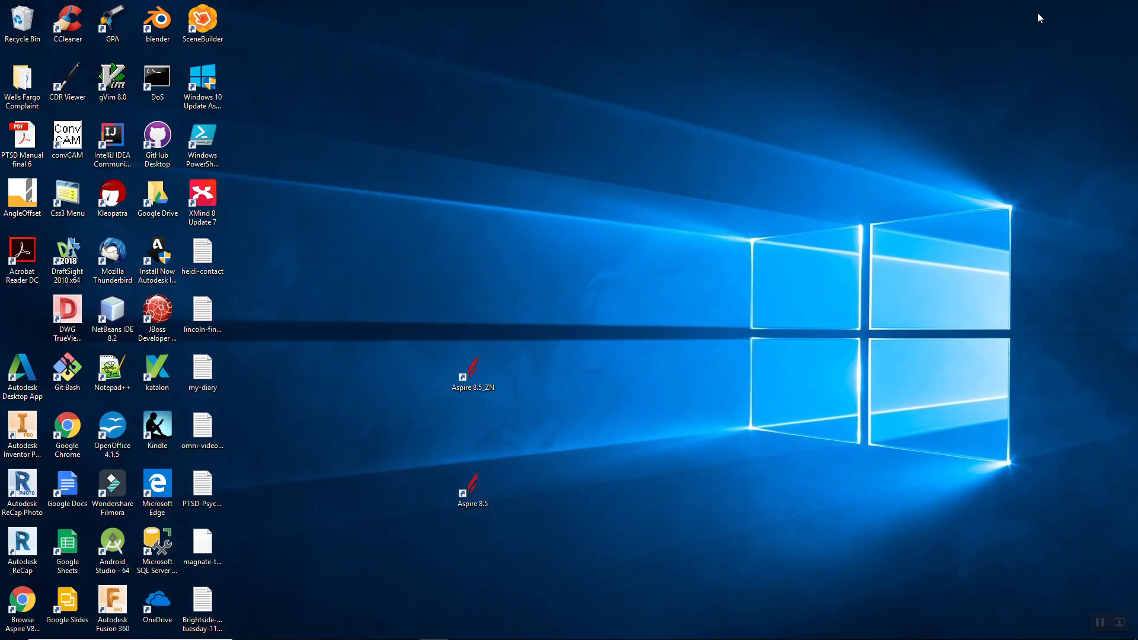
# Rename the Aspire 8.5_ZN shortcut to Aspire 8.5_ESP
pyautogui.click(473, 372)
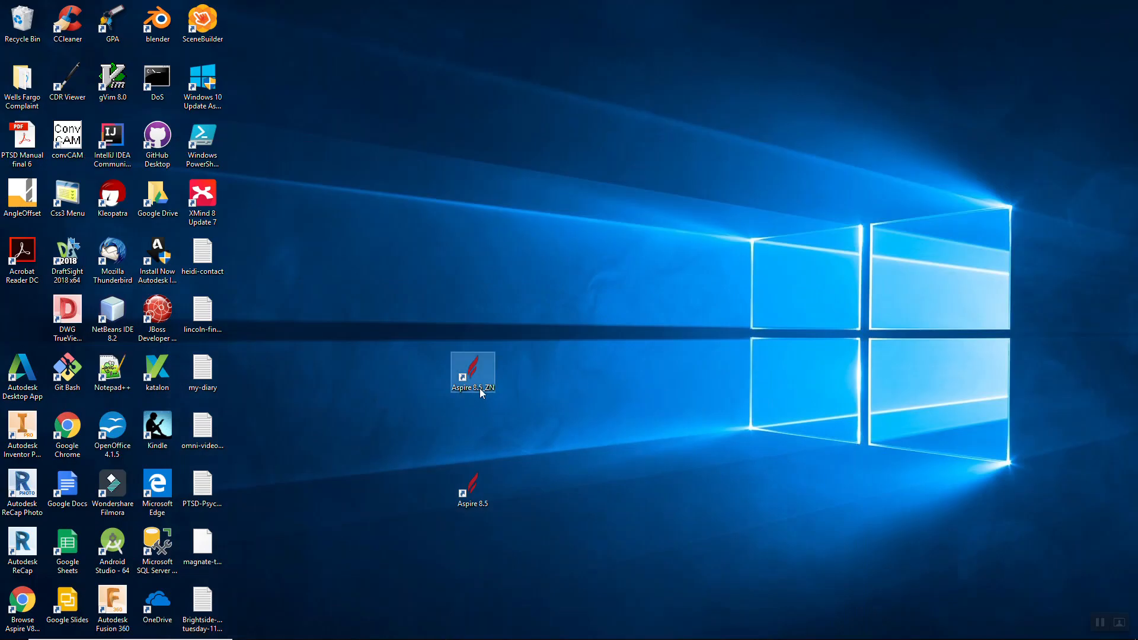
pyautogui.click(473, 374)
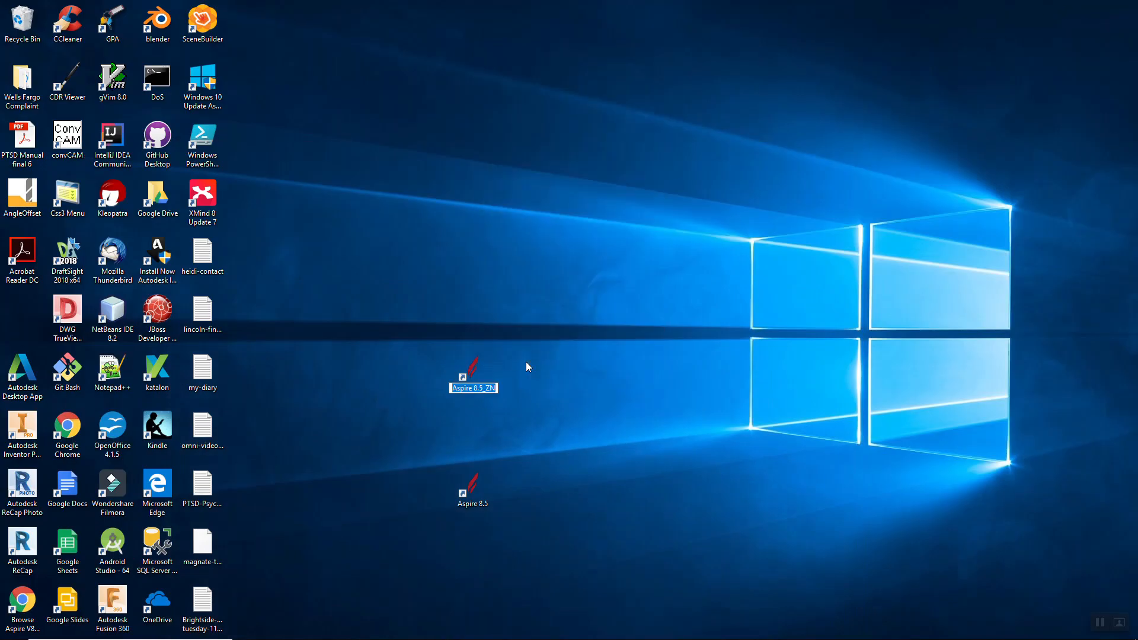
pyautogui.write('Aspire 8.5_ESP')
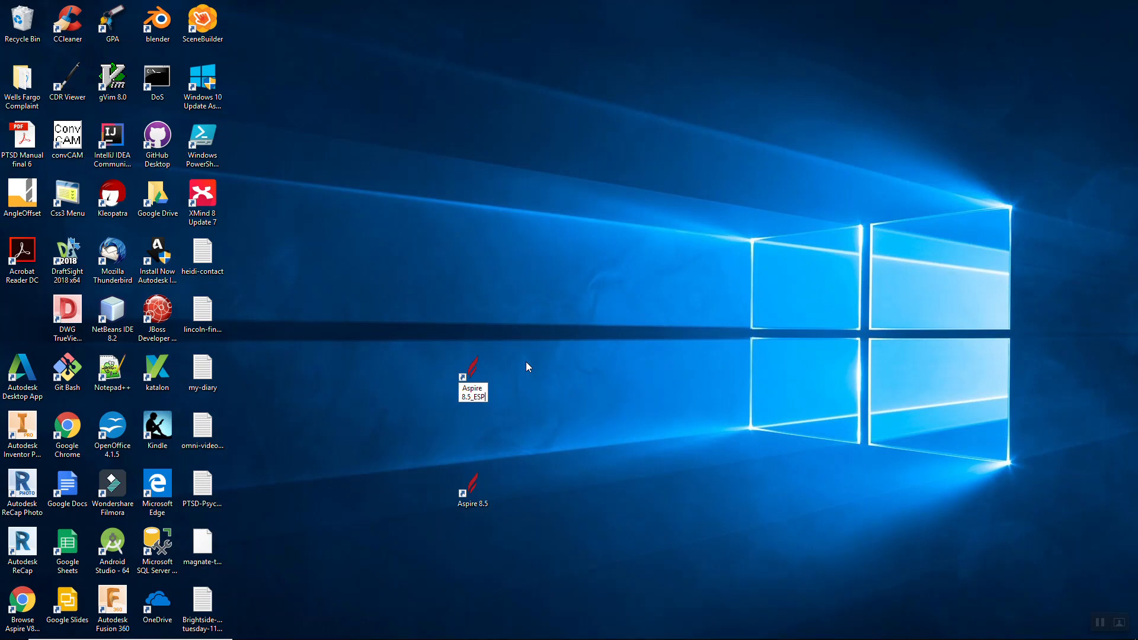
pyautogui.click(473, 373)
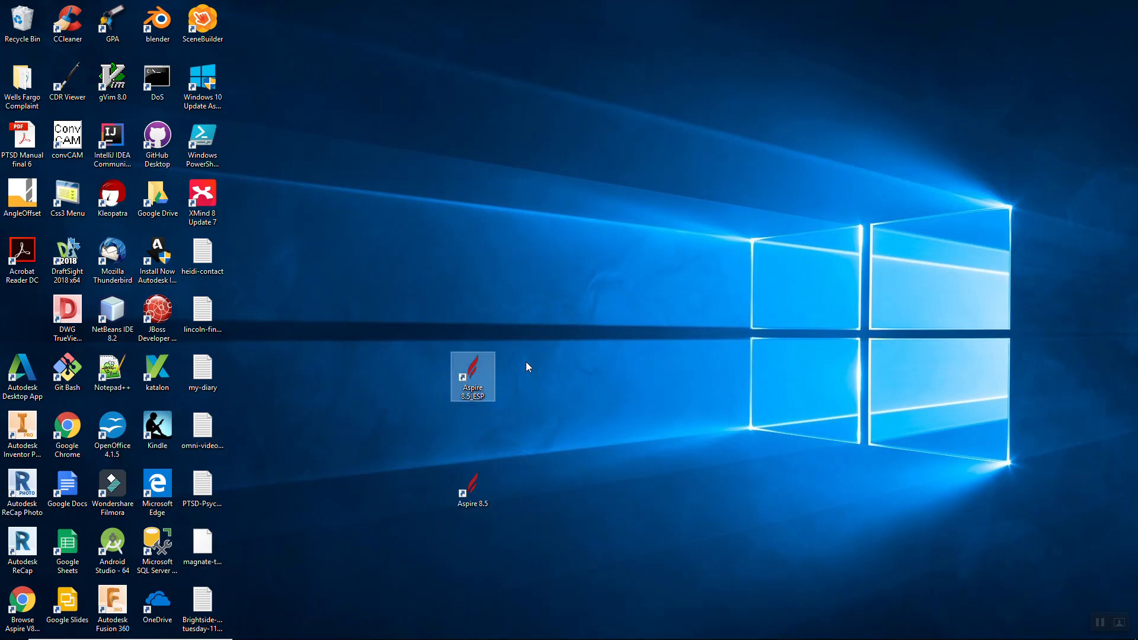
# Set the shortcut's target to launch Aspire with /lang=ESP
pyautogui.rightClick(471, 376)
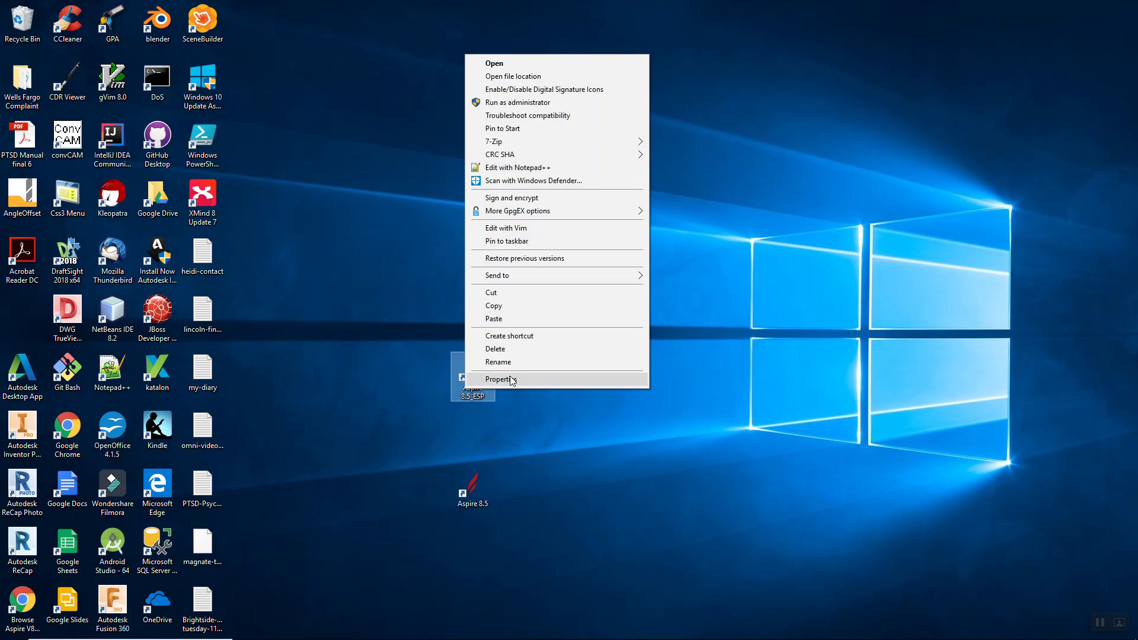
pyautogui.click(499, 379)
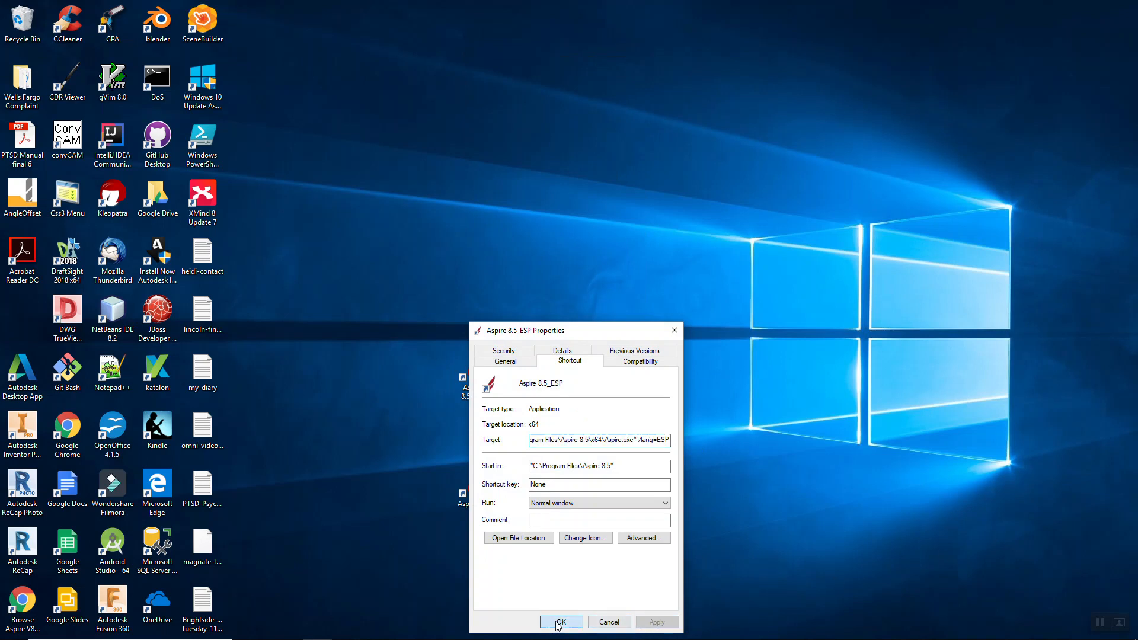
pyautogui.click(561, 622)
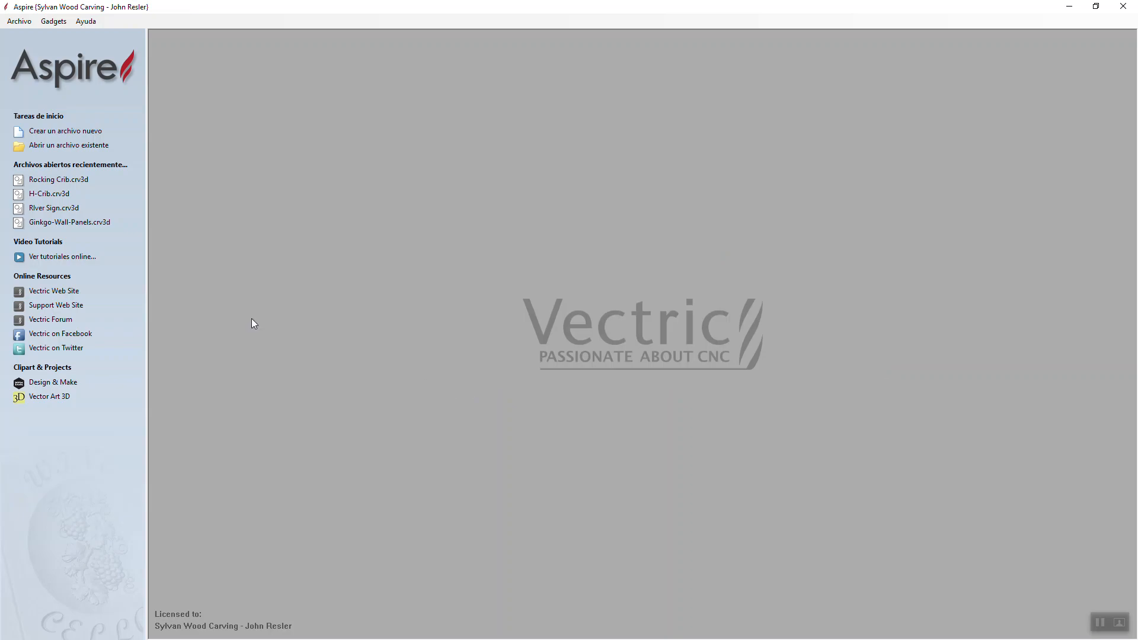
pyautogui.moveTo(201, 318)
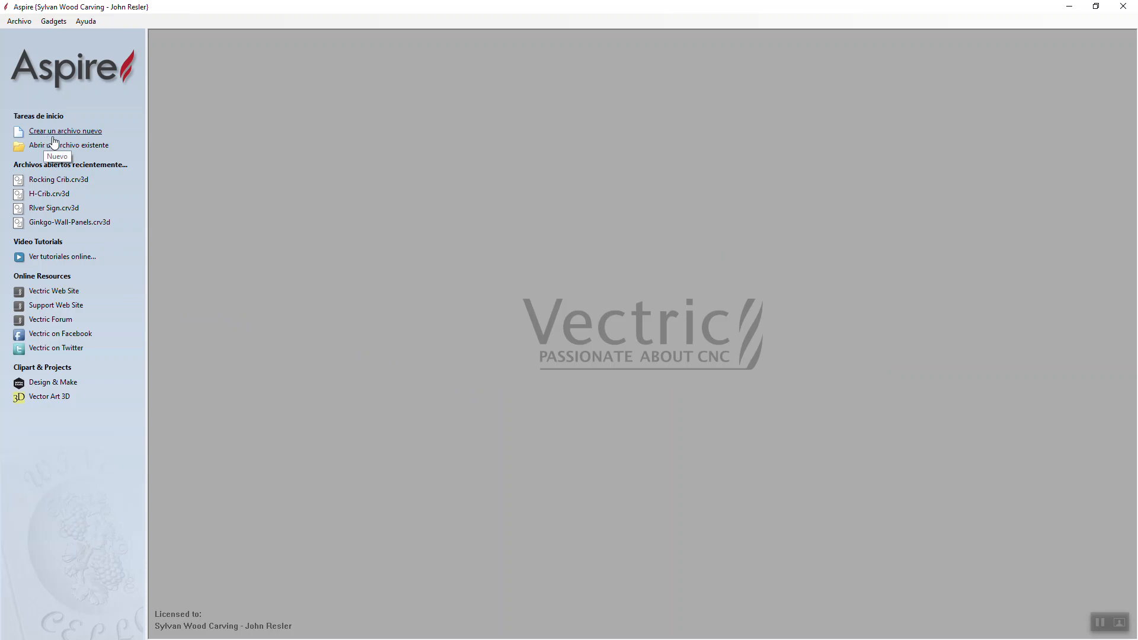
pyautogui.moveTo(77, 154)
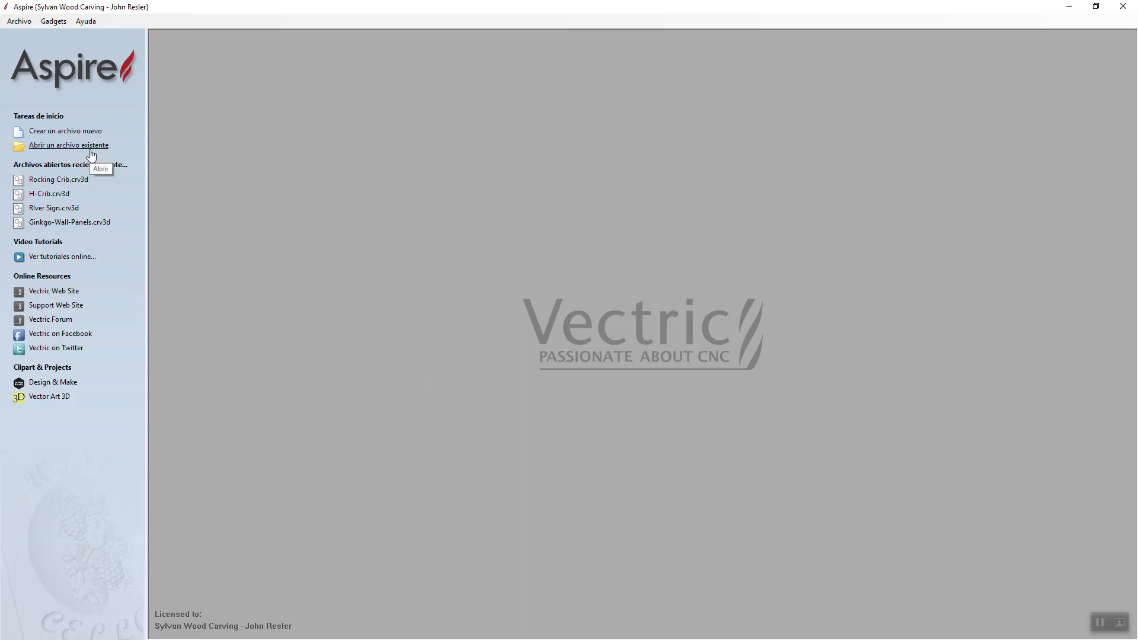
pyautogui.moveTo(56, 347)
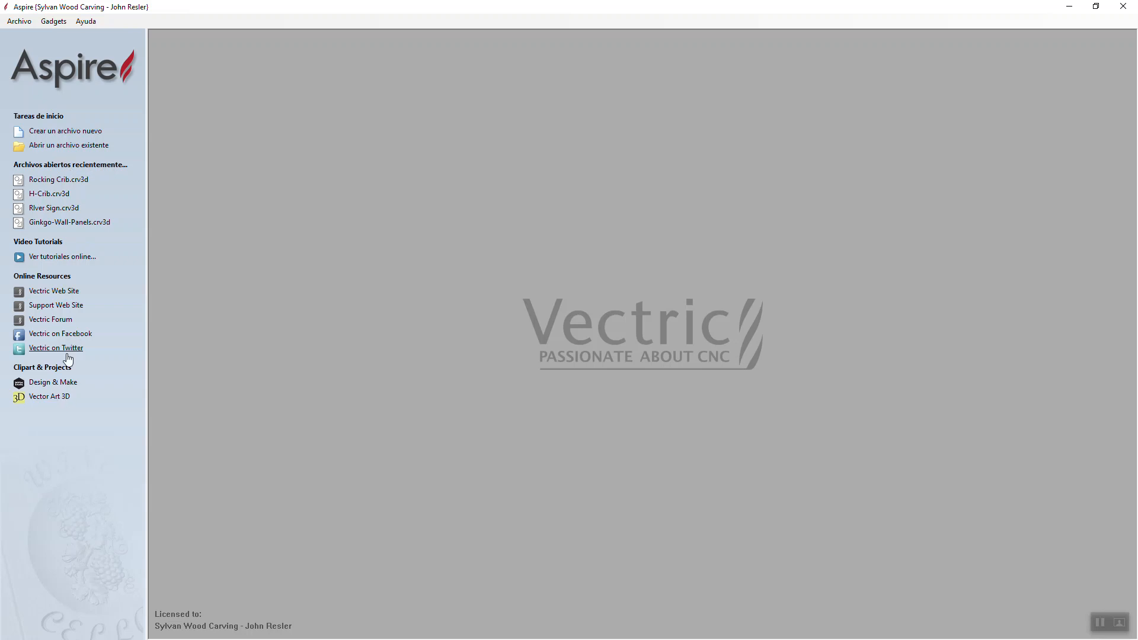
pyautogui.moveTo(63, 258)
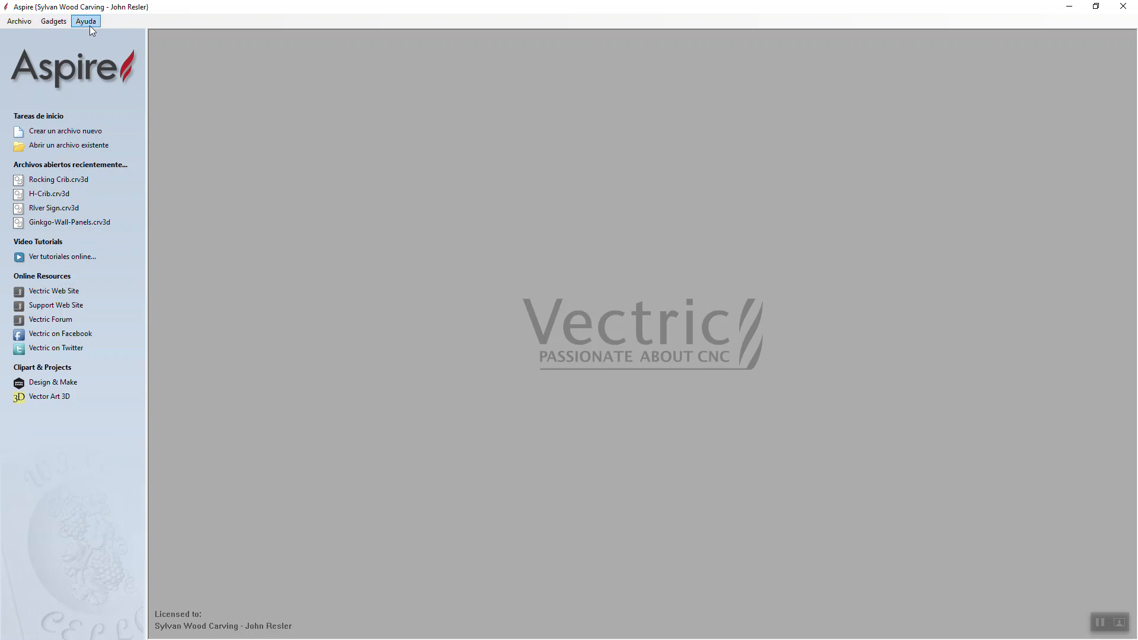
pyautogui.moveTo(75, 55)
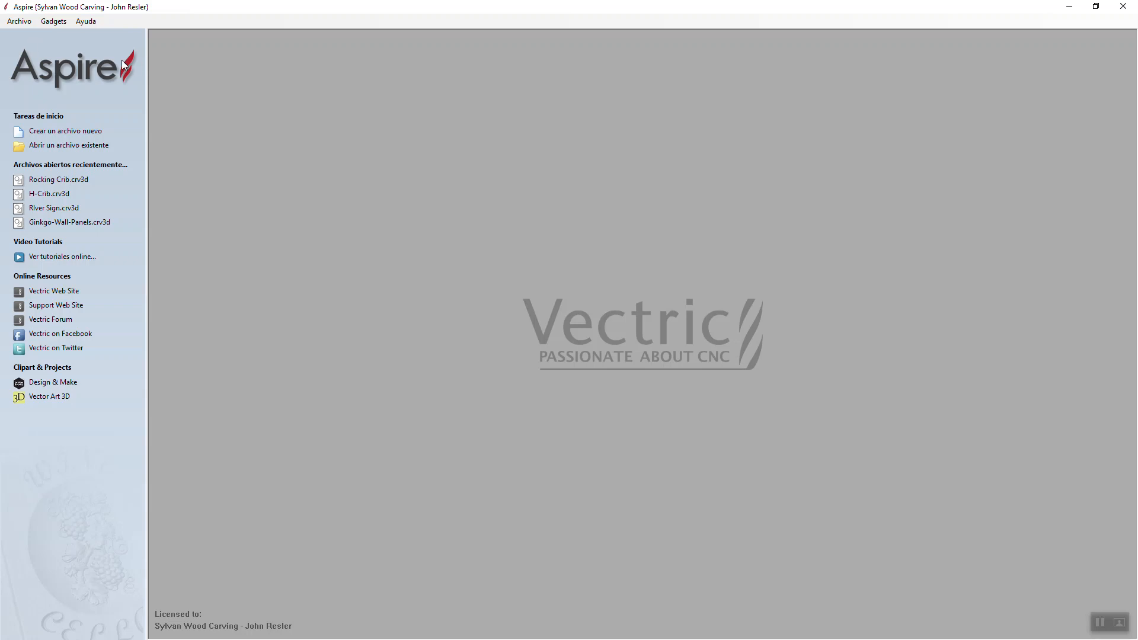
pyautogui.moveTo(149, 64)
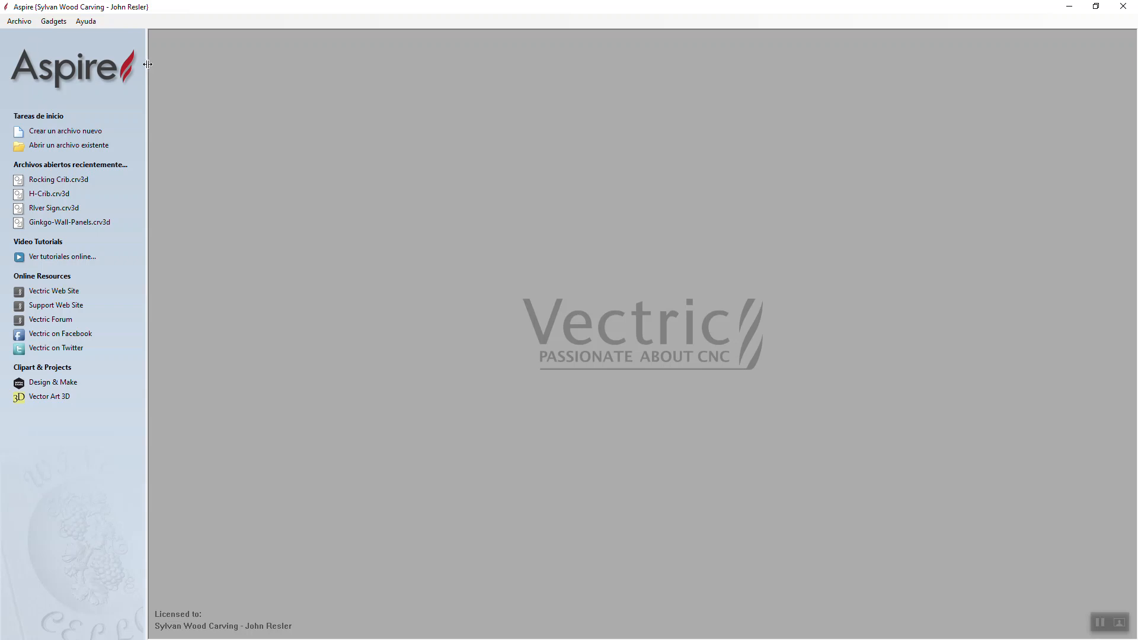
# Start a new job via Archivo > Nuevo and view the Spanish Configuración del material form
pyautogui.click(19, 20)
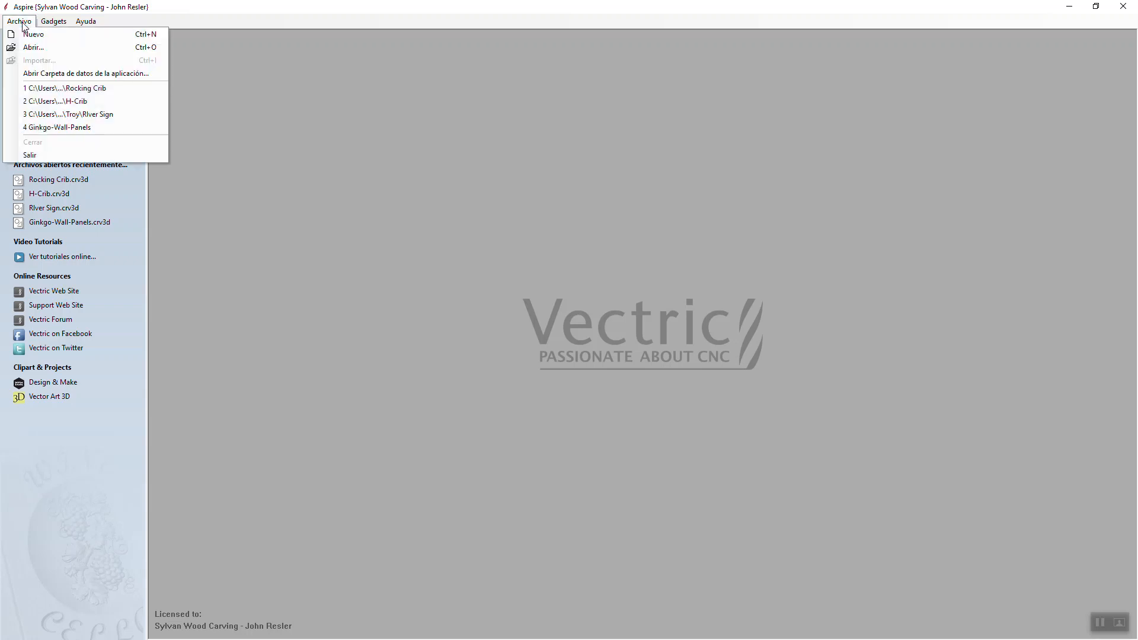
pyautogui.moveTo(34, 34)
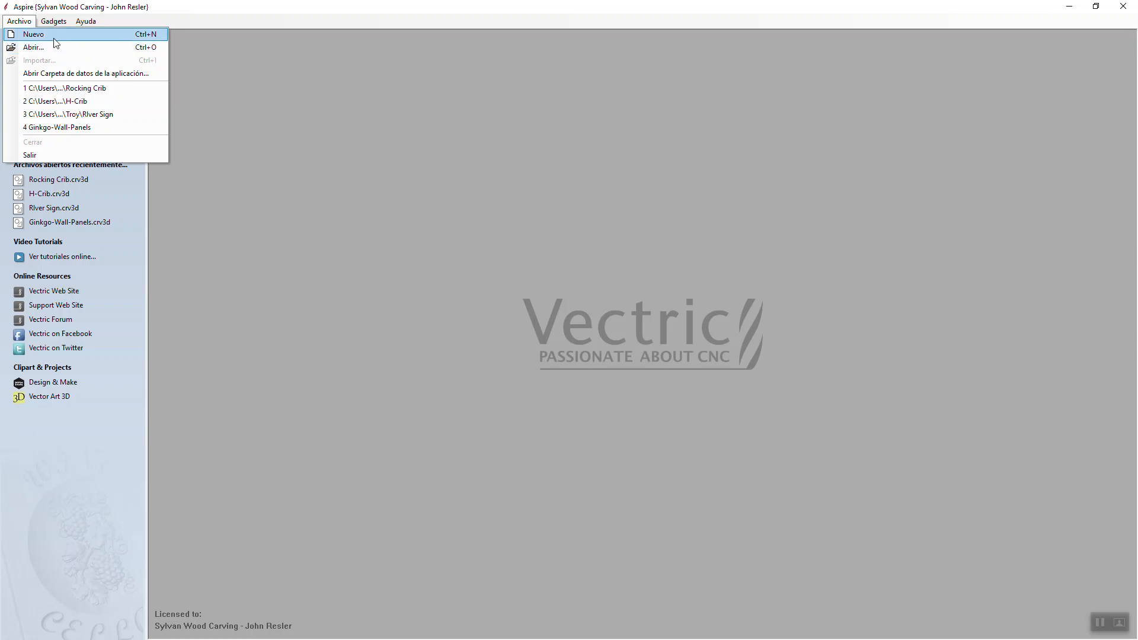
pyautogui.click(34, 34)
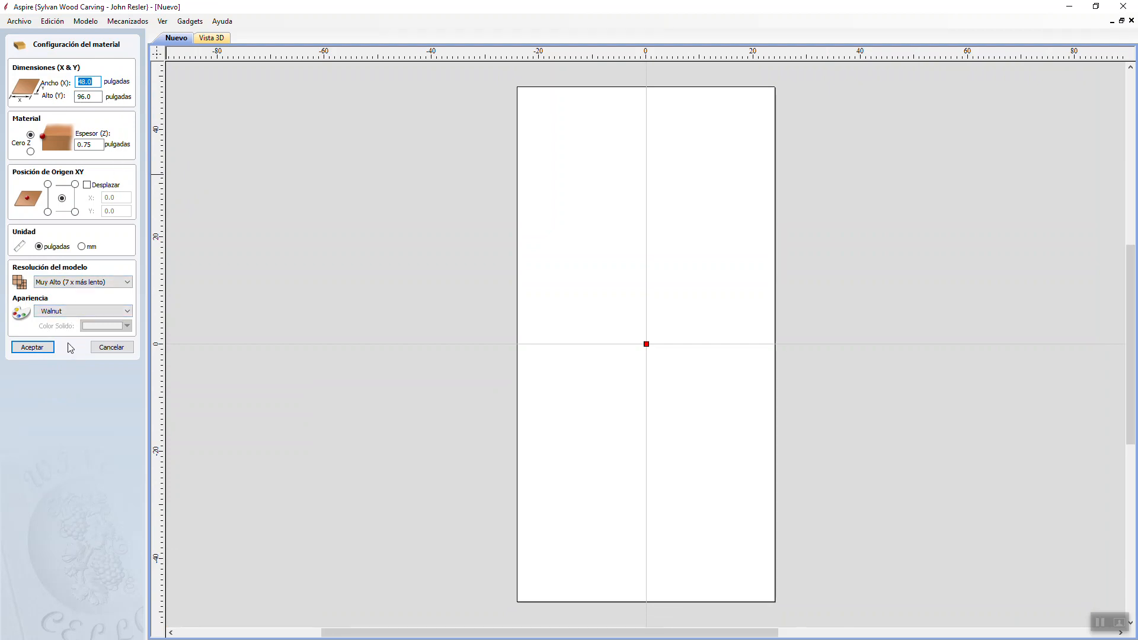
pyautogui.moveTo(78, 349)
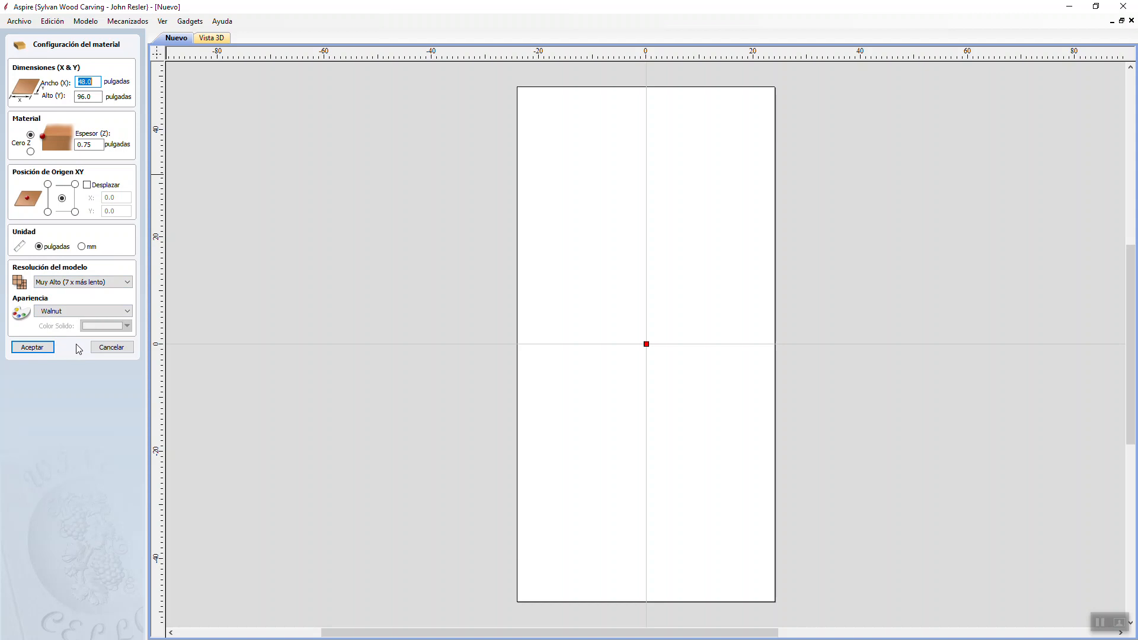
pyautogui.moveTo(117, 358)
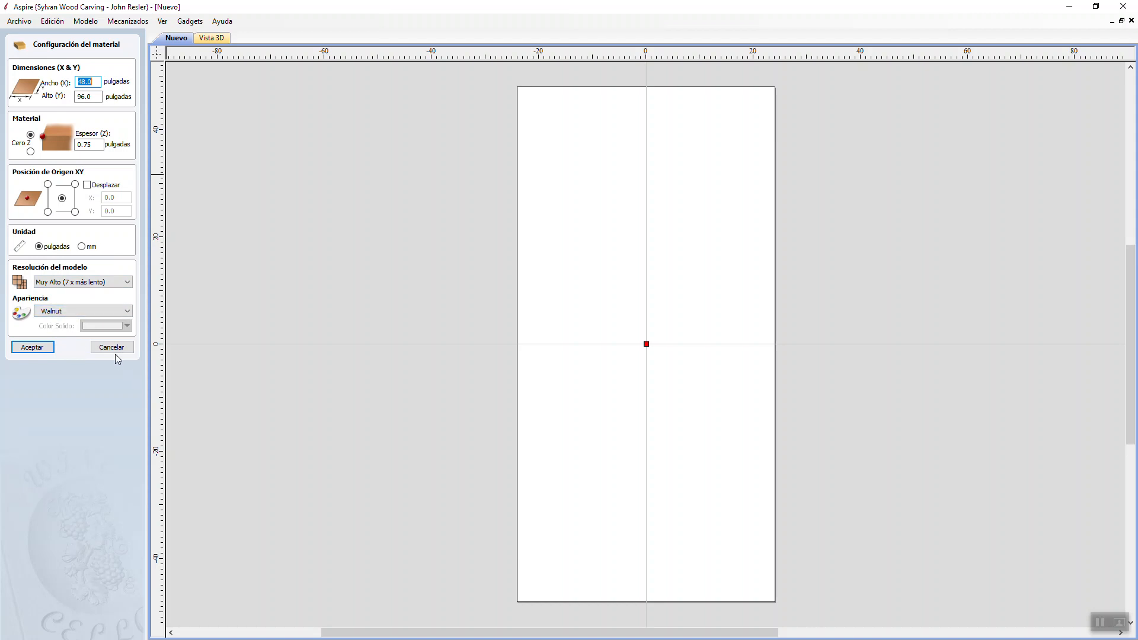
pyautogui.click(111, 347)
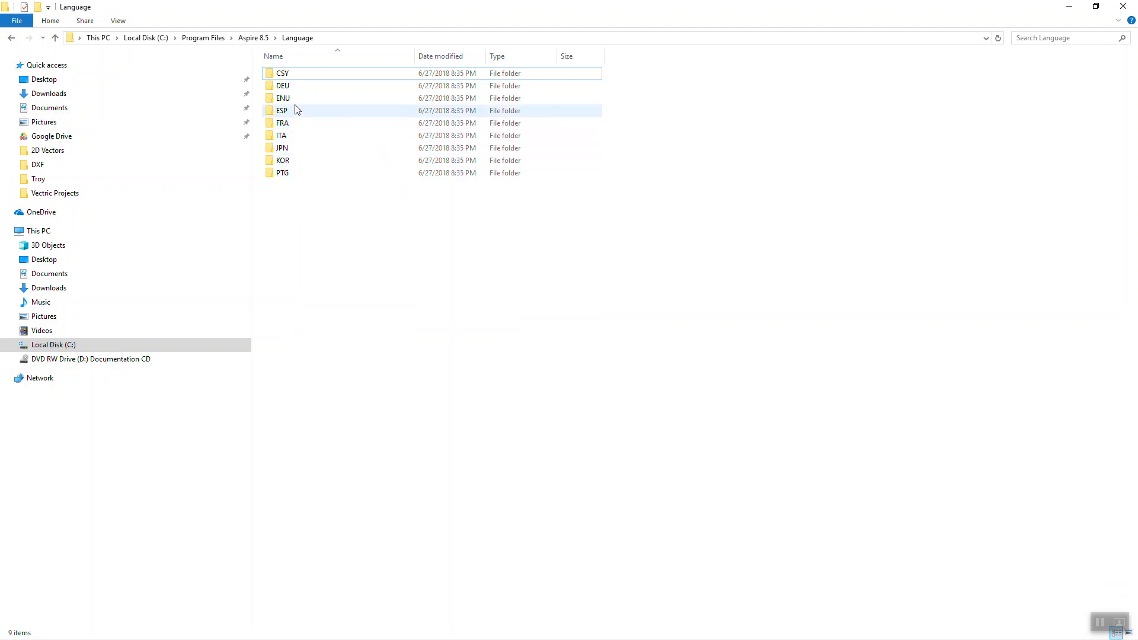
# Look inside the CSY language folder (x64 folder, Aspire shortcut) and return to Language
pyautogui.click(282, 85)
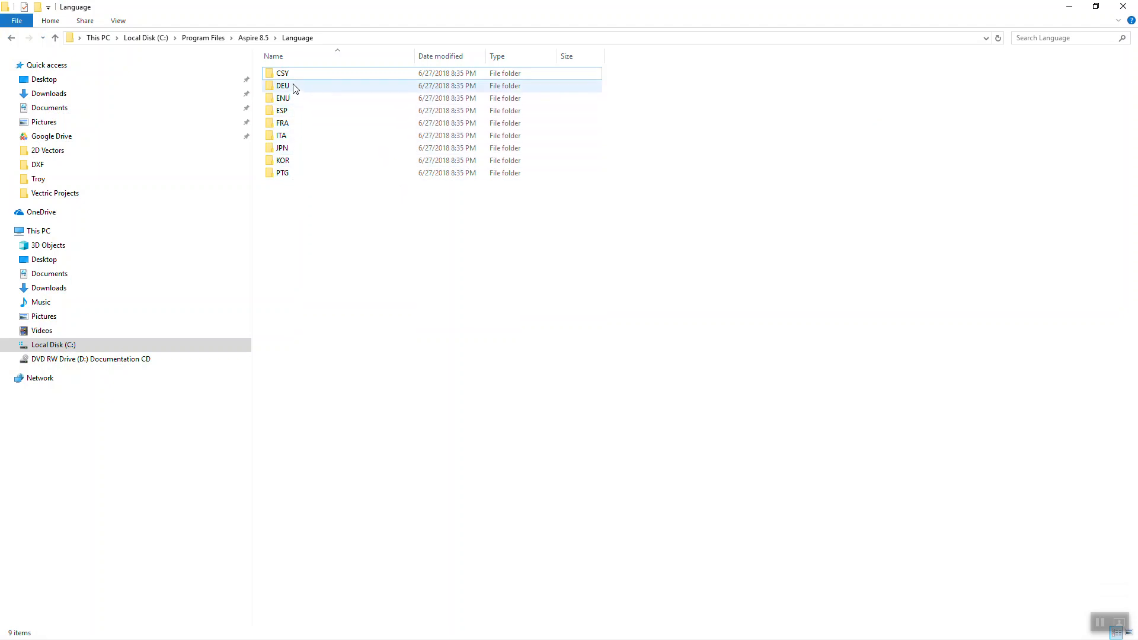
pyautogui.doubleClick(282, 72)
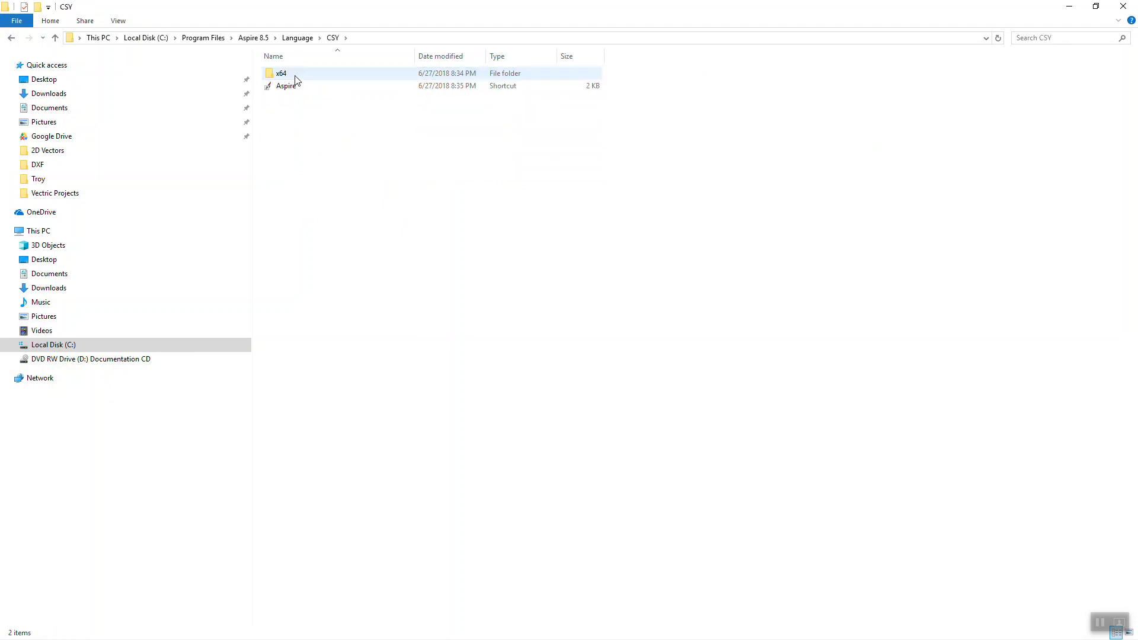
pyautogui.moveTo(313, 78)
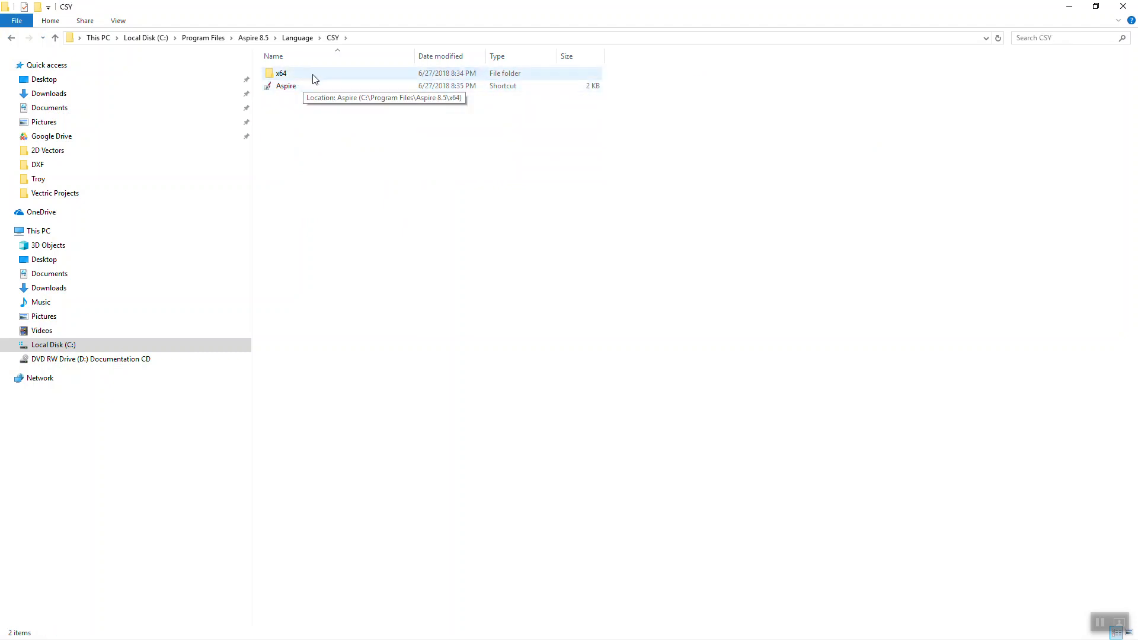
pyautogui.click(55, 38)
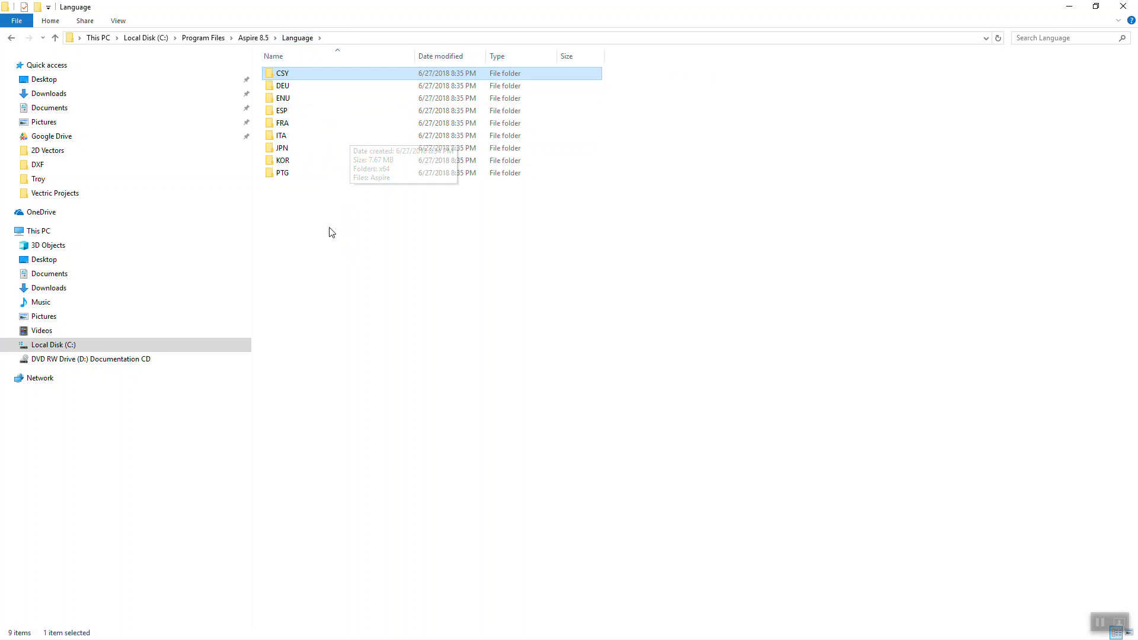
pyautogui.moveTo(300, 209)
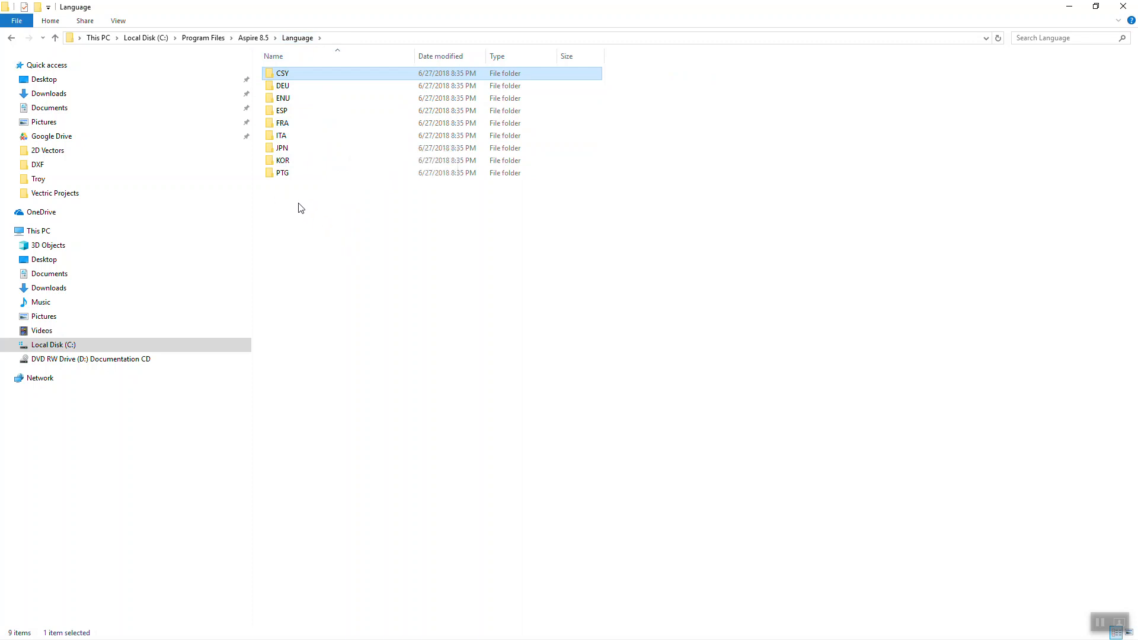
pyautogui.moveTo(302, 214)
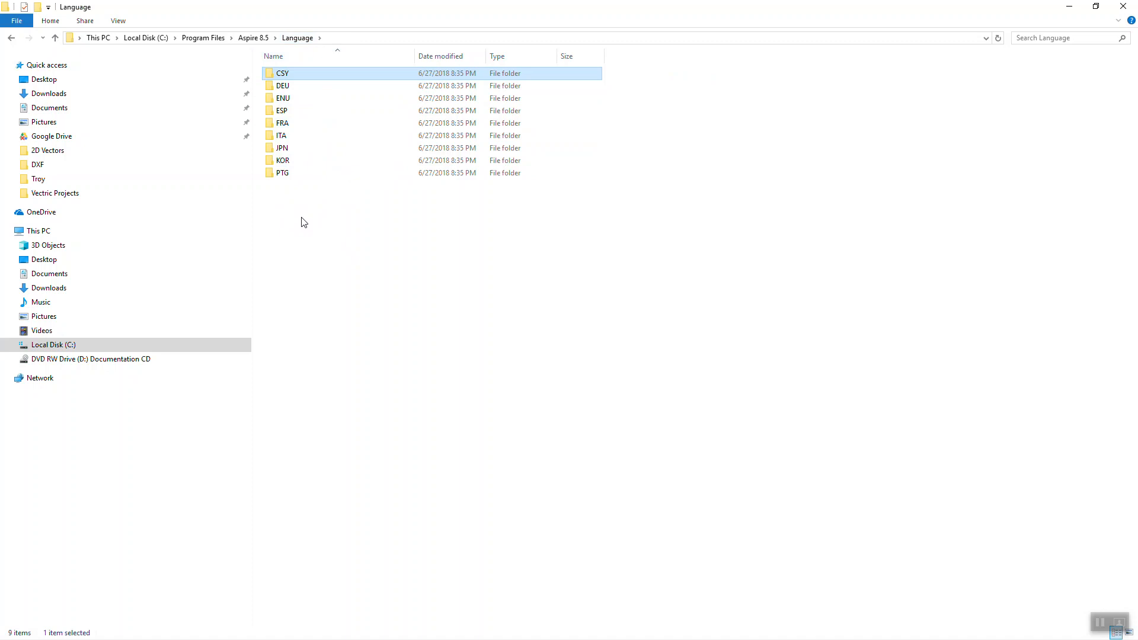
pyautogui.moveTo(309, 235)
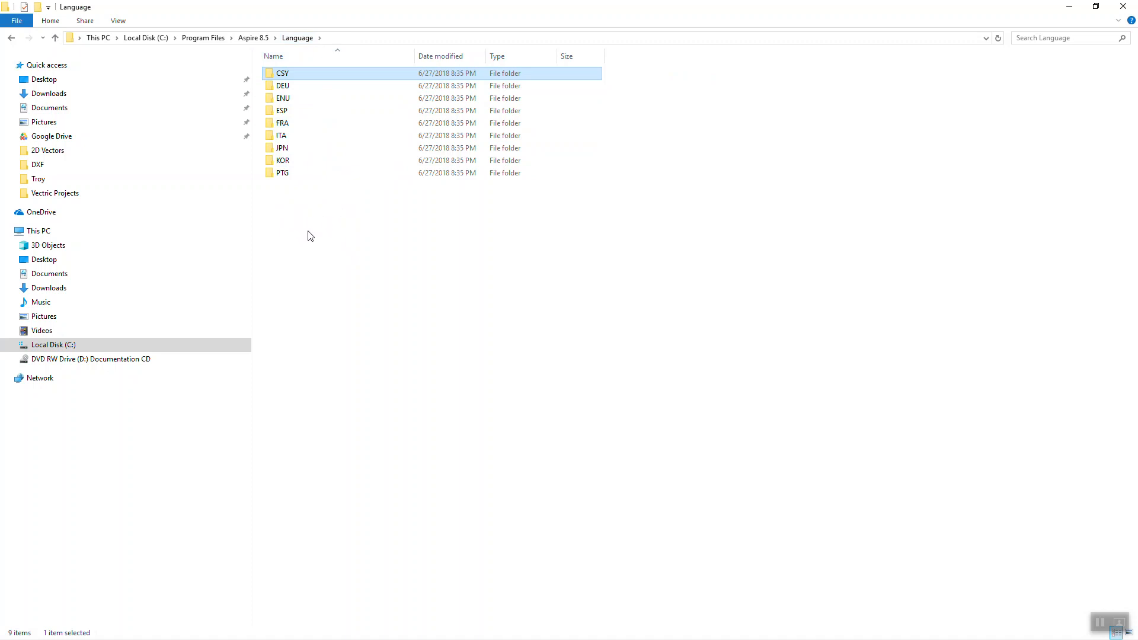
pyautogui.moveTo(335, 231)
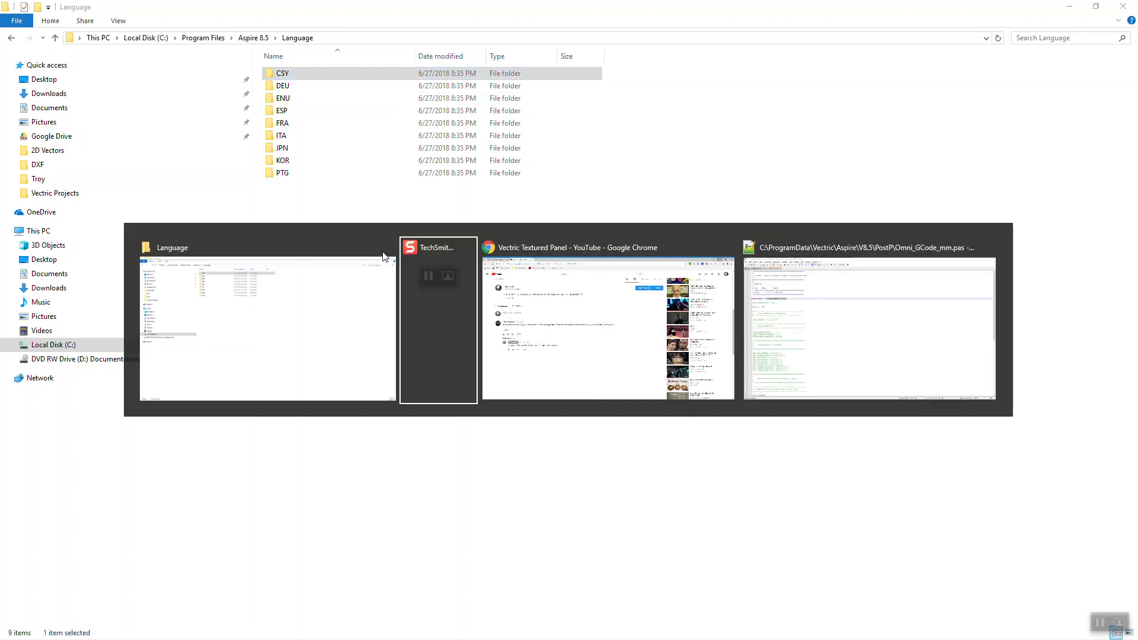
# Review the YouTube reply about the G Code (mm) (*.tap) post processor, then return to Omni_GCode_mm.pas
pyautogui.click(608, 246)
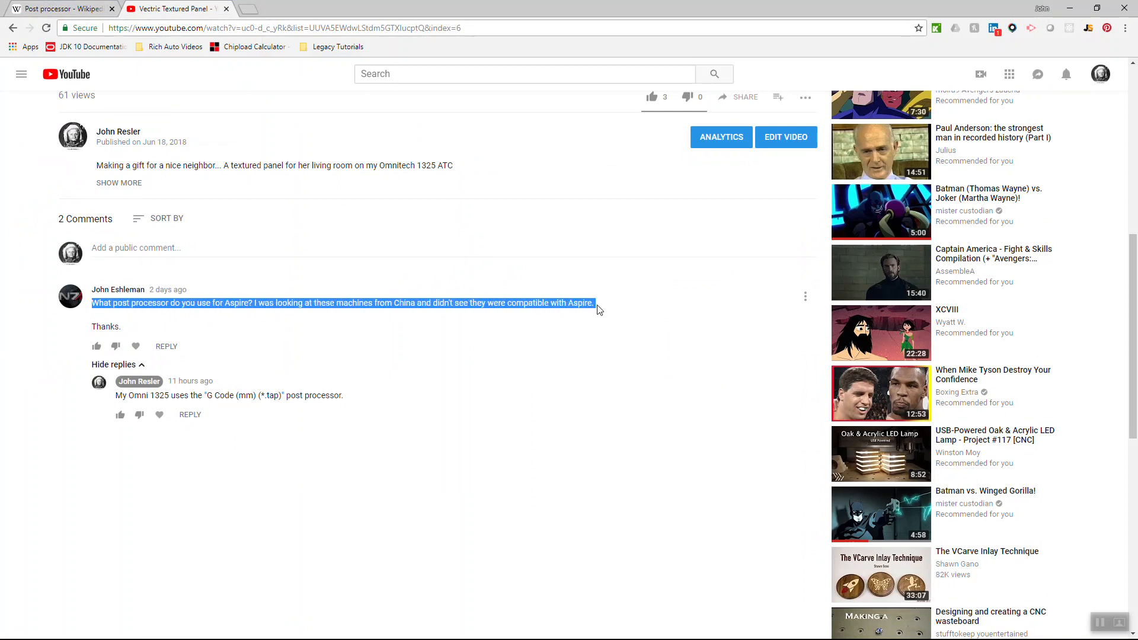
pyautogui.click(567, 302)
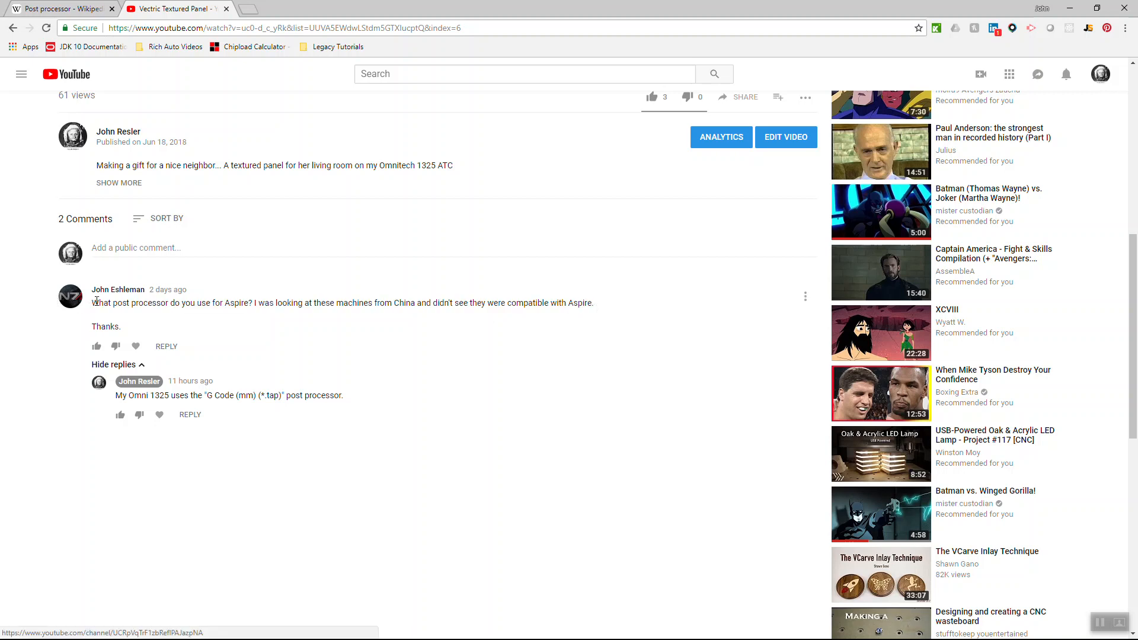
pyautogui.moveTo(92, 302); pyautogui.dragTo(508, 302)
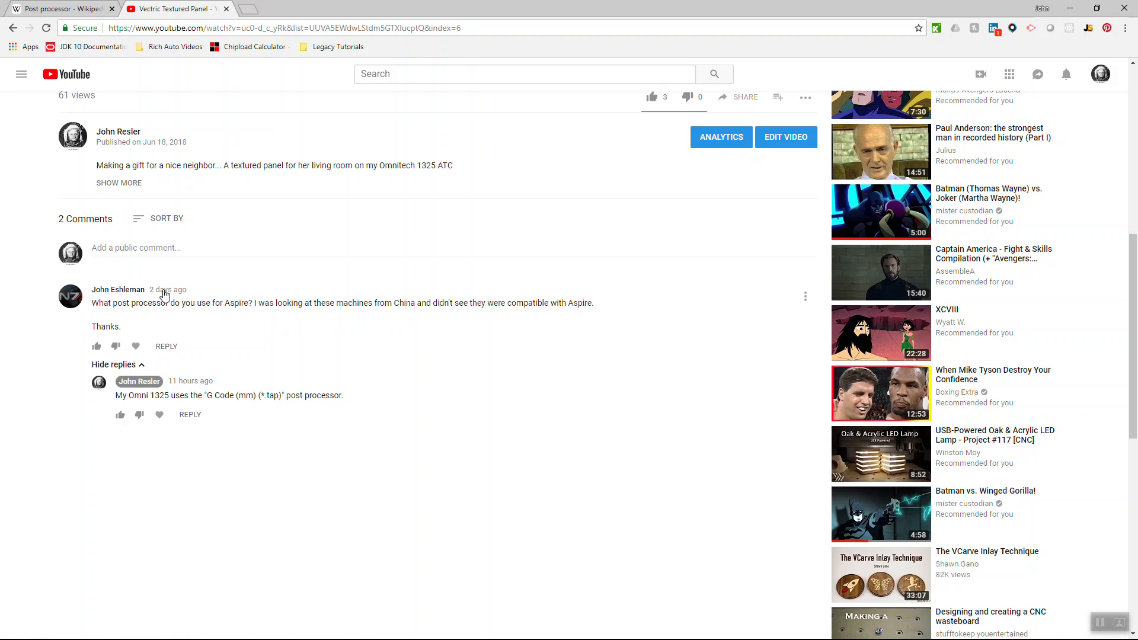
pyautogui.moveTo(351, 306)
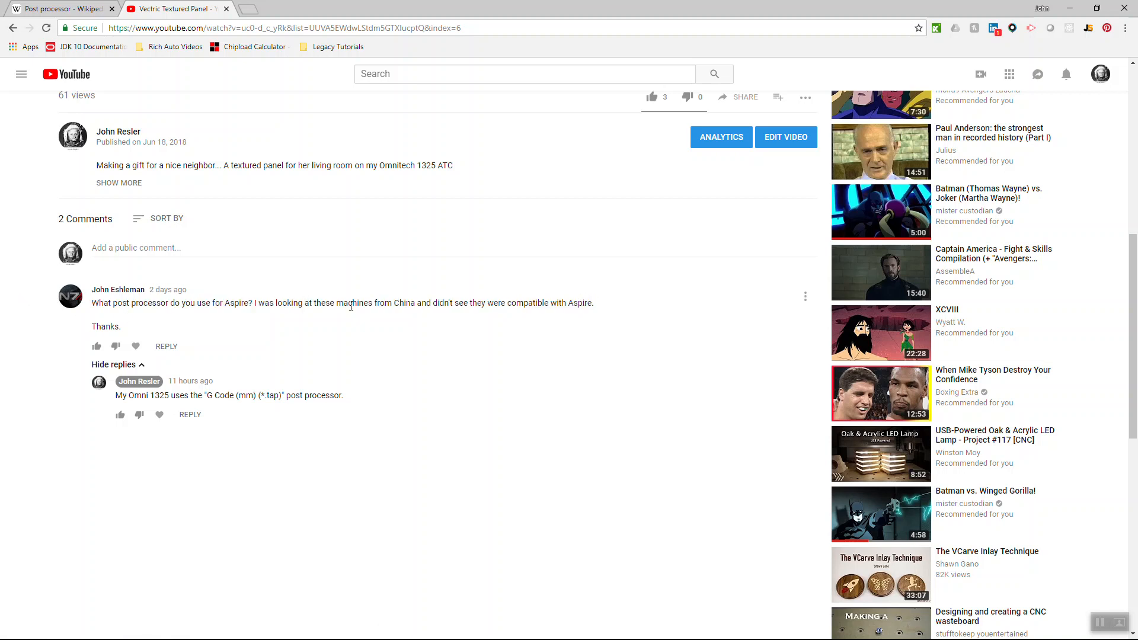
pyautogui.press('alt+tab')
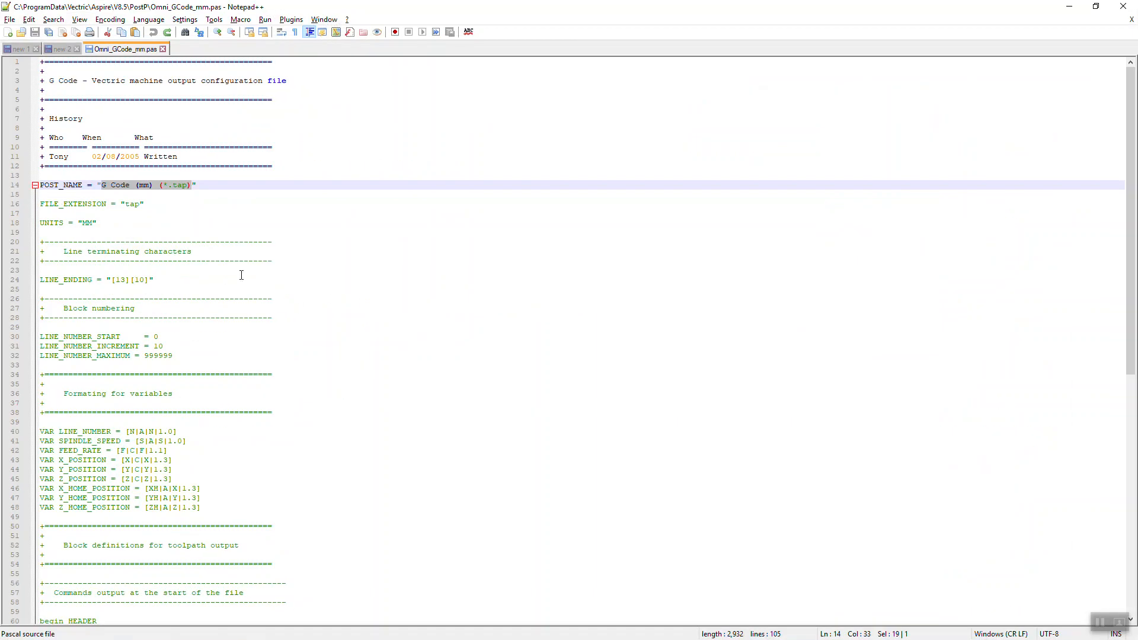
# Launch Aspire 8.5 from Start search ('aspi') to its English startup screen
pyautogui.click(12, 628)
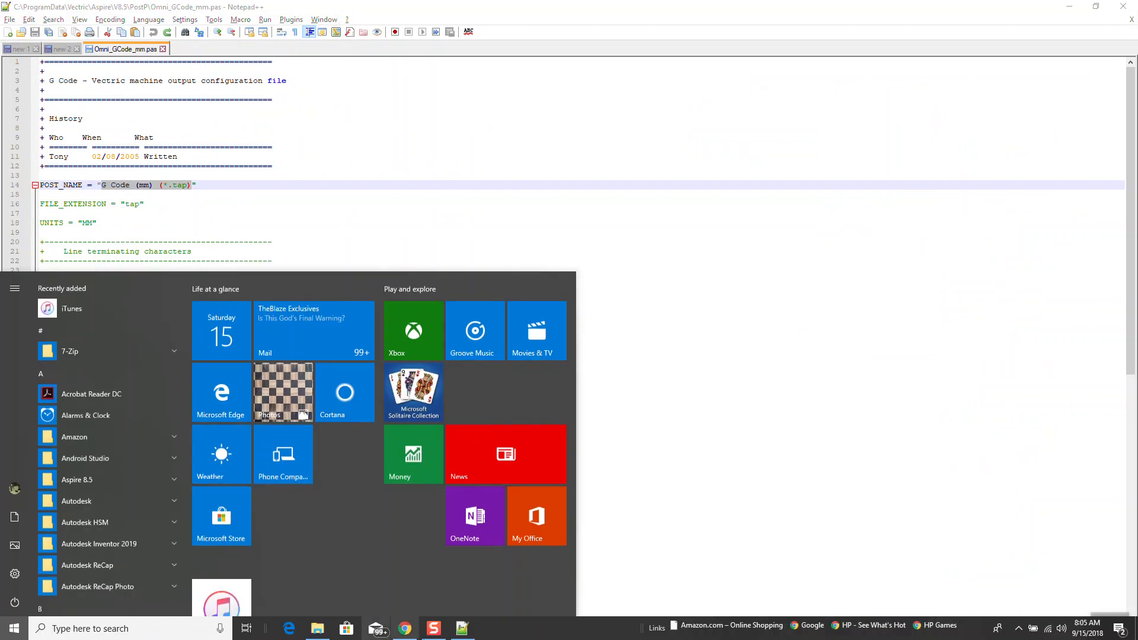
pyautogui.click(13, 628)
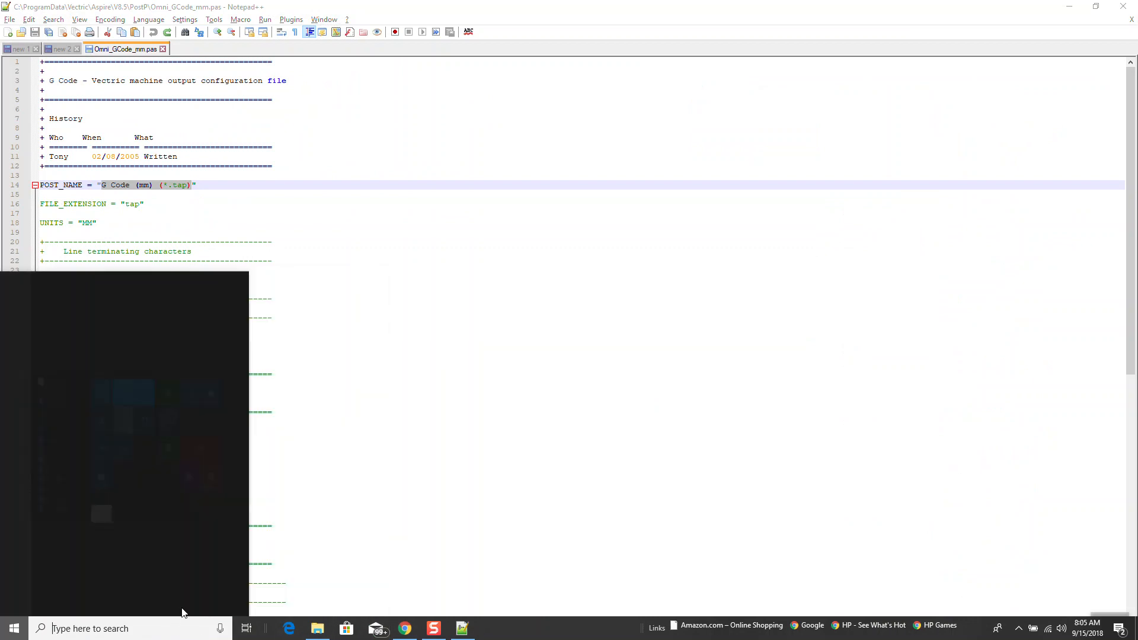
pyautogui.write('aspire')
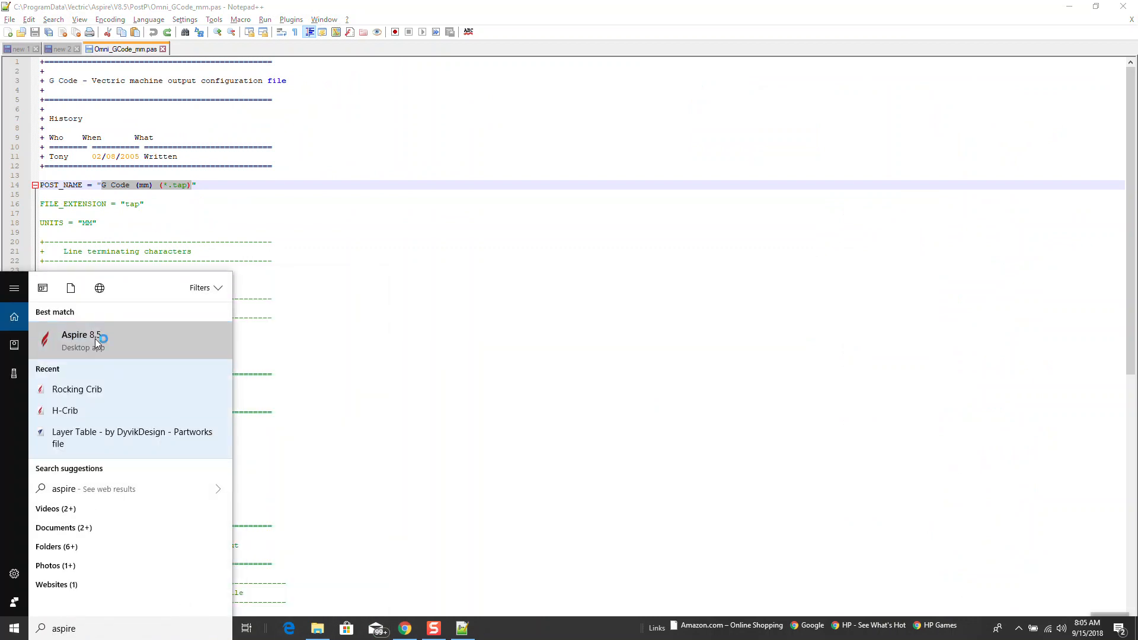
pyautogui.click(82, 340)
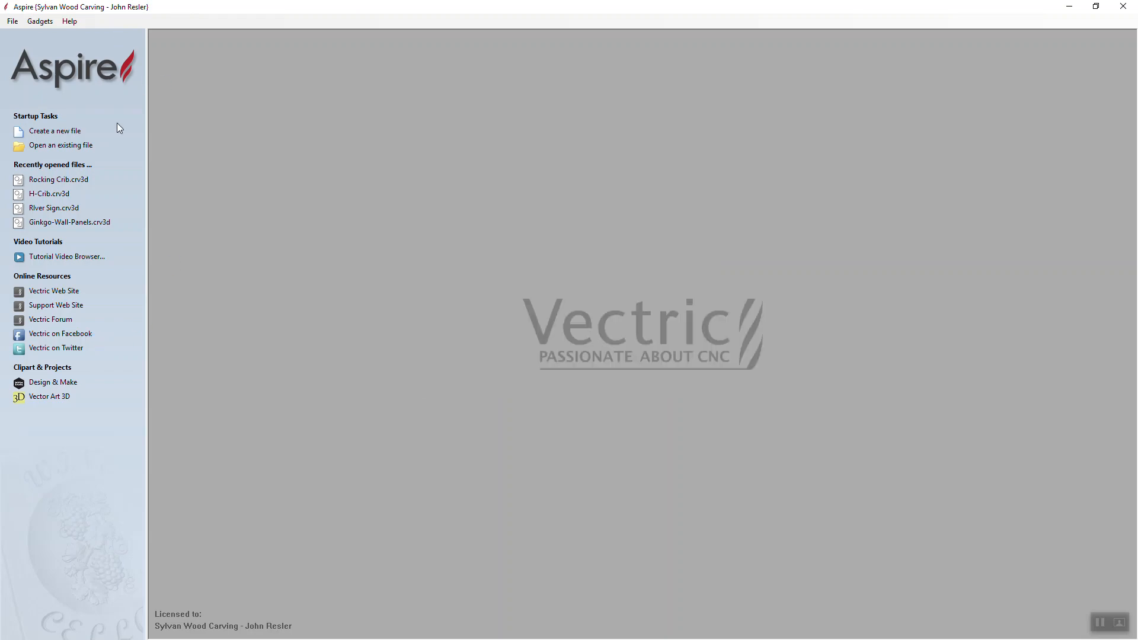
pyautogui.moveTo(95, 117)
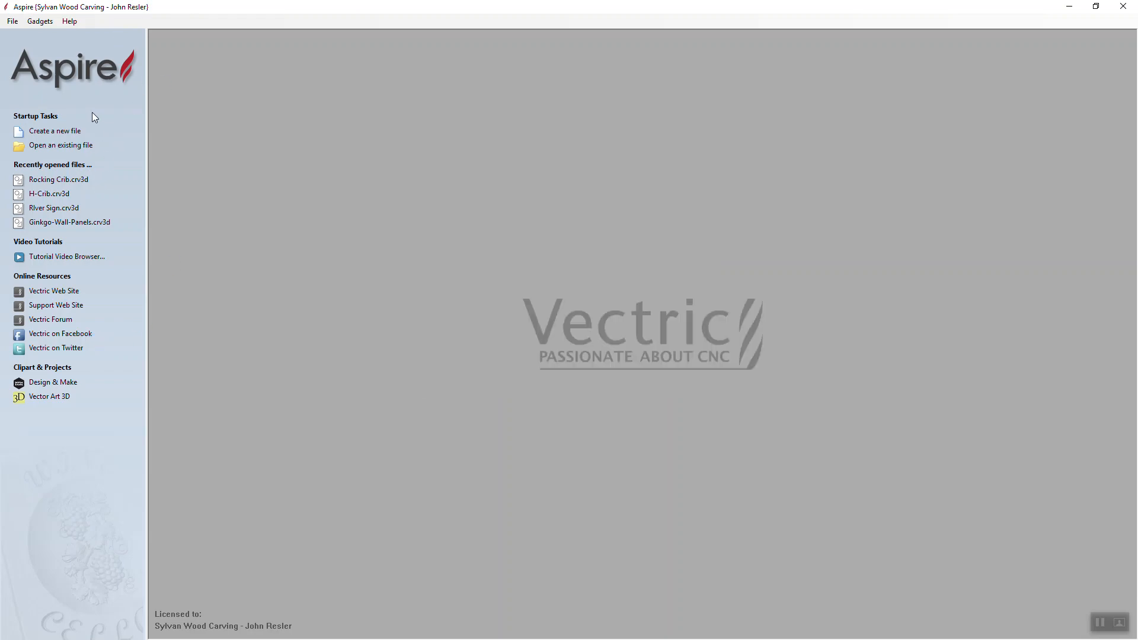
pyautogui.moveTo(54, 131)
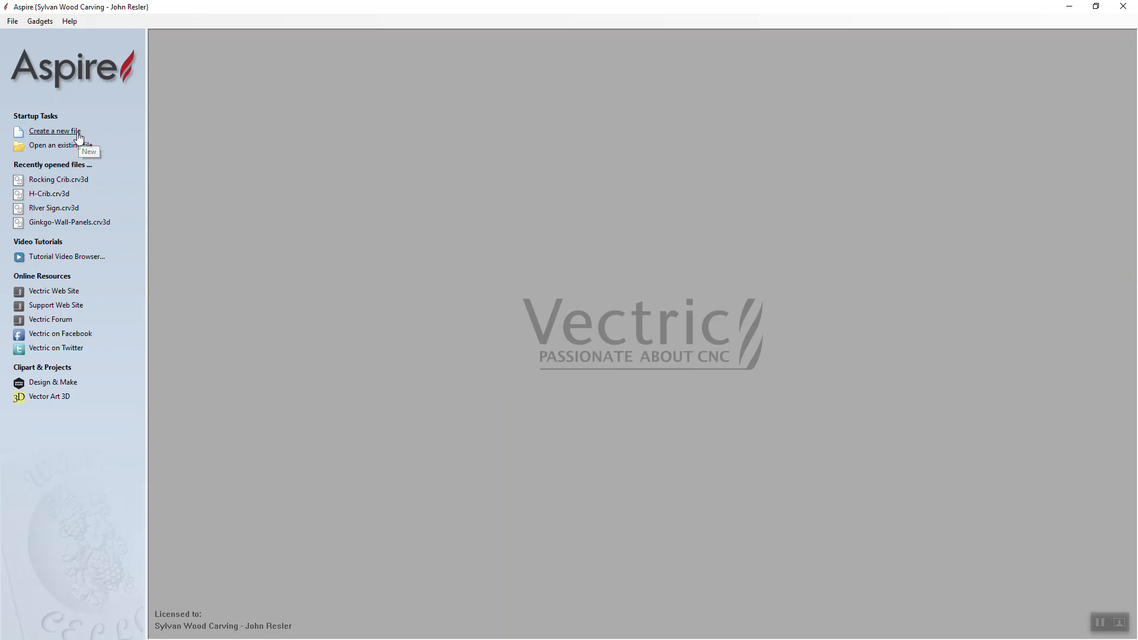
# Create a new 48 by 96 inch job and draw a single line on it
pyautogui.click(56, 130)
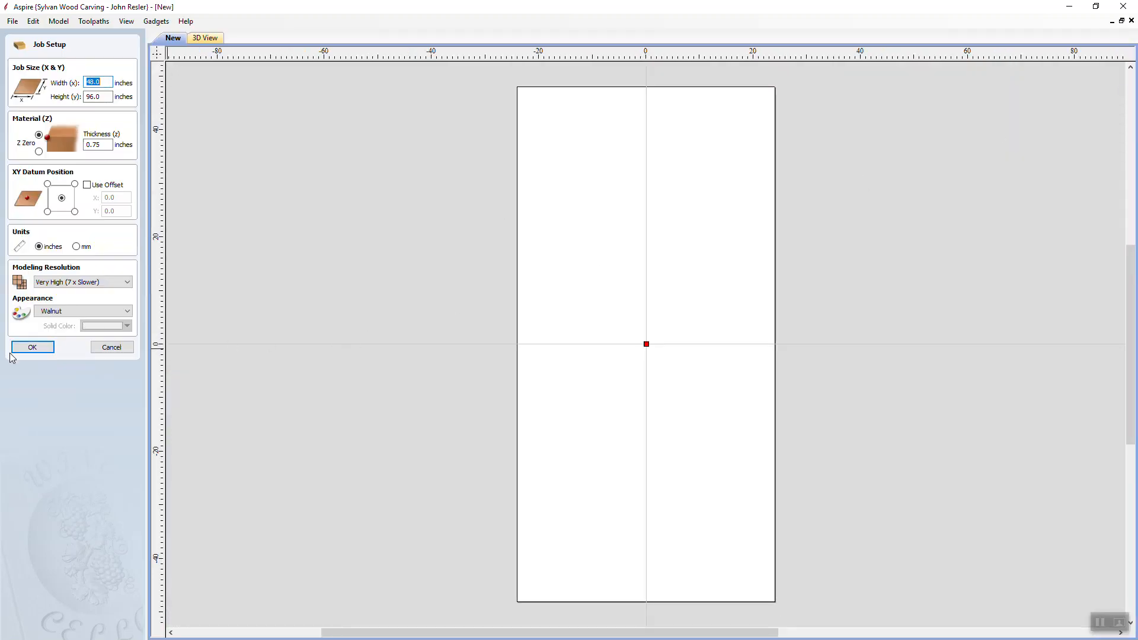
pyautogui.click(32, 347)
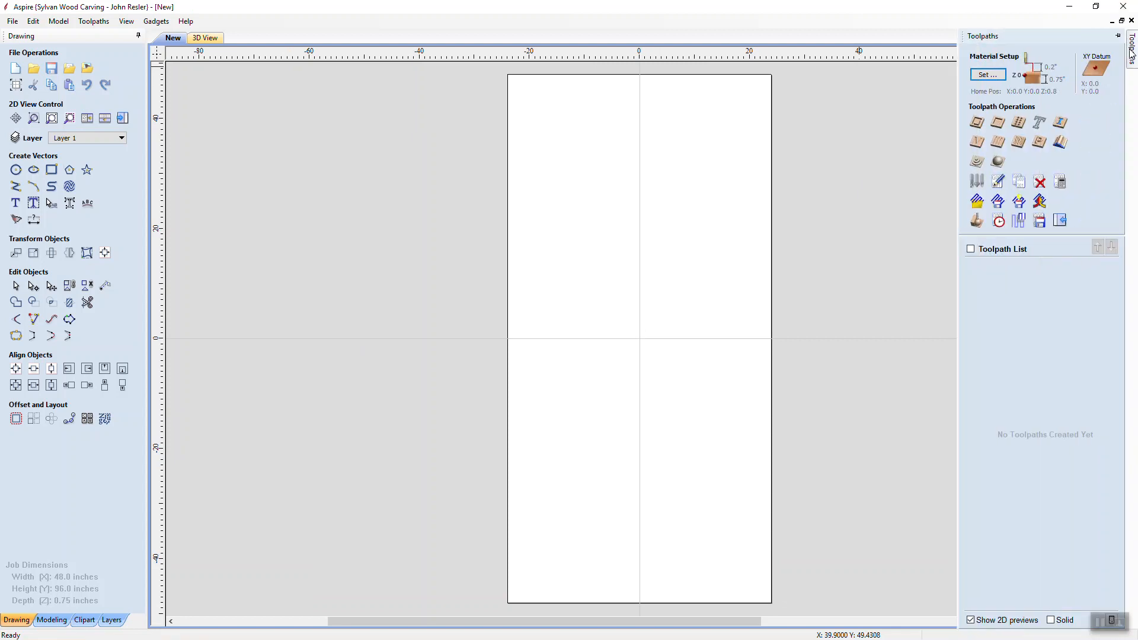
pyautogui.click(33, 186)
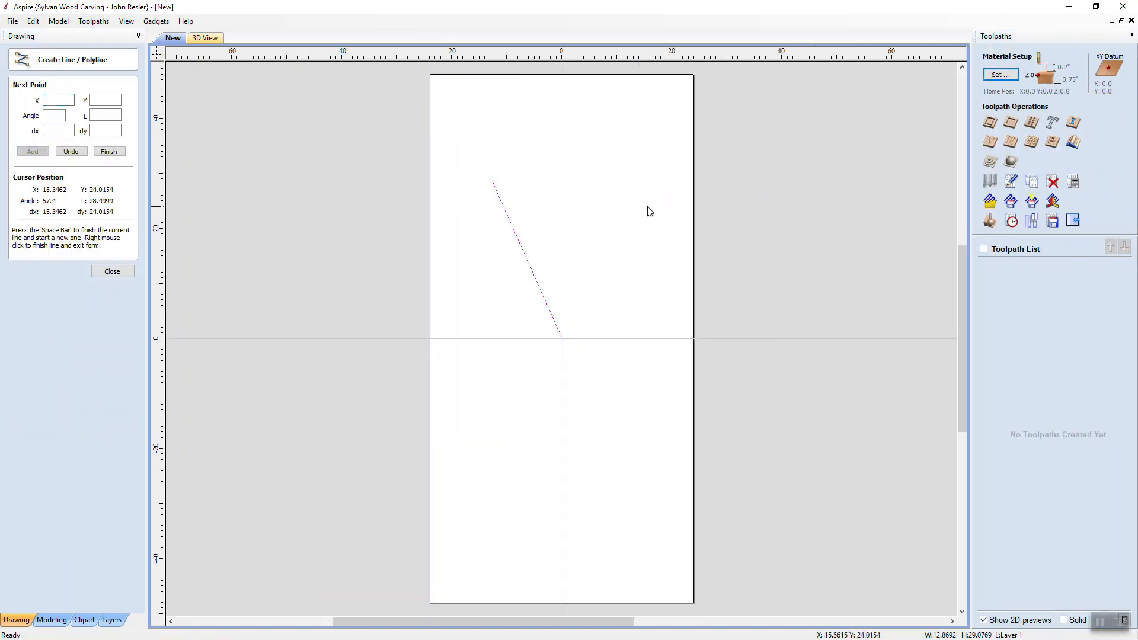
pyautogui.click(111, 271)
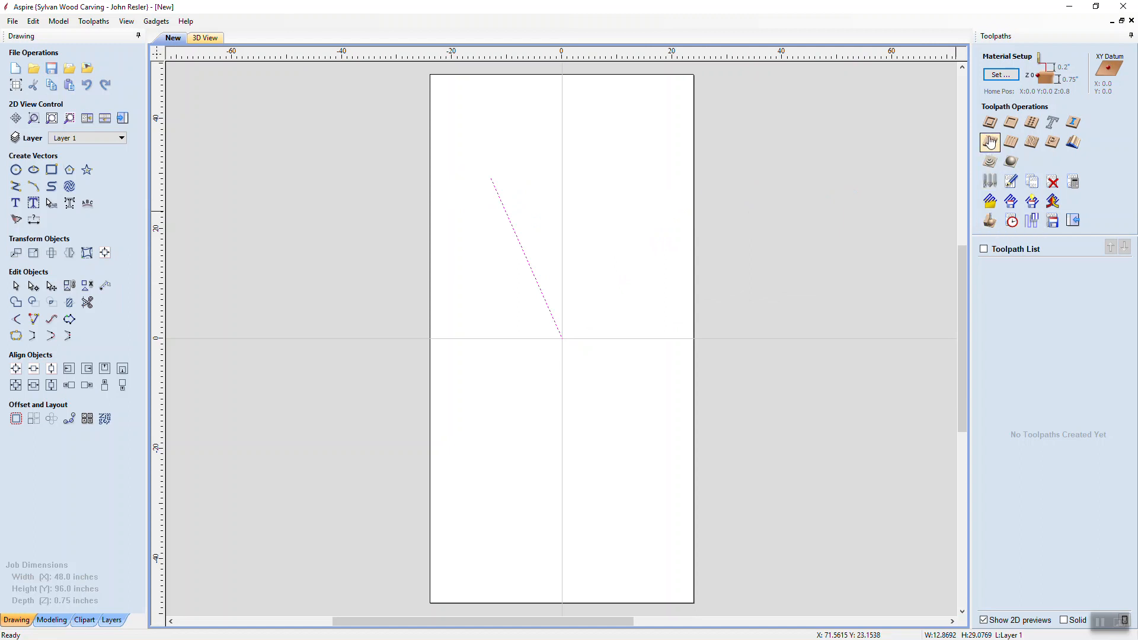
# Create a Profile 1 toolpath along the line and bring up the Save Toolpaths options
pyautogui.click(989, 141)
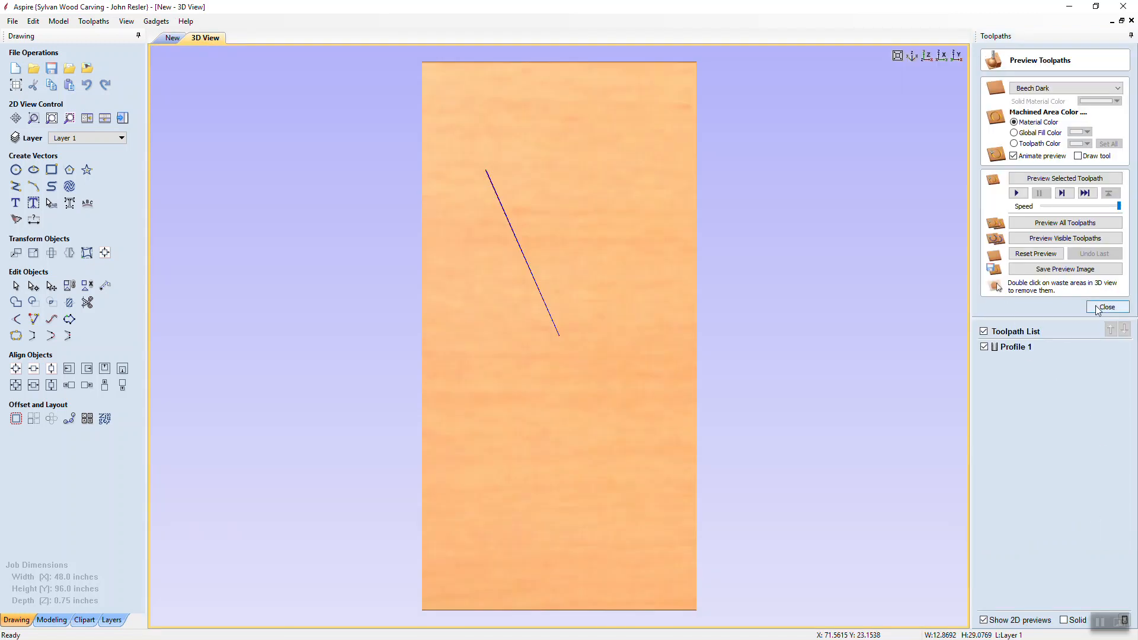
pyautogui.click(1105, 307)
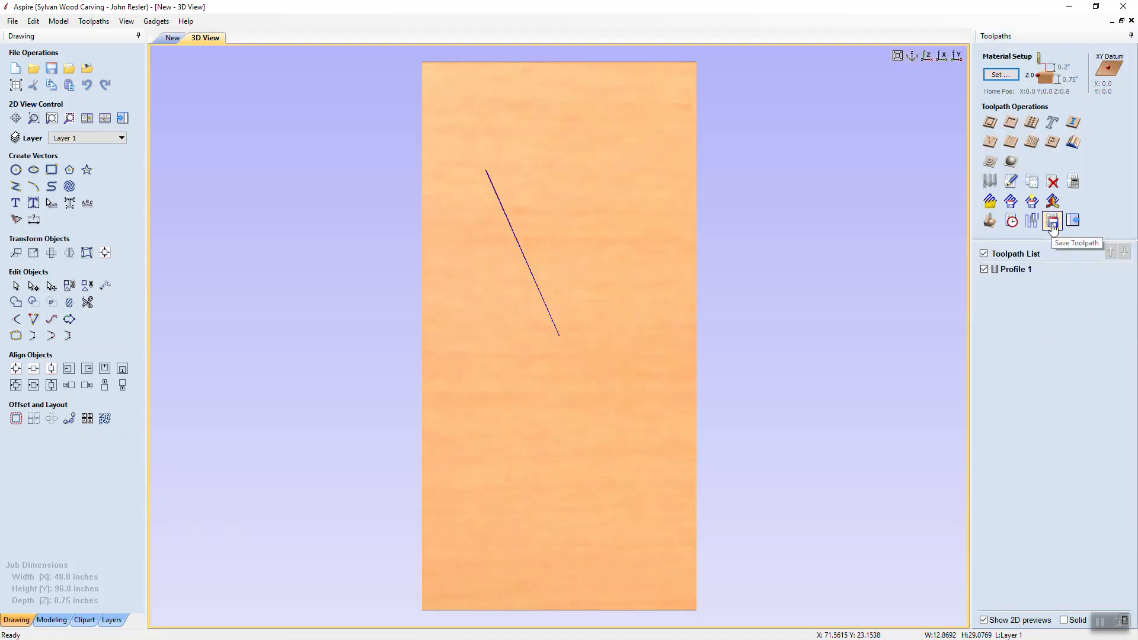
pyautogui.click(1052, 222)
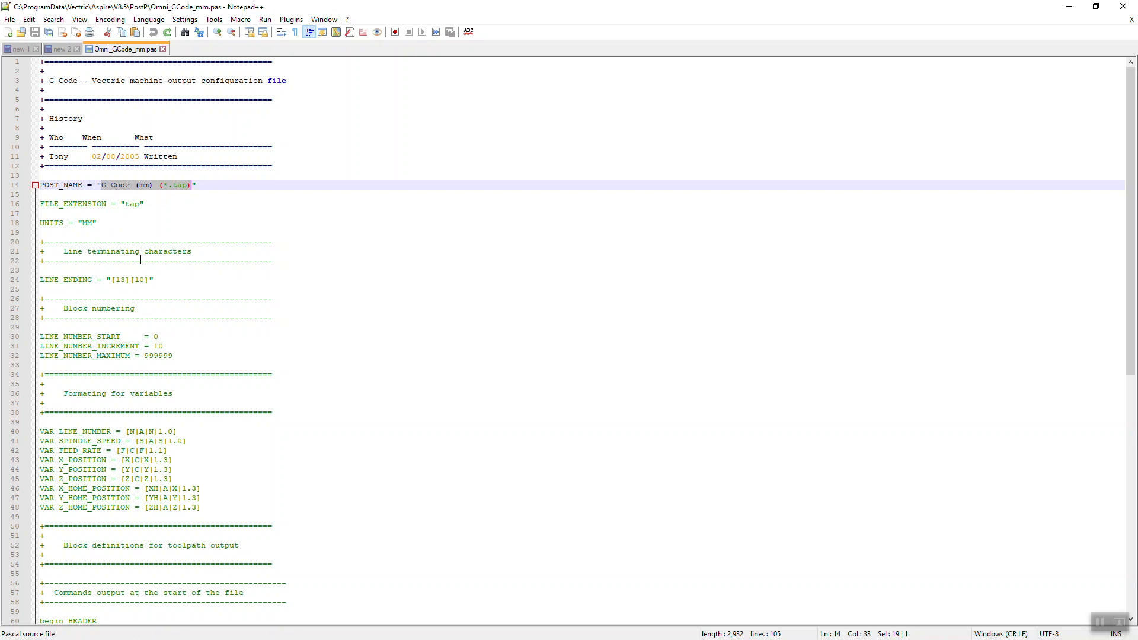
pyautogui.moveTo(251, 242)
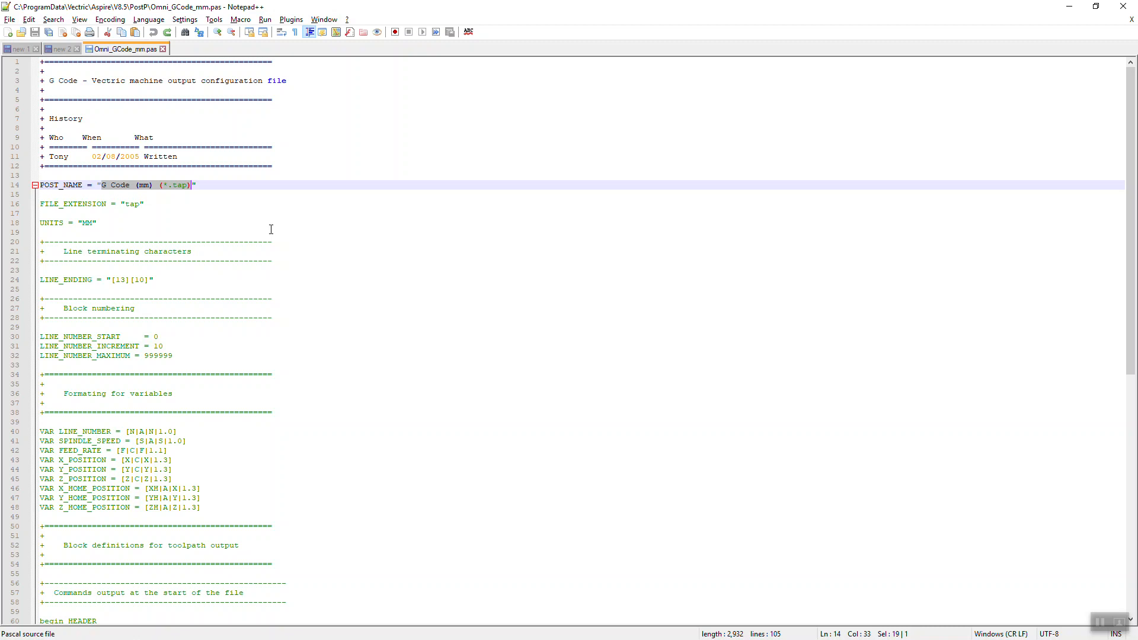
pyautogui.press('alt+tab')
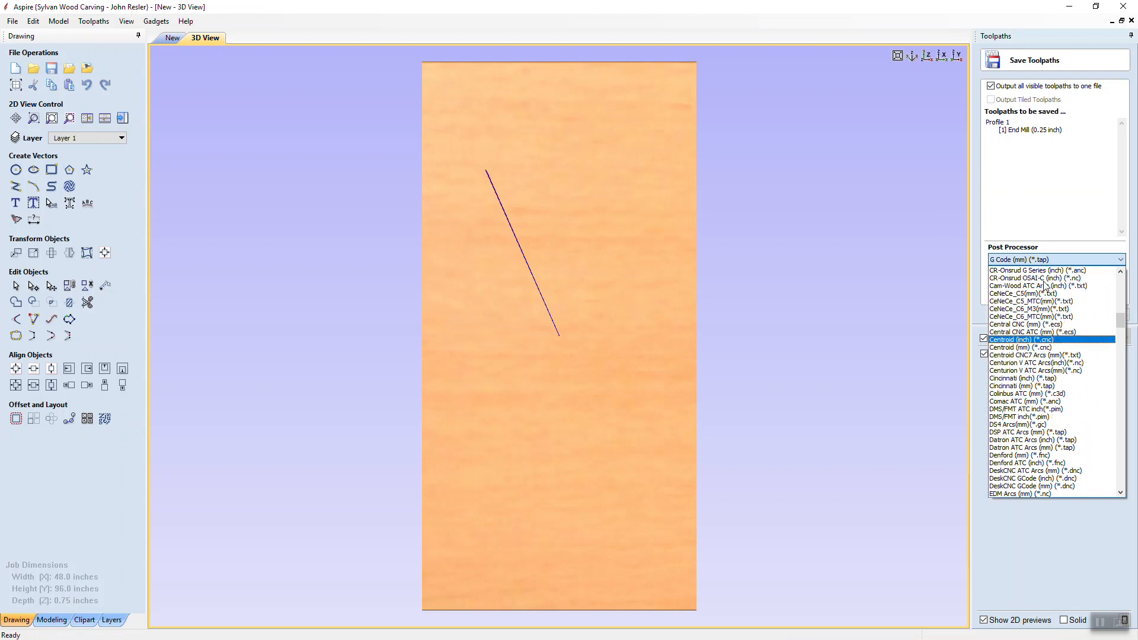
# Switch away from Aspire to the desktop showing the Aspire 8.5 and Aspire 8.5_ESP shortcuts
pyautogui.press('alt+tab')
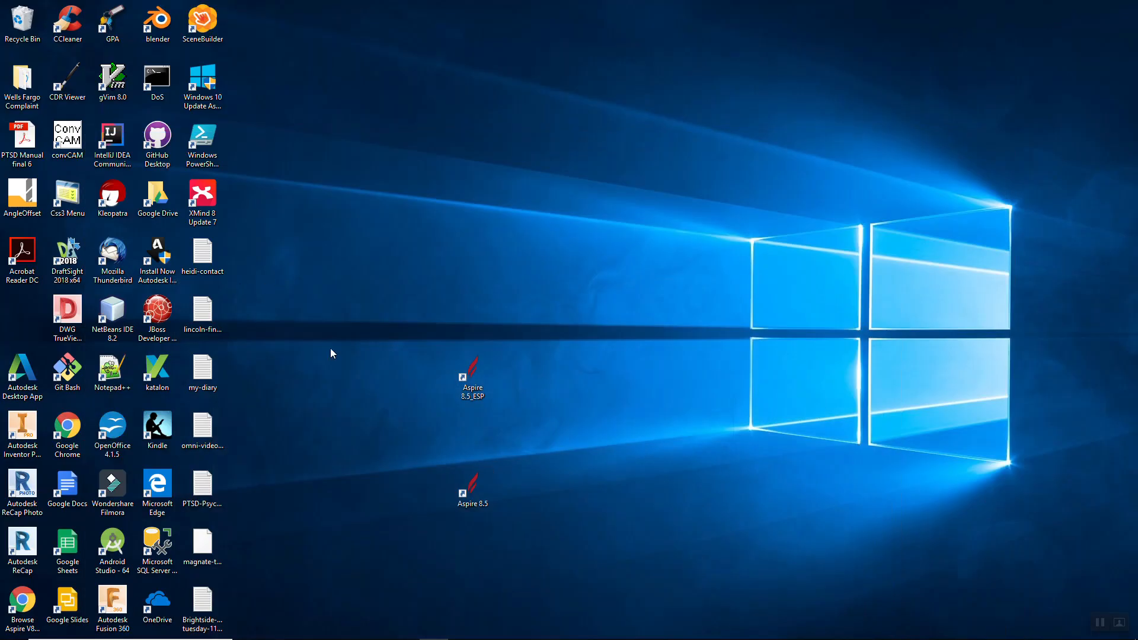
pyautogui.click(473, 376)
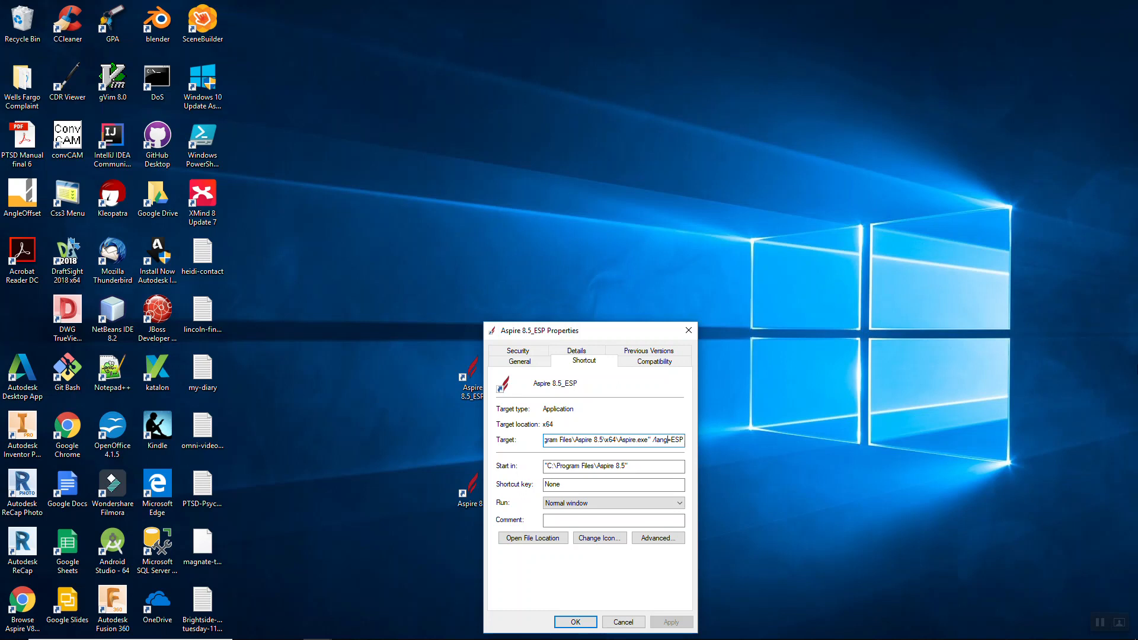
pyautogui.click(574, 622)
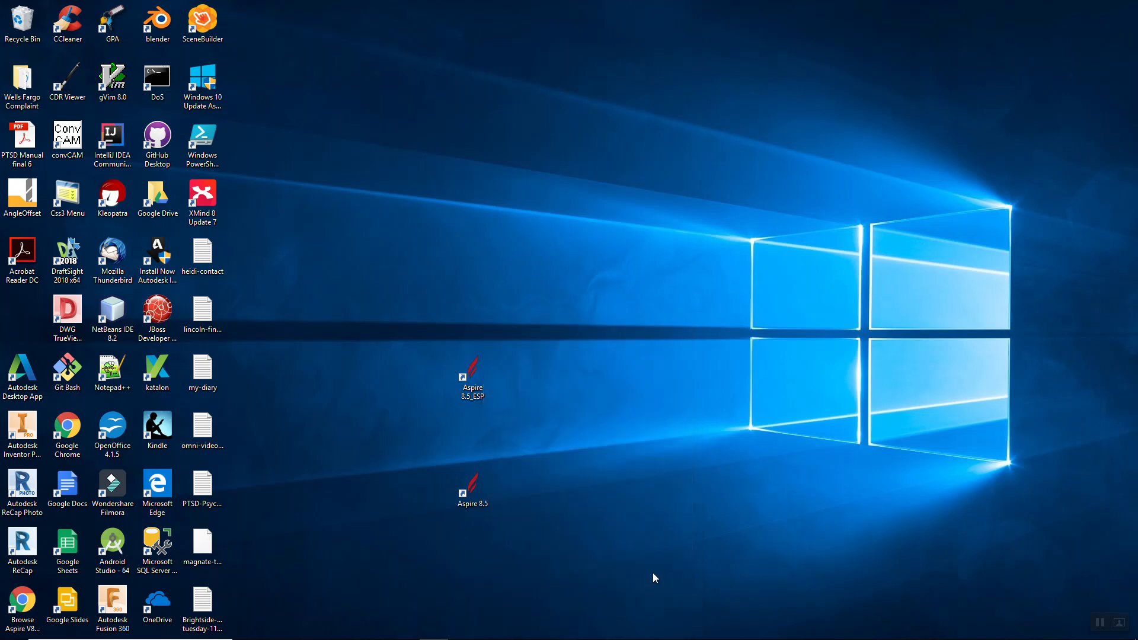
pyautogui.moveTo(710, 436)
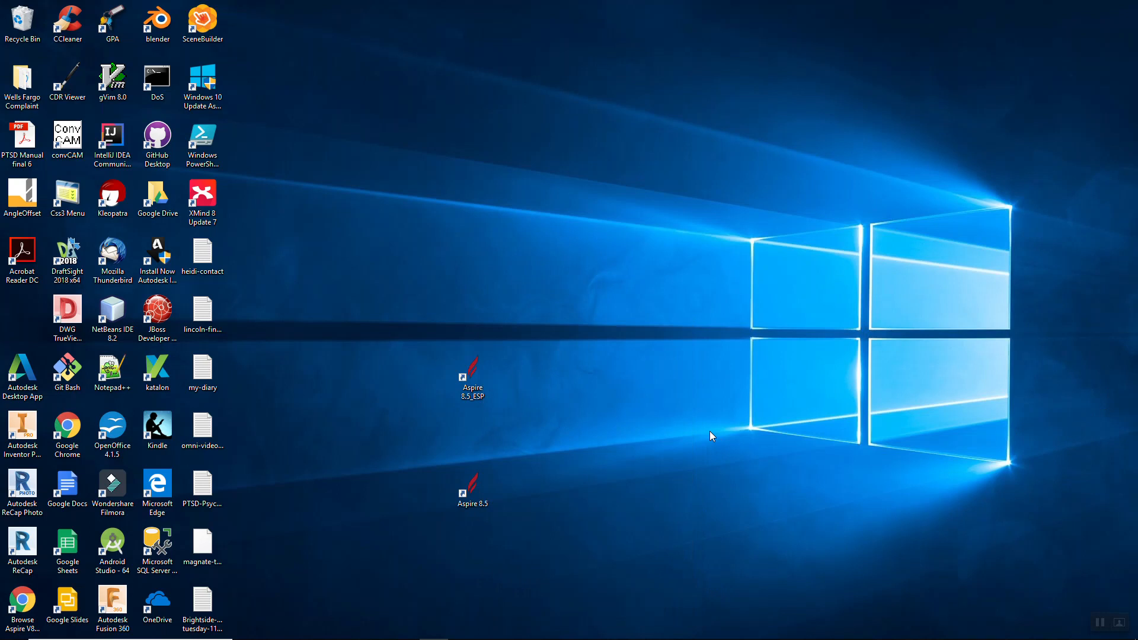
pyautogui.press('alt+tab')
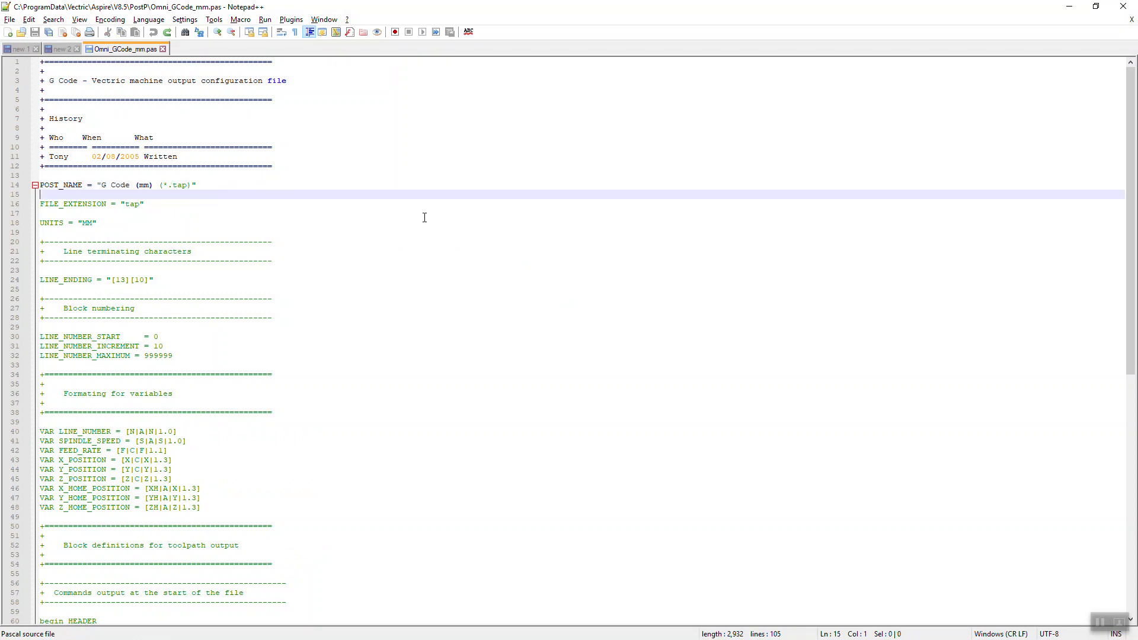
# Switch from Notepad++ back toward the Aspire job window
pyautogui.press('alt+tab')
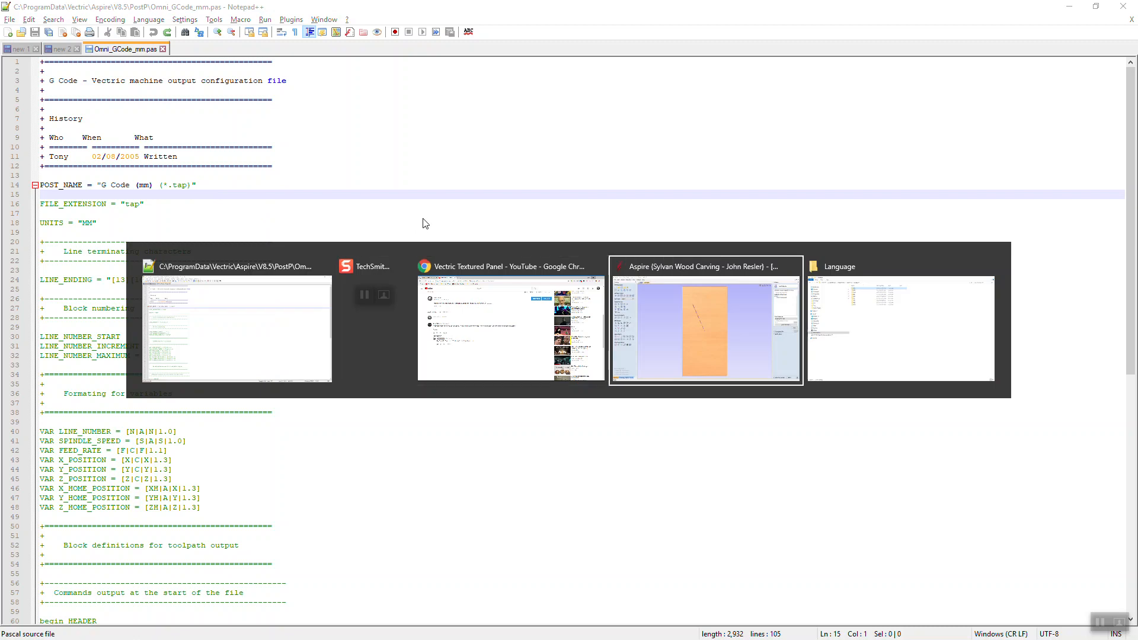